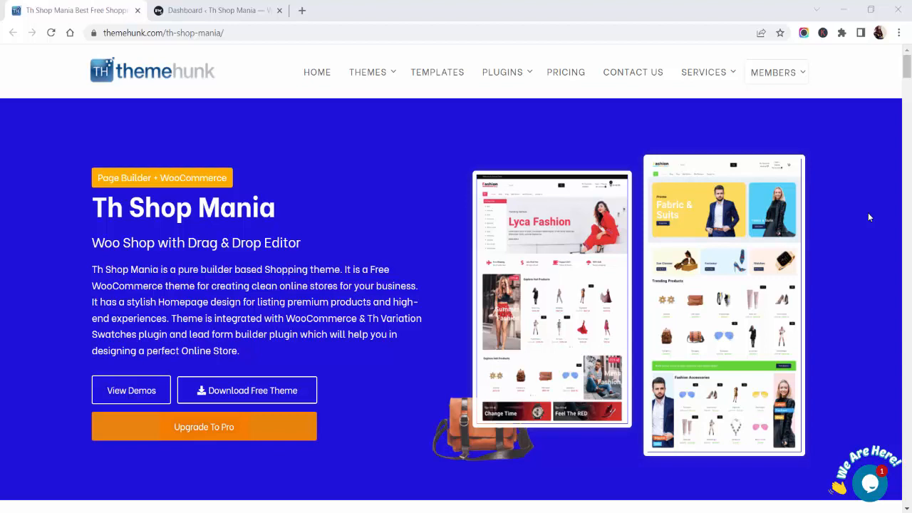
mouse_move(656, 239)
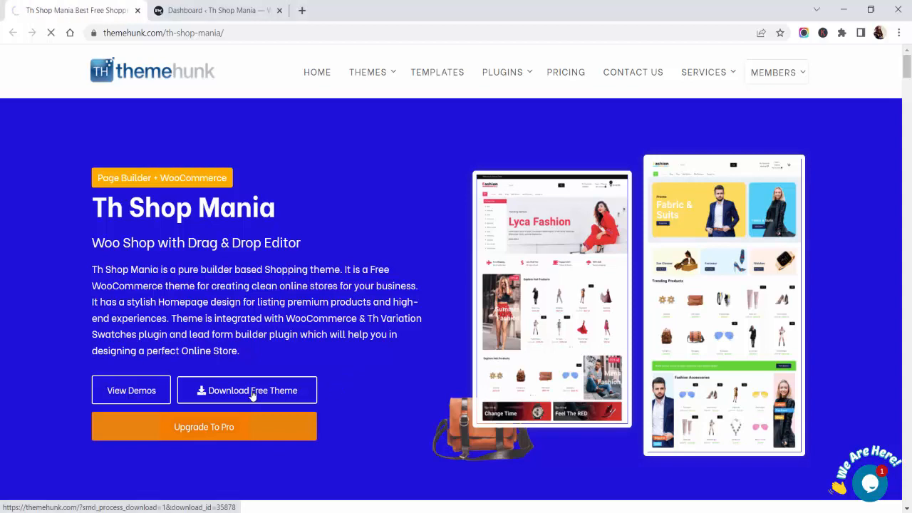
- Download the free Th Shop Mania theme zip and dismiss the subscribe popup
left_click(246, 391)
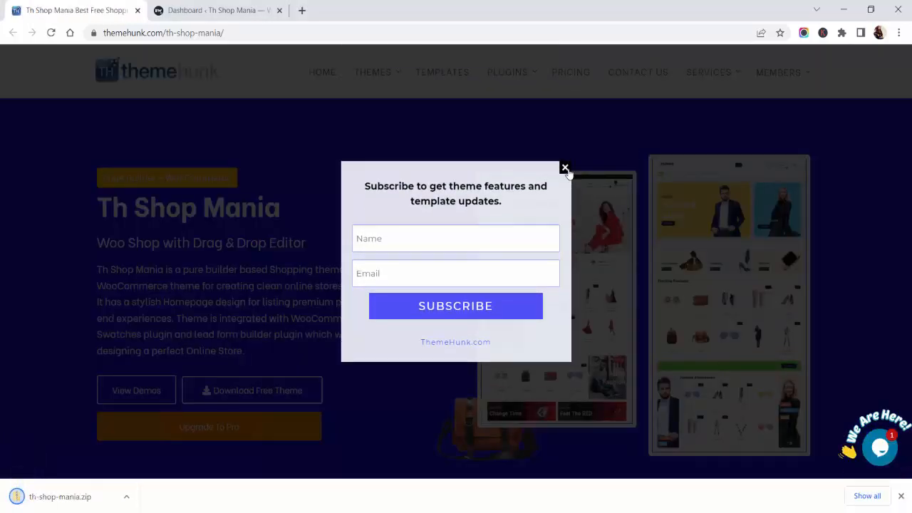
left_click(564, 168)
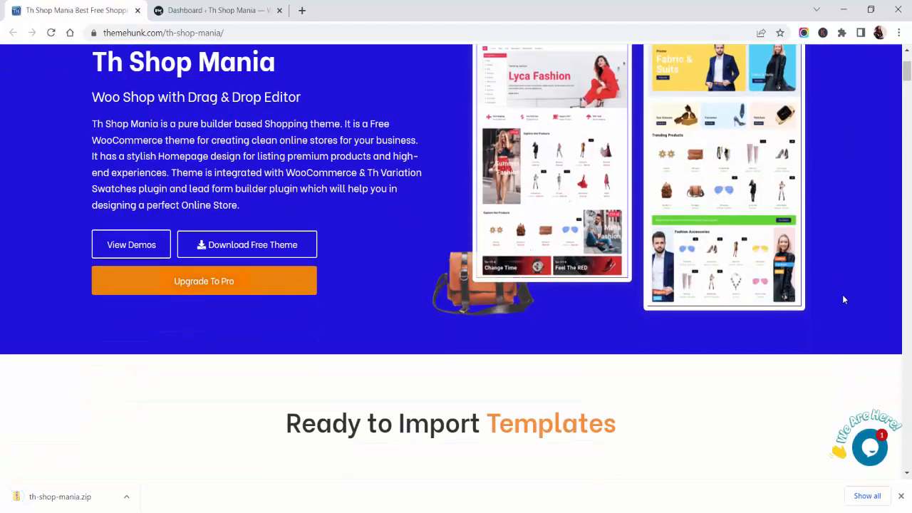
scroll("down", 3)
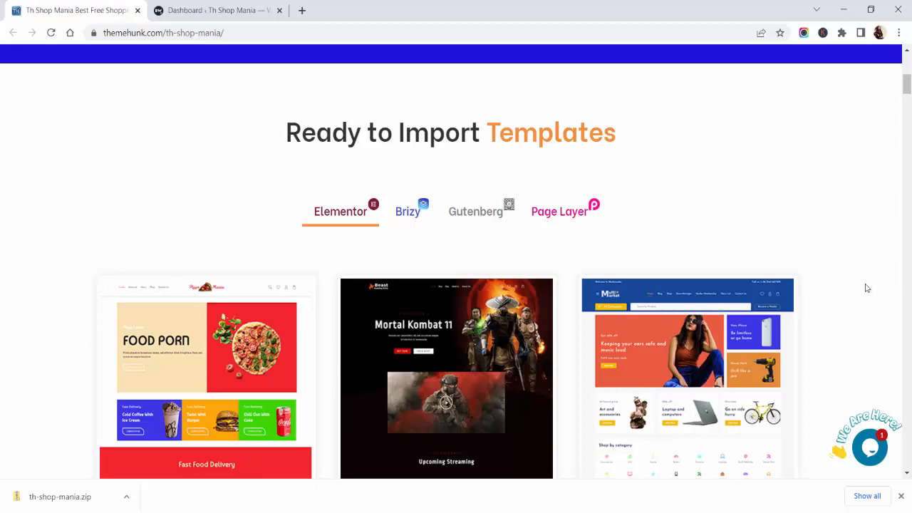
scroll("down", 3)
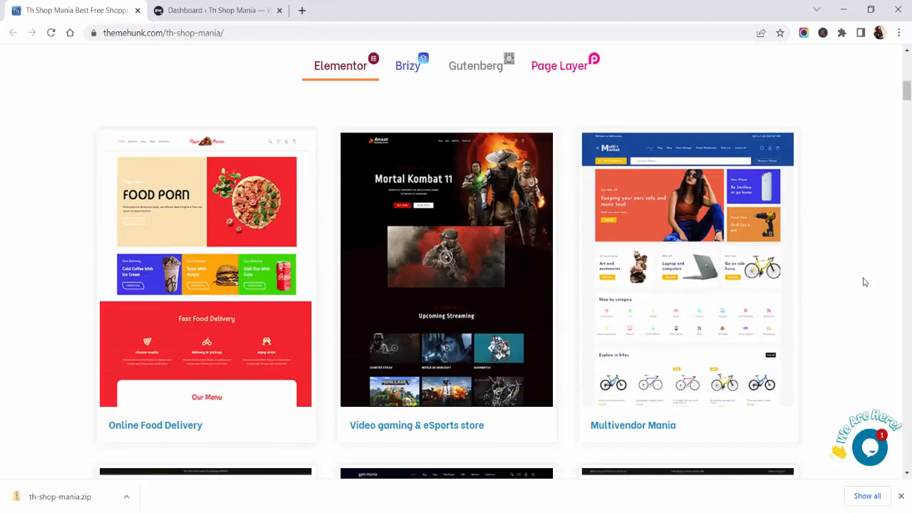
scroll("down", 3)
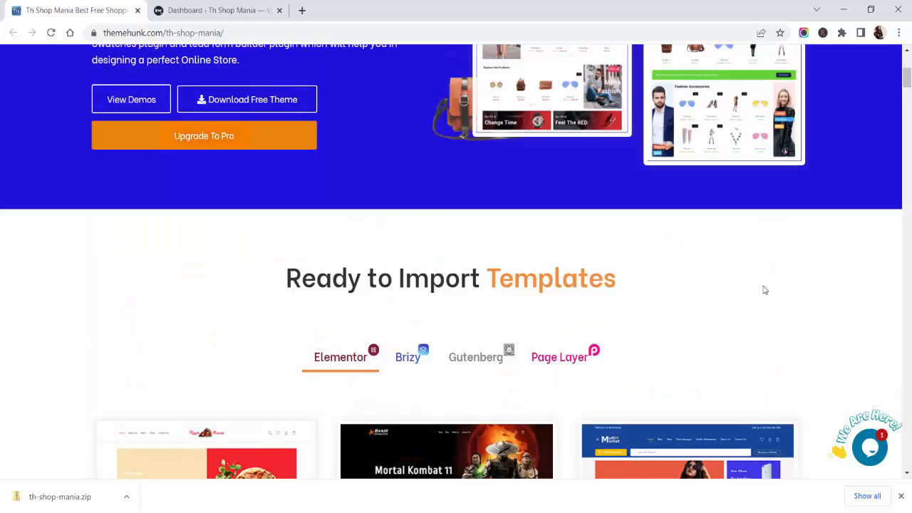
scroll("down", 3)
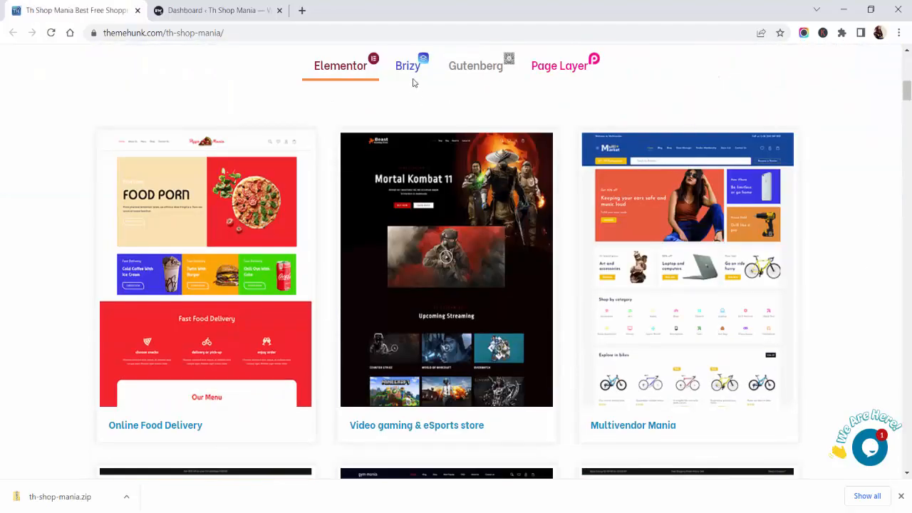
scroll("down", 3)
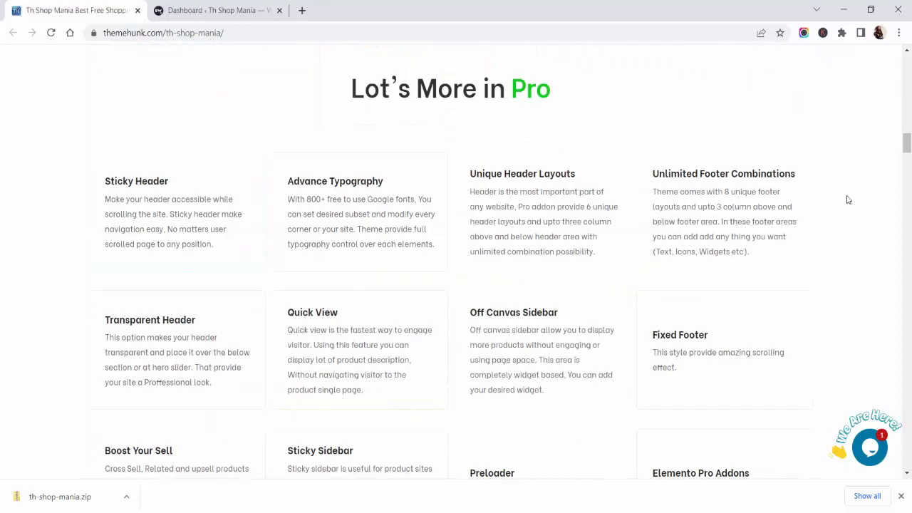
scroll("down", 3)
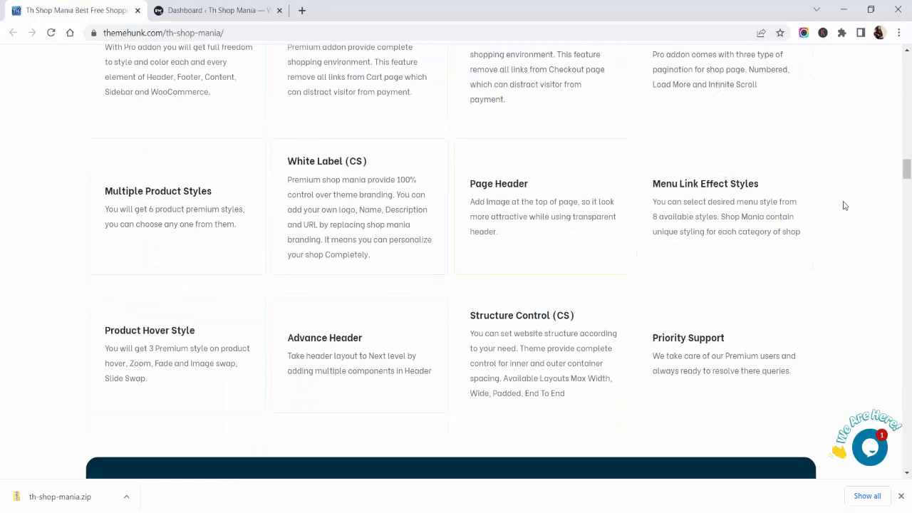
scroll("down", 3)
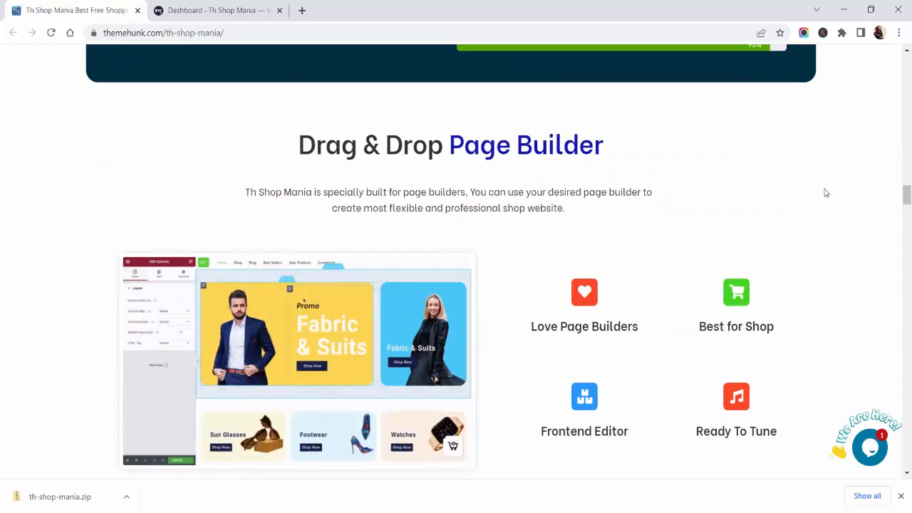
scroll("down", 3)
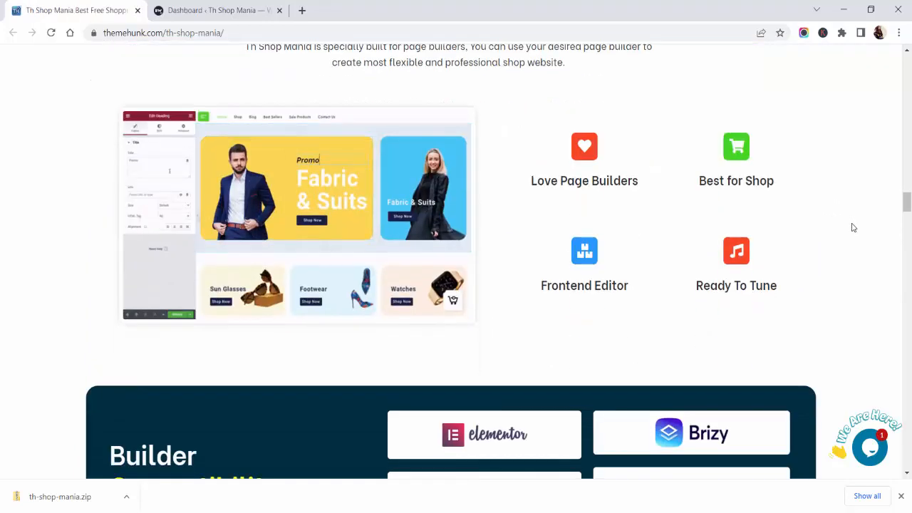
scroll("down", 3)
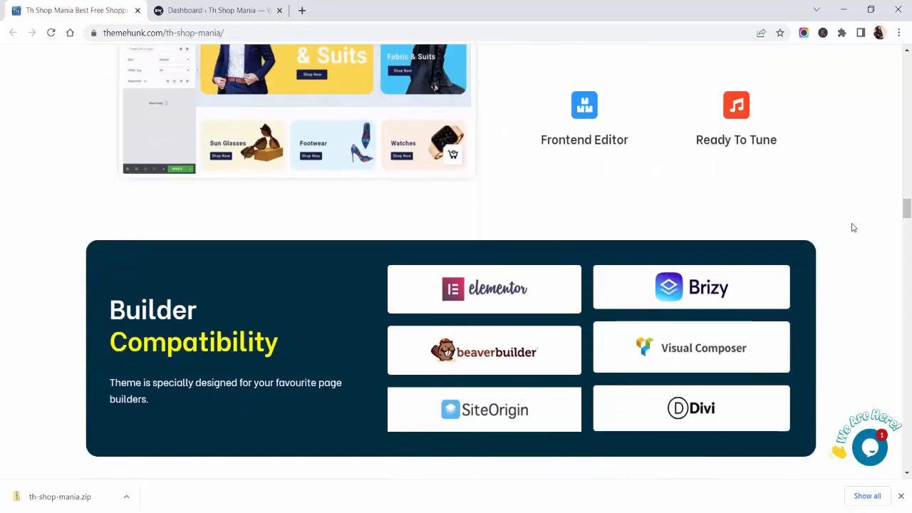
scroll("down", 3)
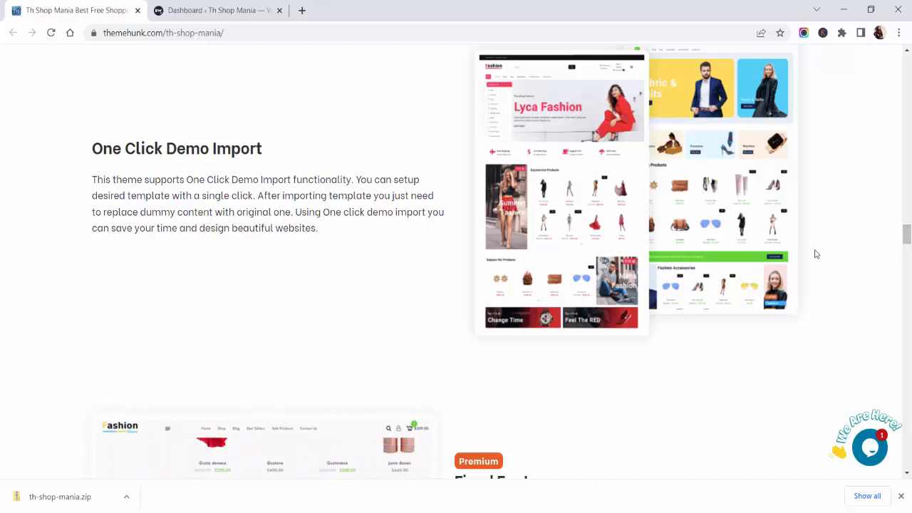
scroll("down", 3)
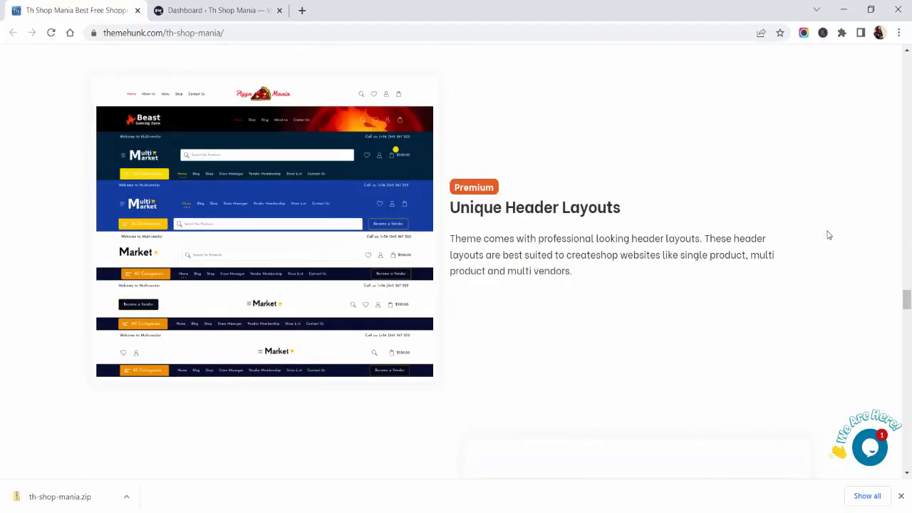
scroll("down", 3)
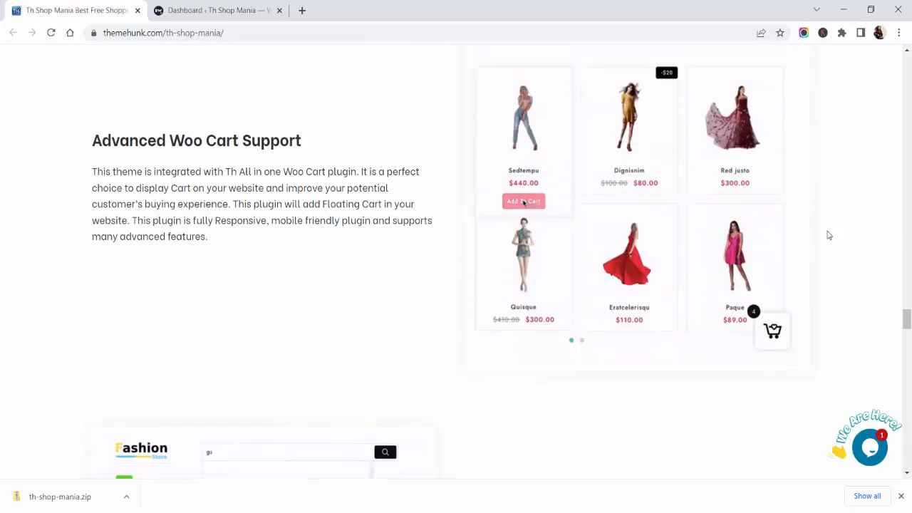
scroll("down", 3)
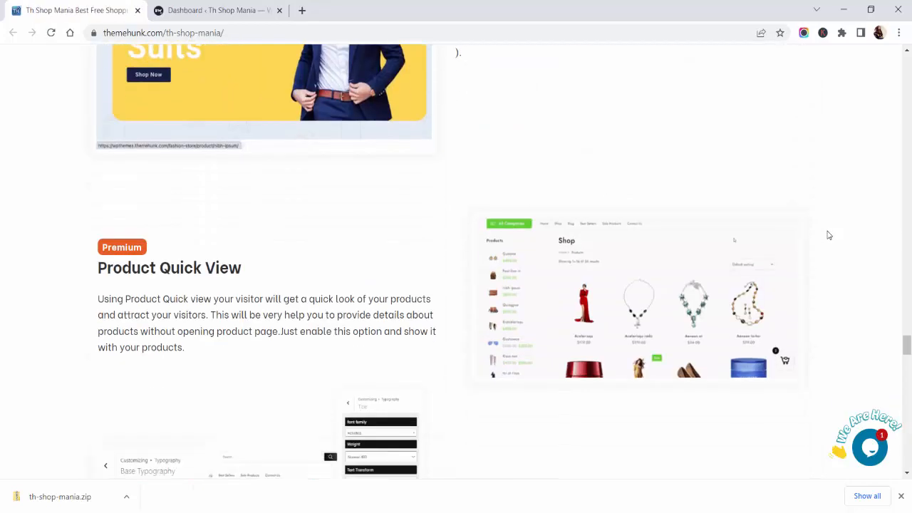
scroll("down", 3)
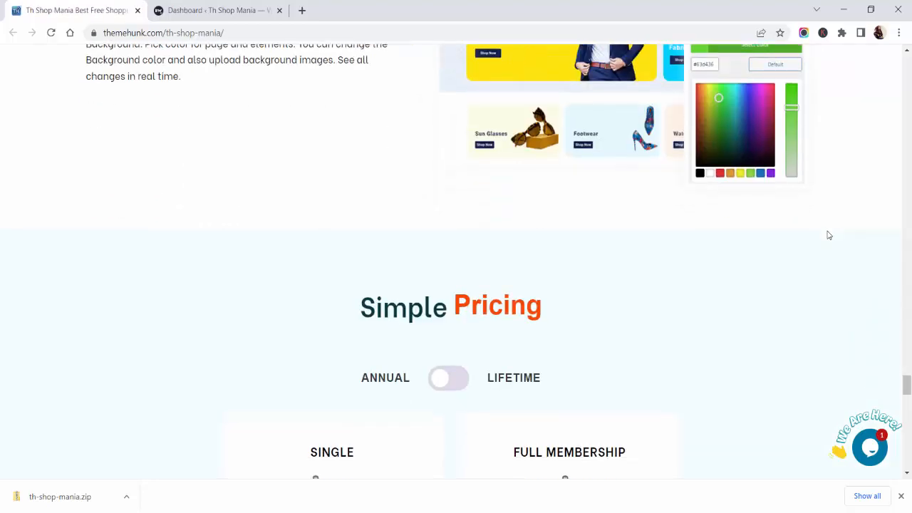
scroll("down", 3)
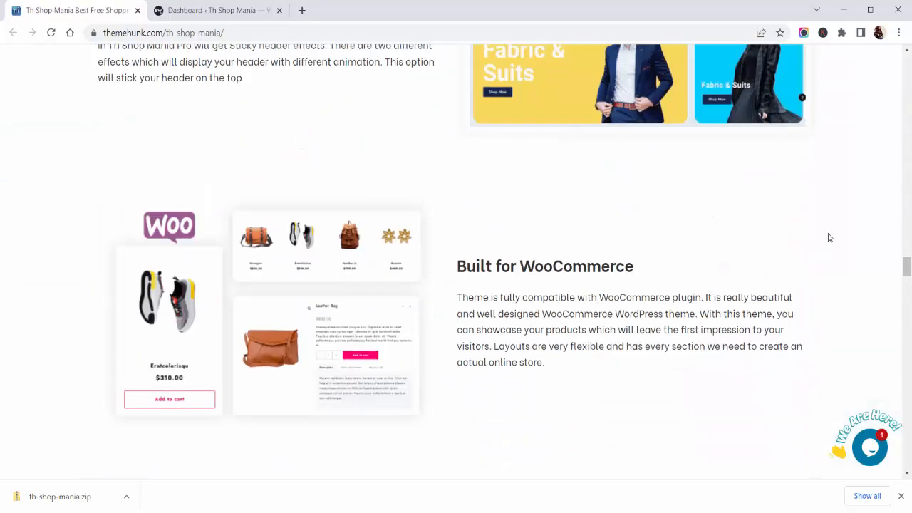
scroll("down", 3)
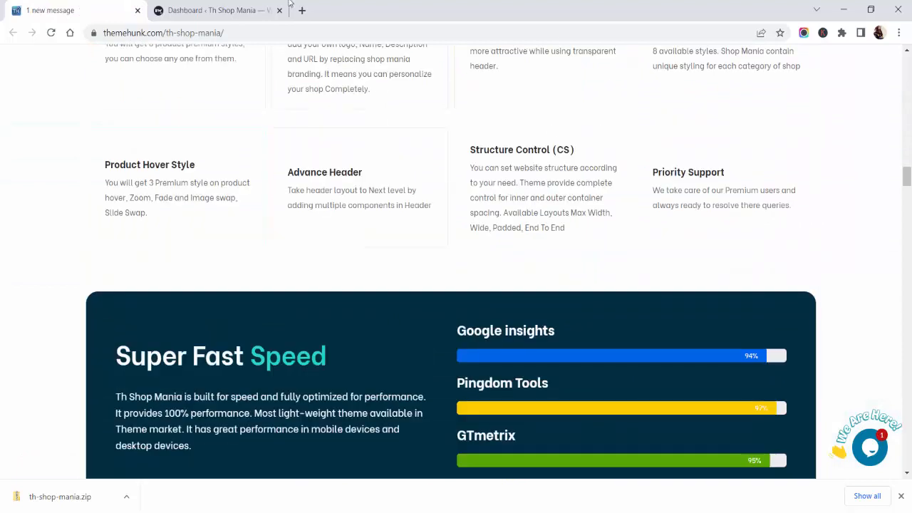
- From the dashboard, go to Themes and bring up the theme upload form
left_click(216, 10)
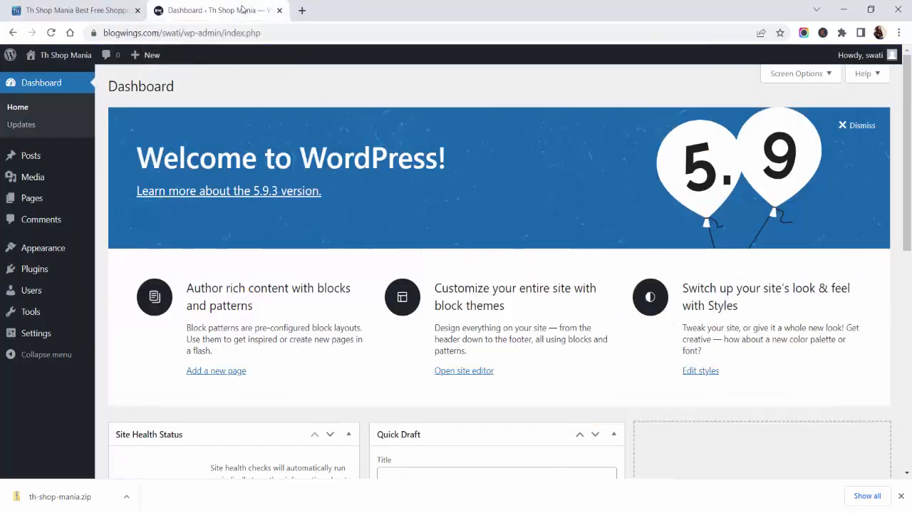
mouse_move(42, 248)
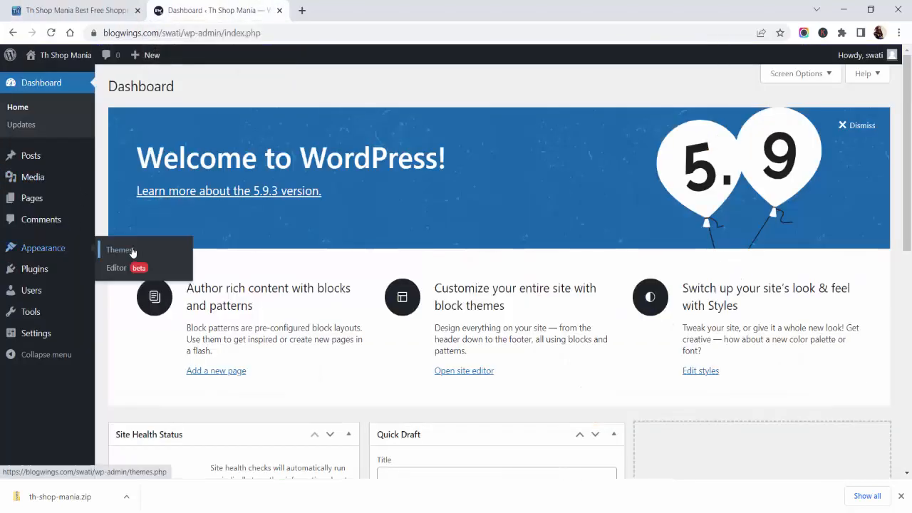
left_click(119, 249)
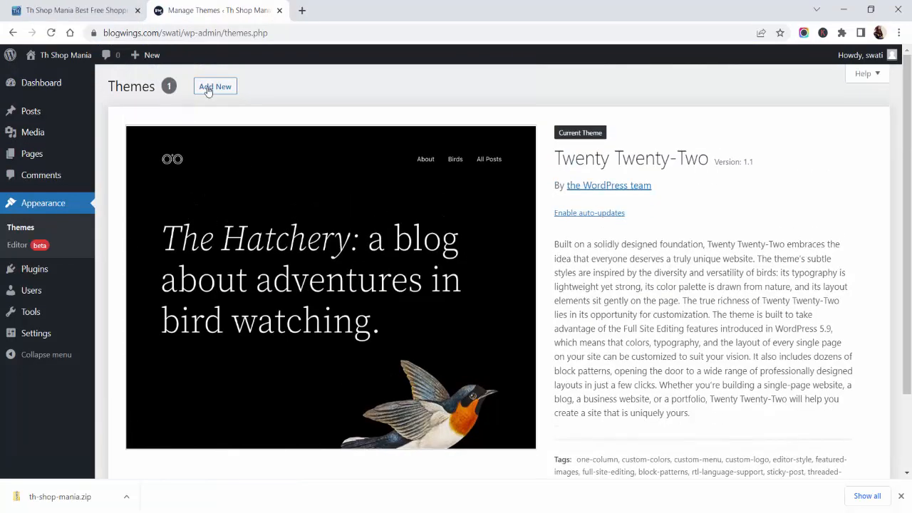
left_click(214, 87)
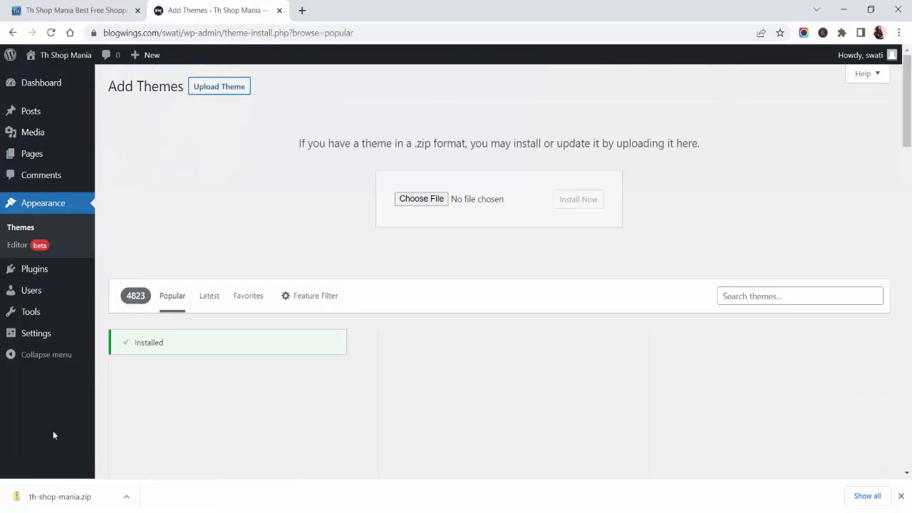
left_click(420, 200)
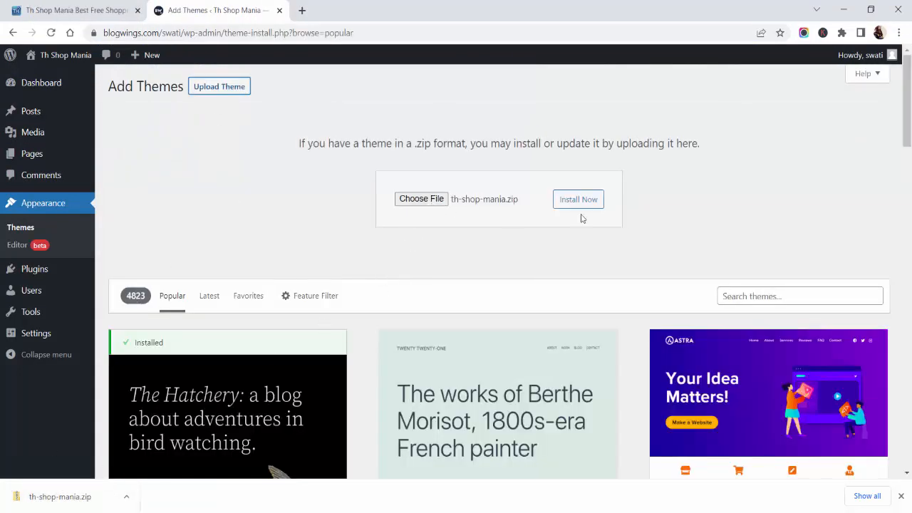
- Upload th-shop-mania.zip, install it and activate Th Shop Mania as the site theme
left_click(579, 200)
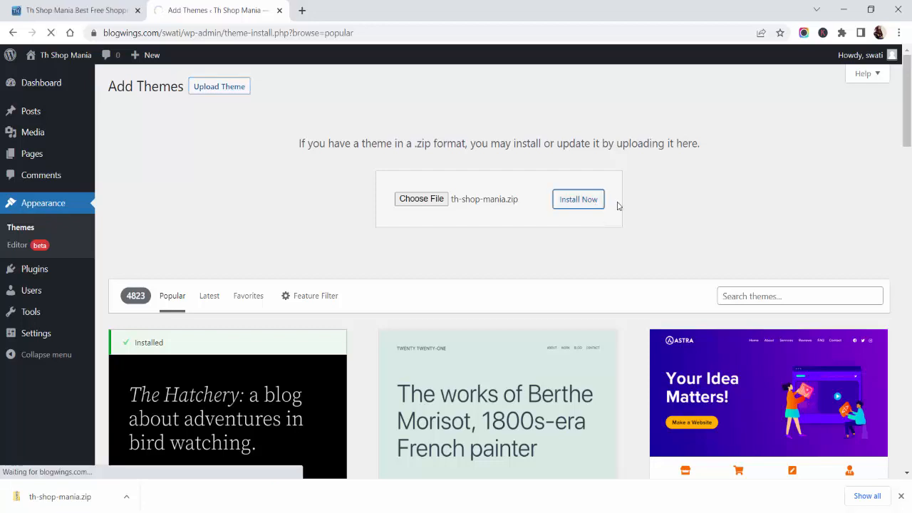
left_click(579, 200)
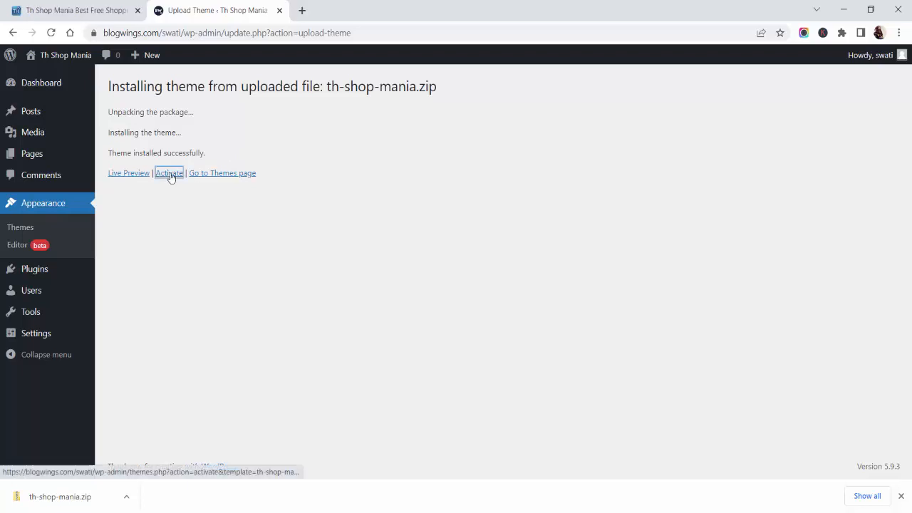
left_click(169, 173)
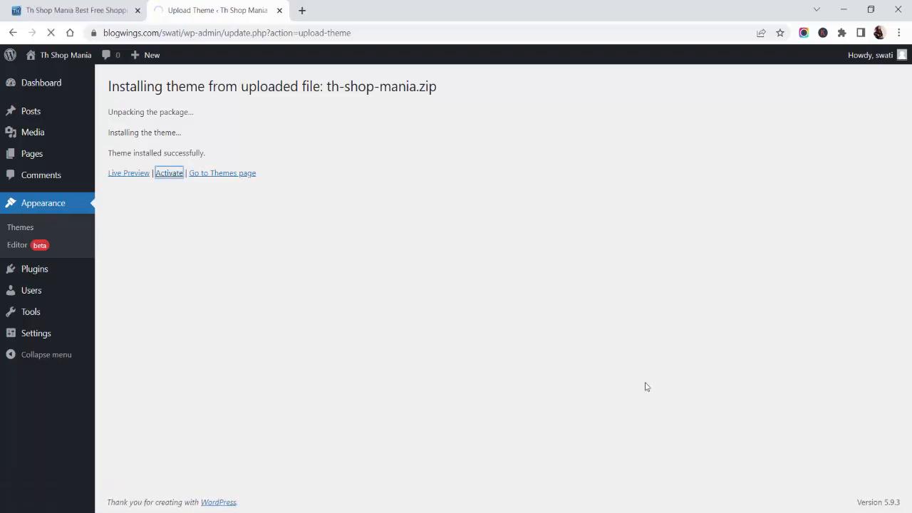
left_click(169, 173)
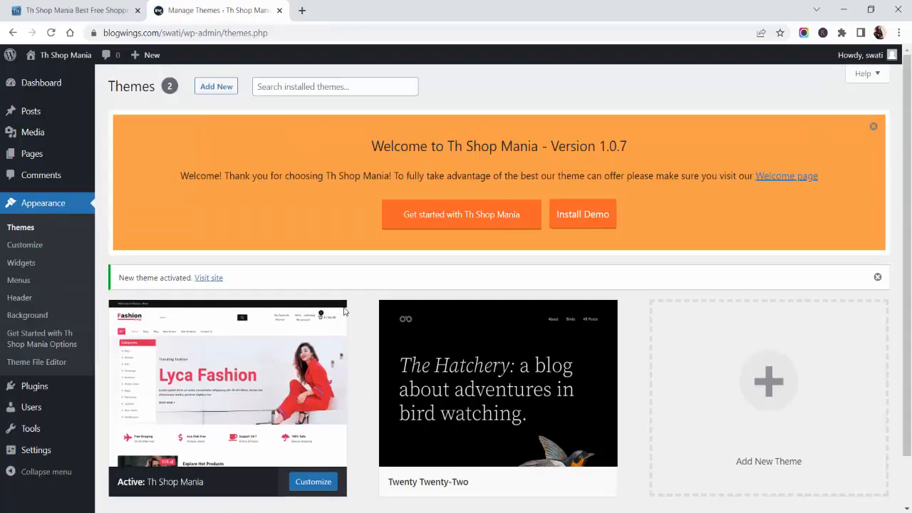
- Review the active Th Shop Mania theme's details, then go to its getting-started page
scroll("down", 3)
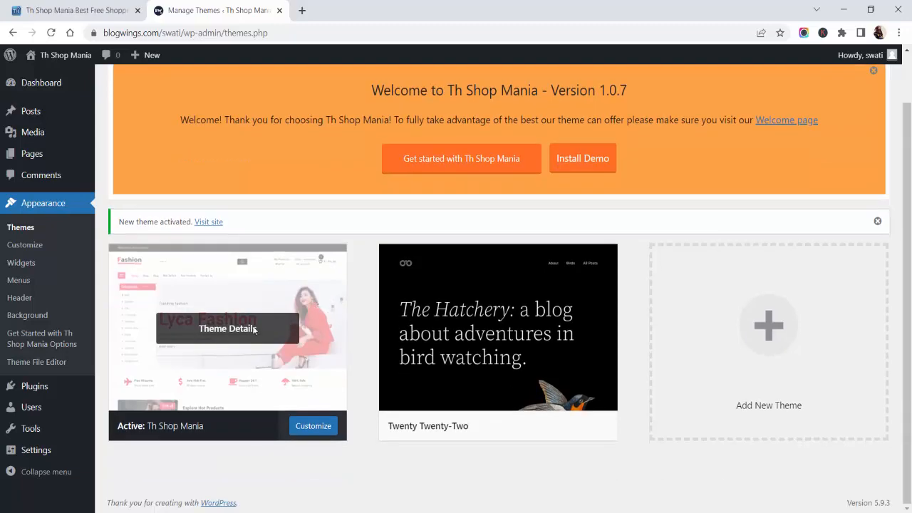
left_click(228, 327)
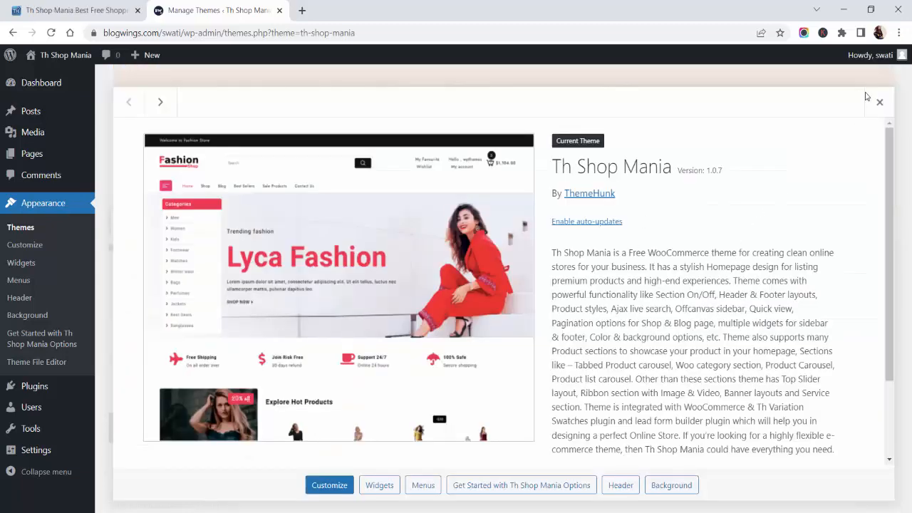
left_click(879, 103)
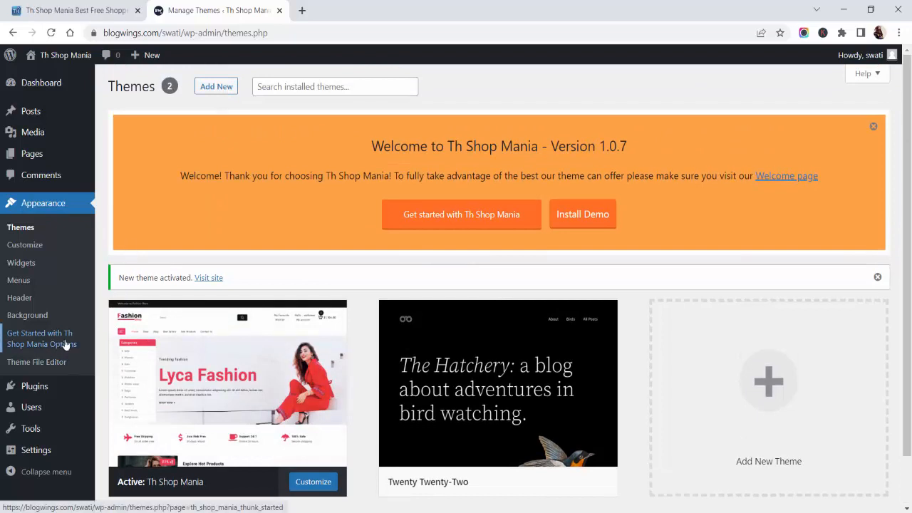
left_click(41, 339)
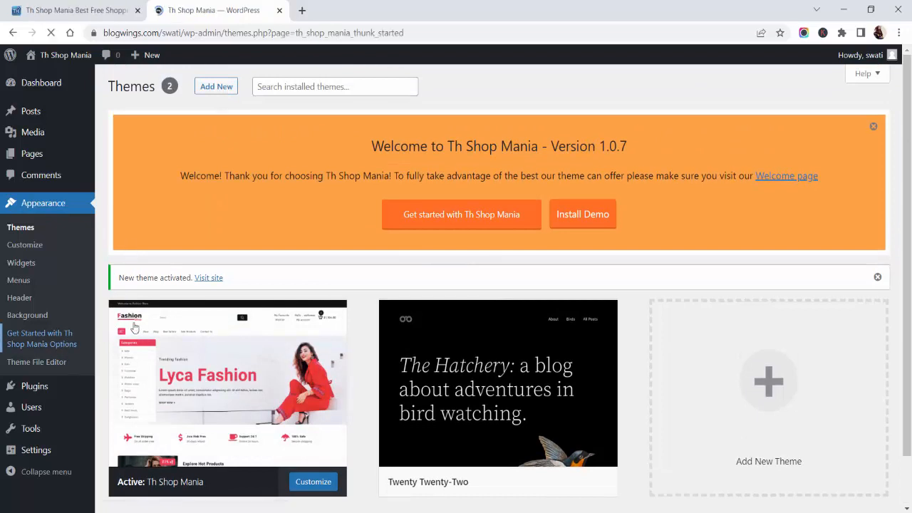
- Install Hunk Companion and TH All In One Woo Cart from the theme's recommended plugins
left_click(42, 338)
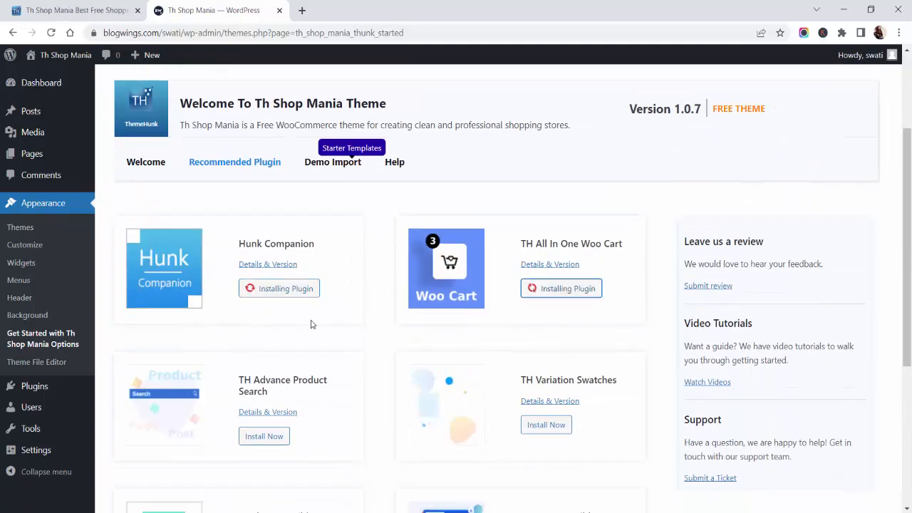
scroll("down", 3)
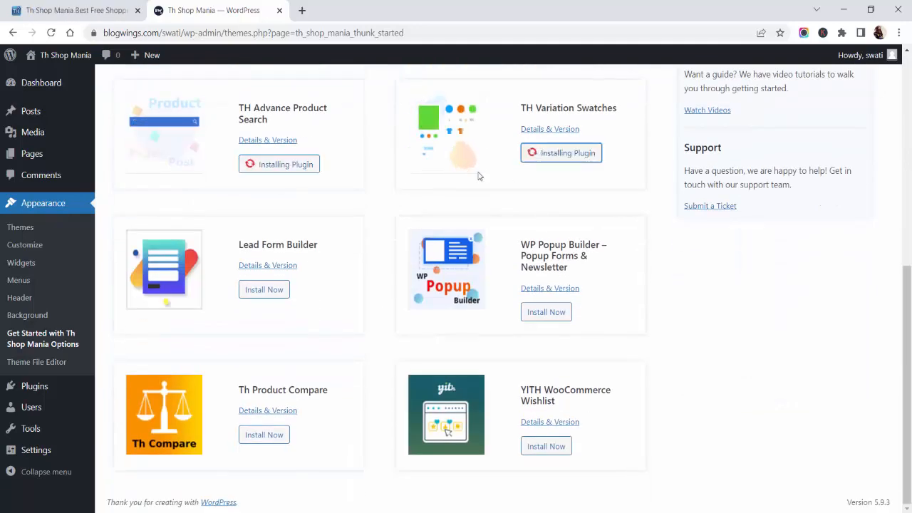
left_click(263, 289)
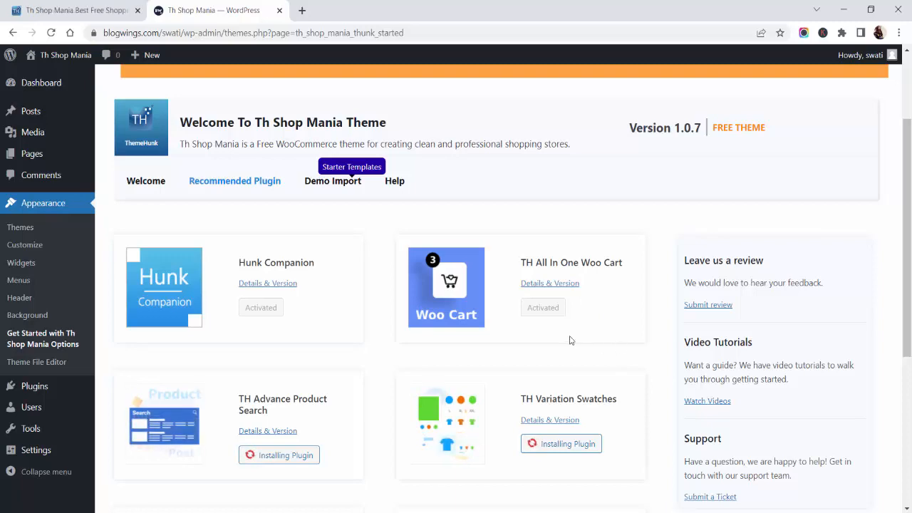
scroll("down", 3)
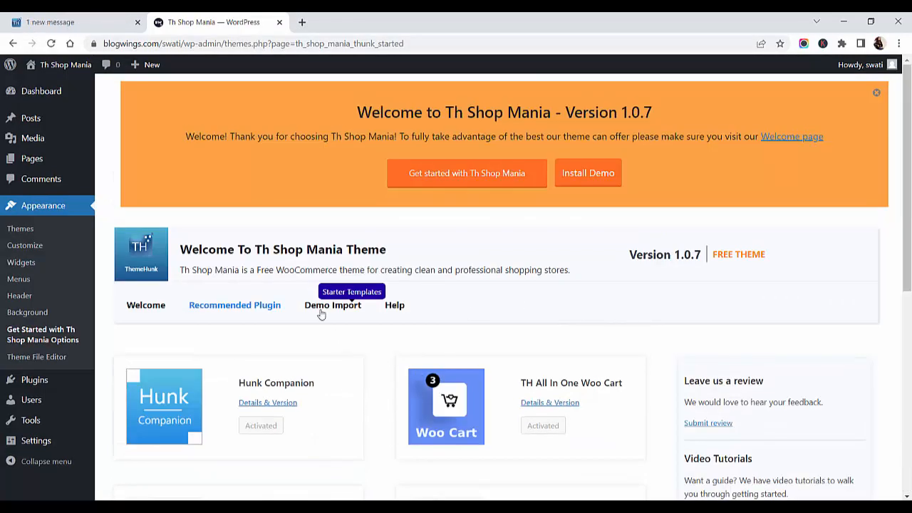
- In Demo Import, filter the demo sites library to Gutenberg, showing Grocery Shop and Fashion shop
left_click(333, 305)
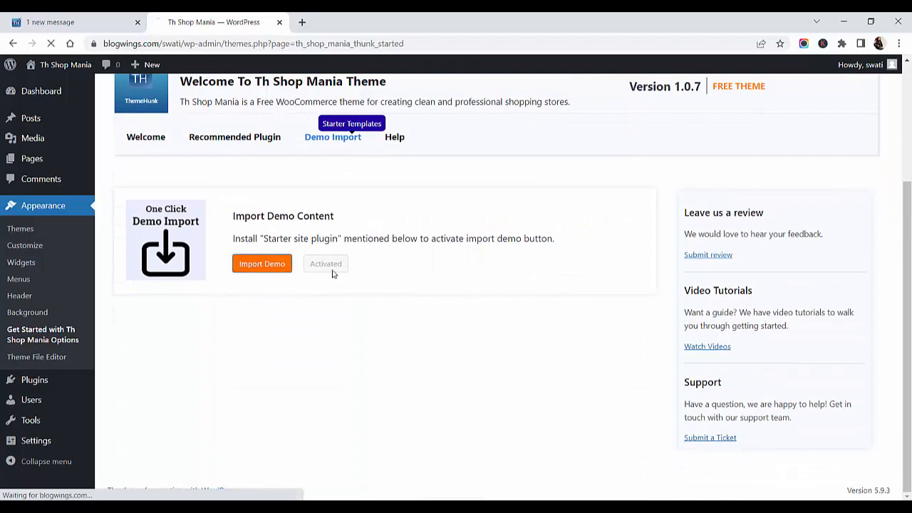
mouse_move(459, 274)
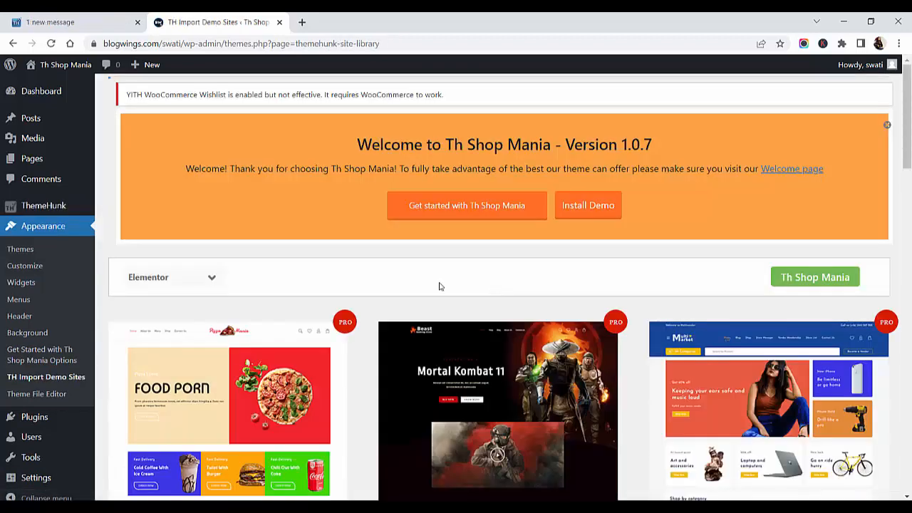
scroll("down", 3)
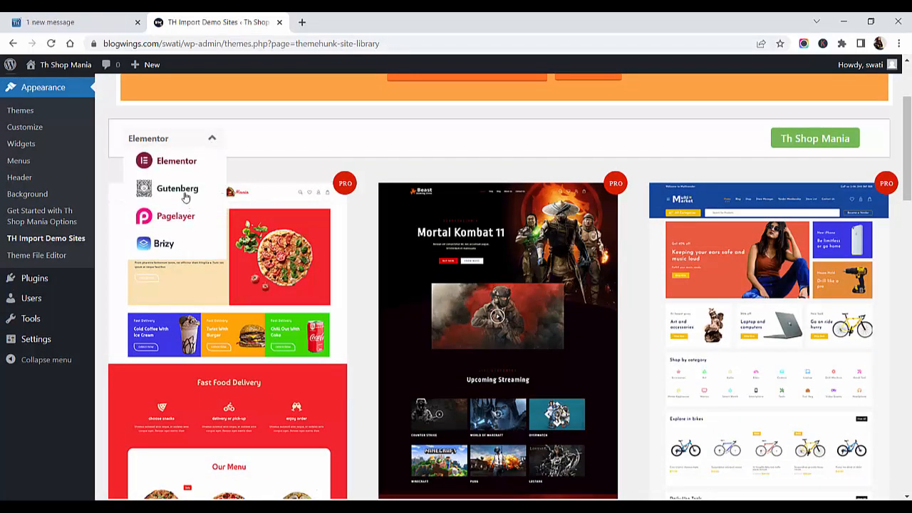
left_click(177, 188)
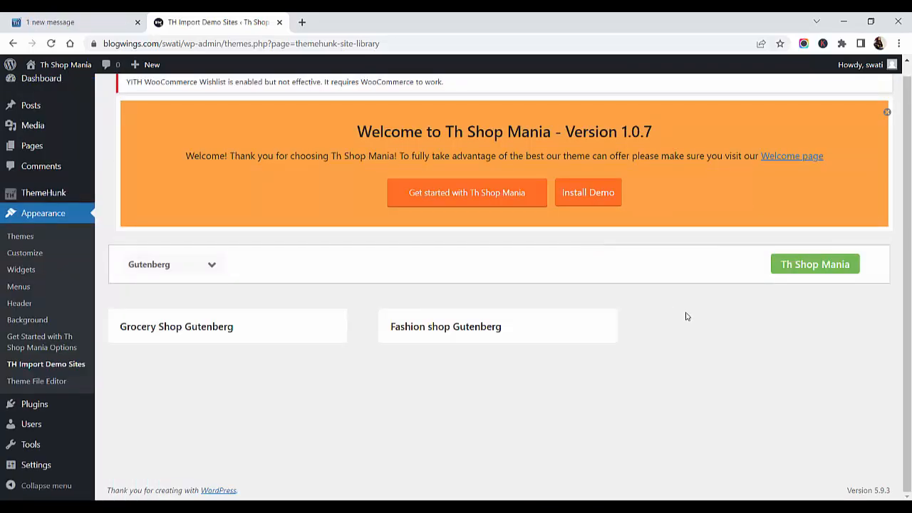
scroll("down", 3)
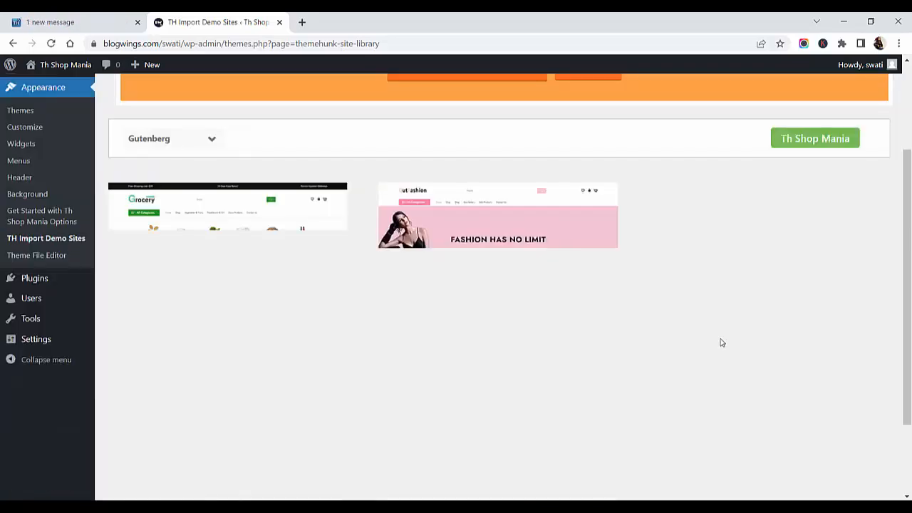
scroll("down", 3)
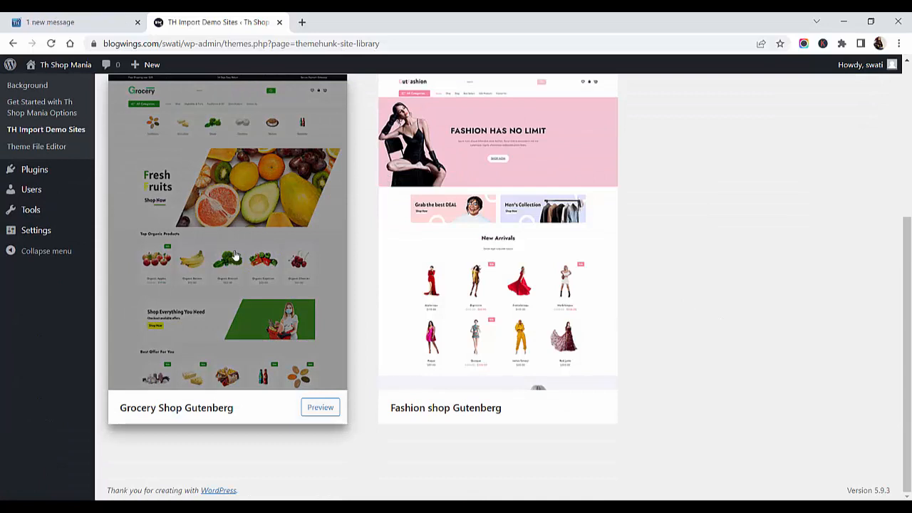
- Preview the Grocery Shop Gutenberg demo and look through it
left_click(319, 407)
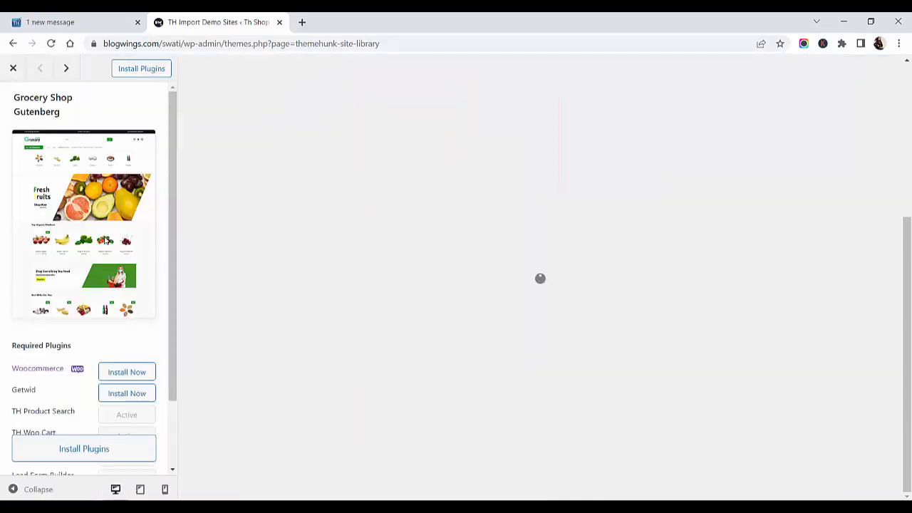
mouse_move(226, 216)
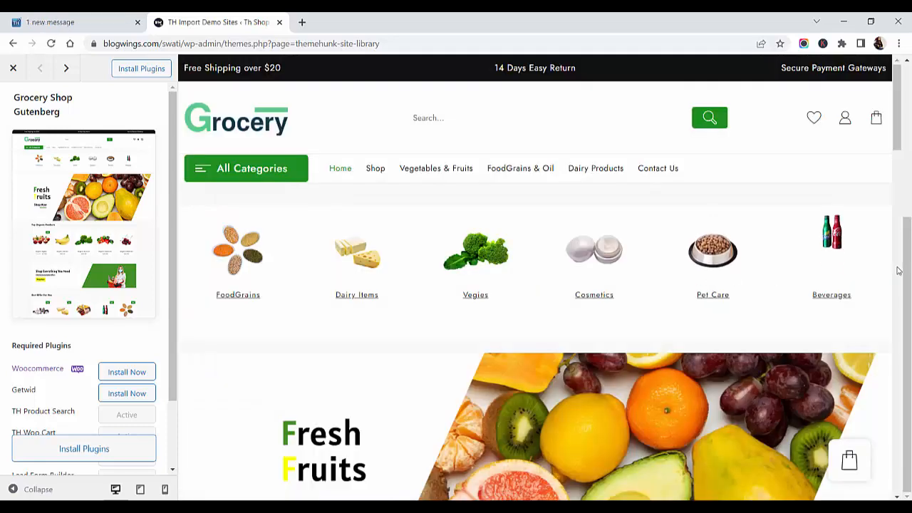
scroll("down", 3)
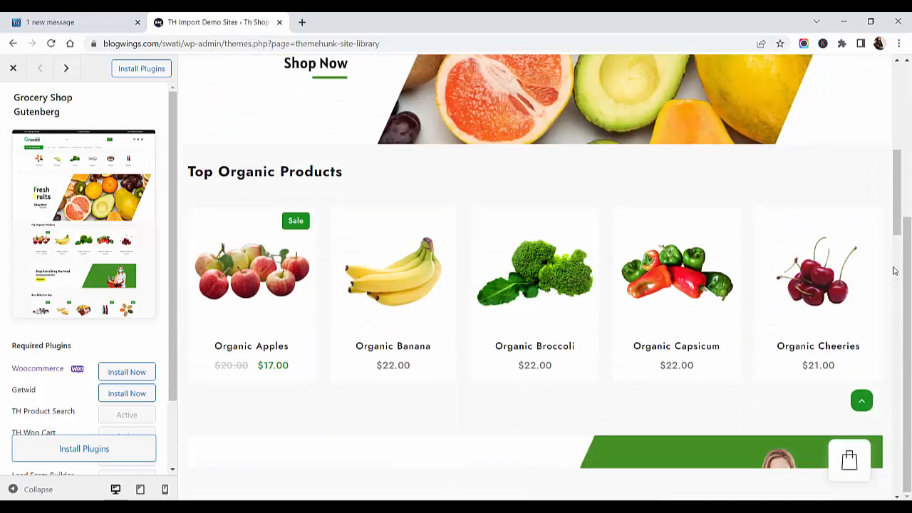
scroll("down", 3)
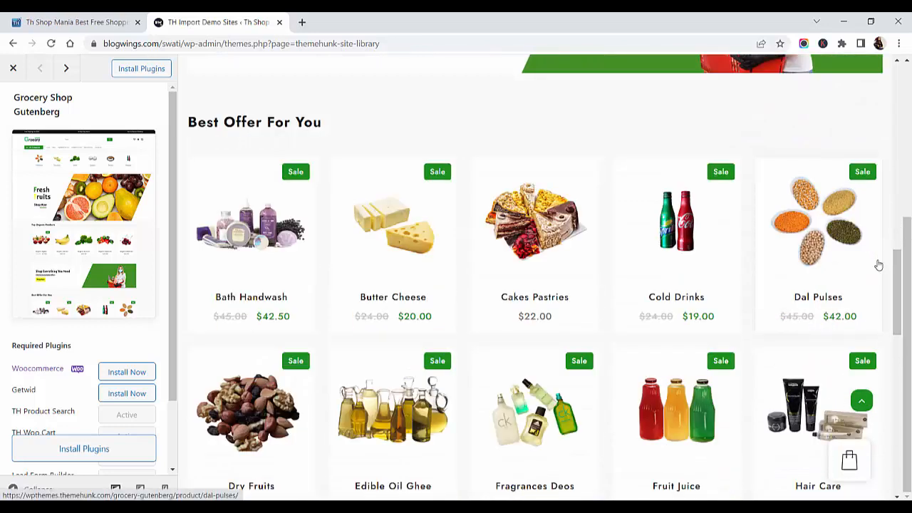
mouse_move(883, 359)
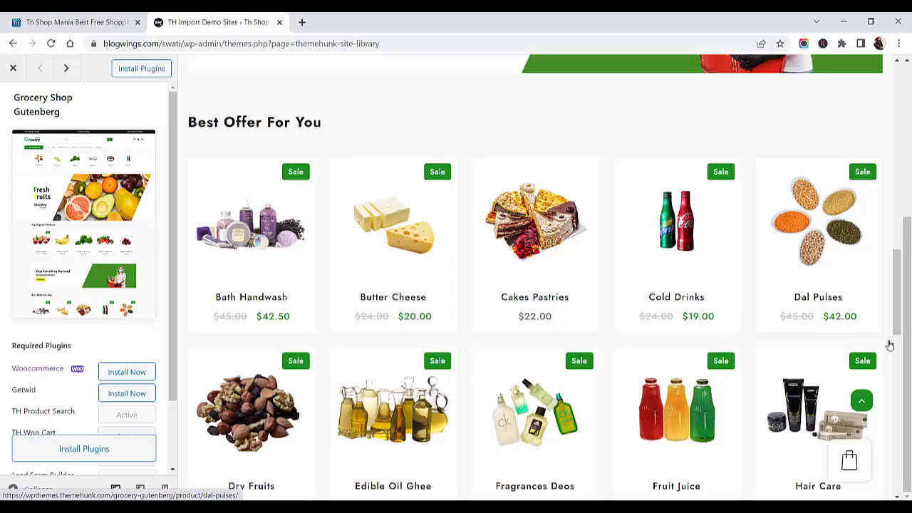
scroll("down", 3)
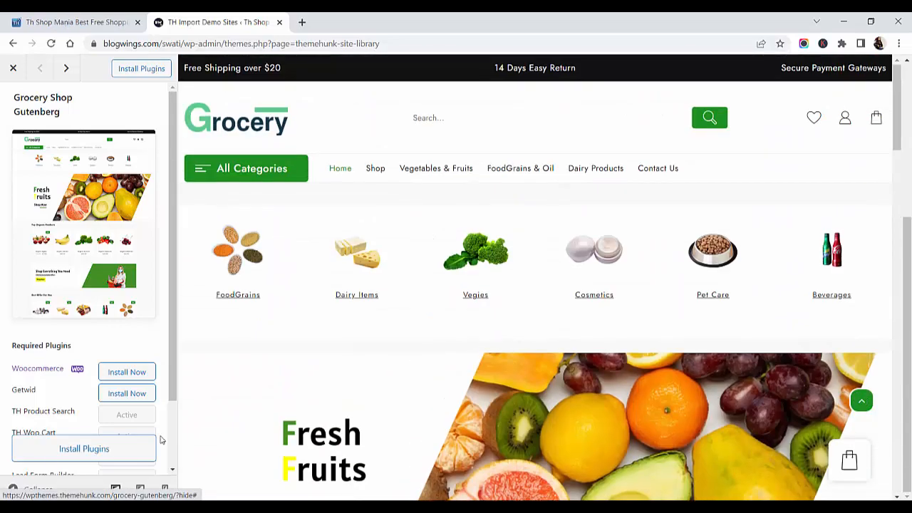
- Install the demo's required plugins and confirm importing the grocery site
left_click(84, 448)
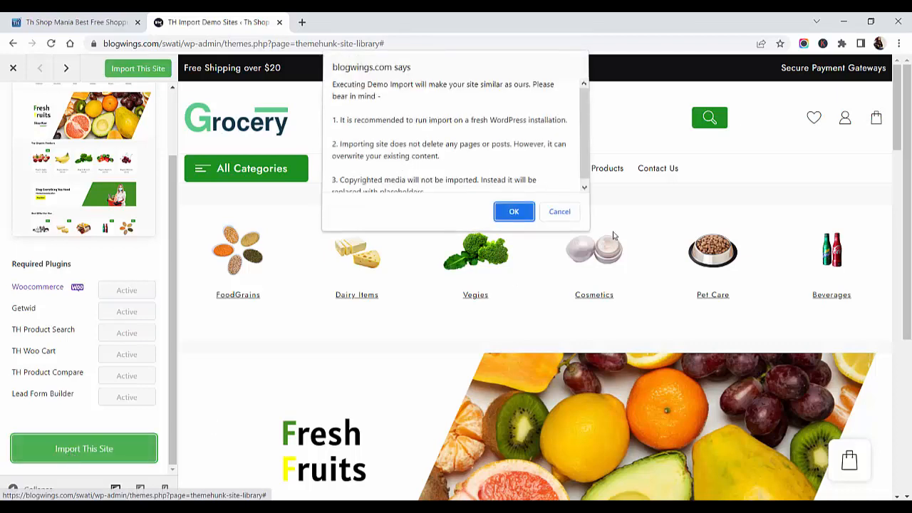
left_click(513, 211)
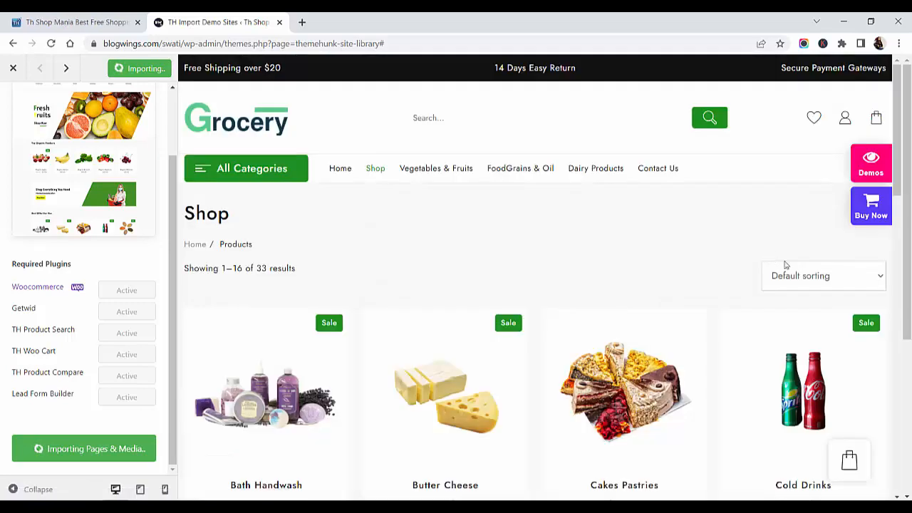
mouse_move(884, 242)
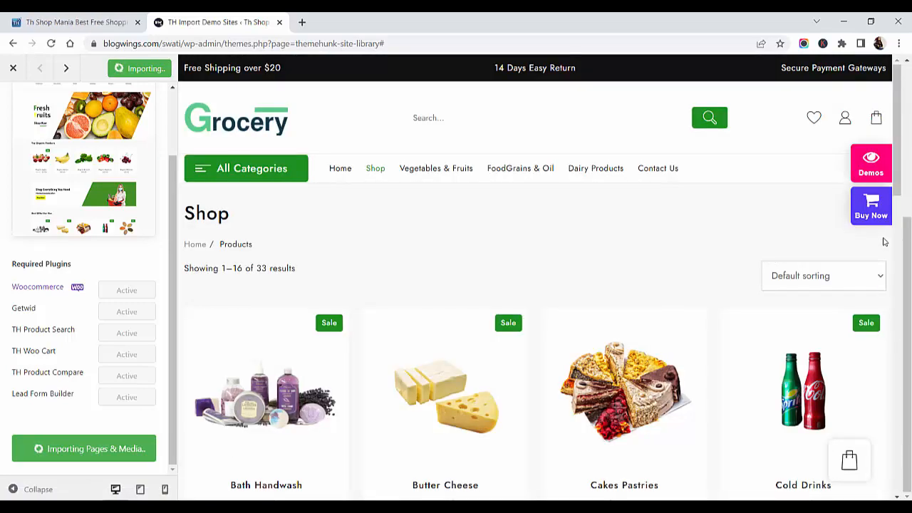
- Scroll down the Grocery demo preview while pages and media import
scroll("down", 3)
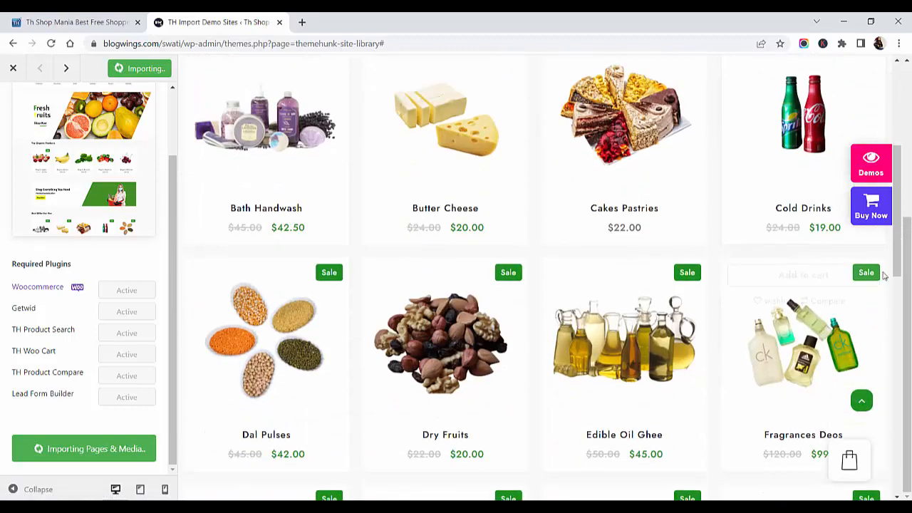
scroll("down", 3)
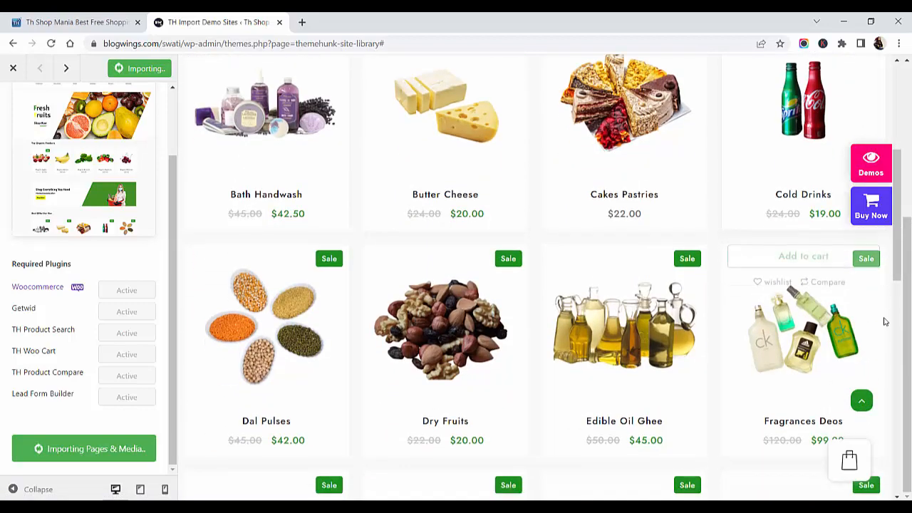
scroll("down", 3)
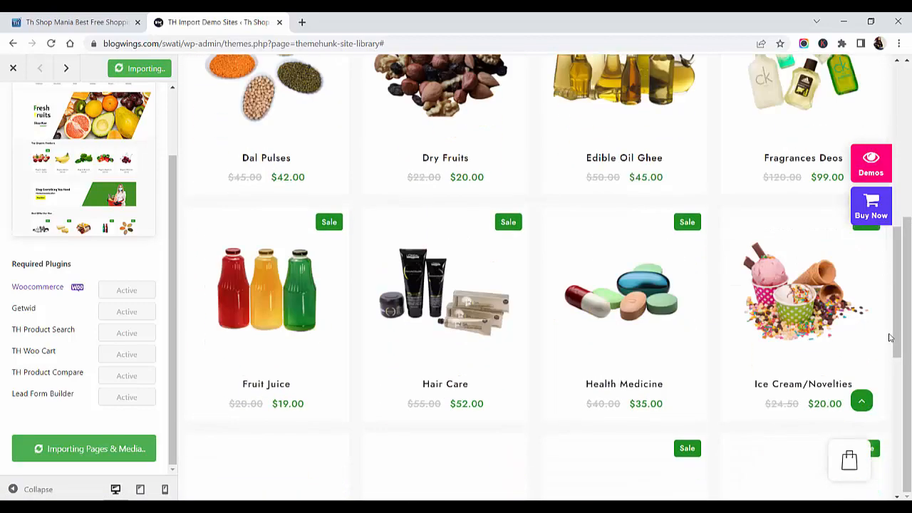
scroll("down", 3)
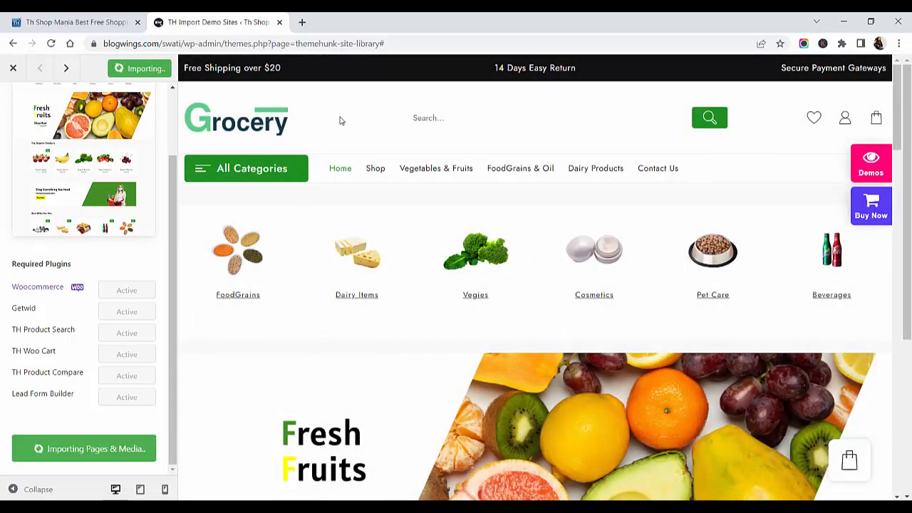
mouse_move(260, 134)
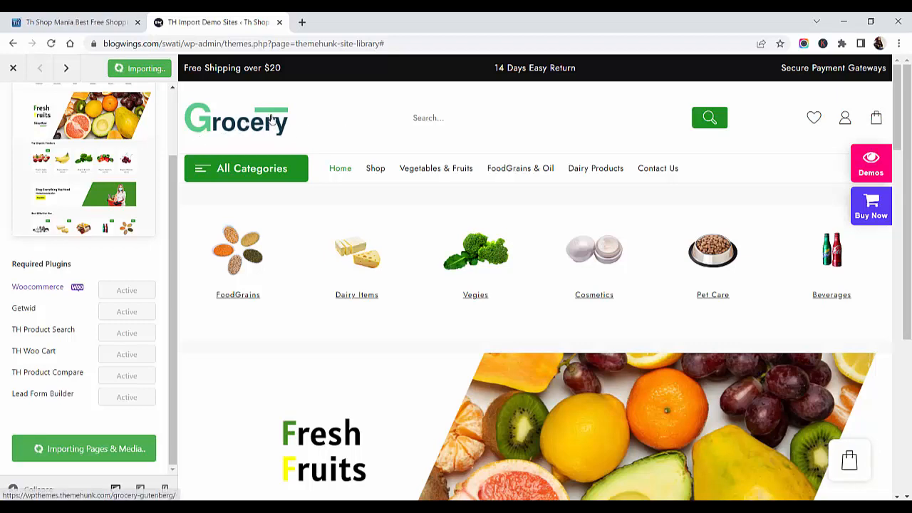
mouse_move(807, 124)
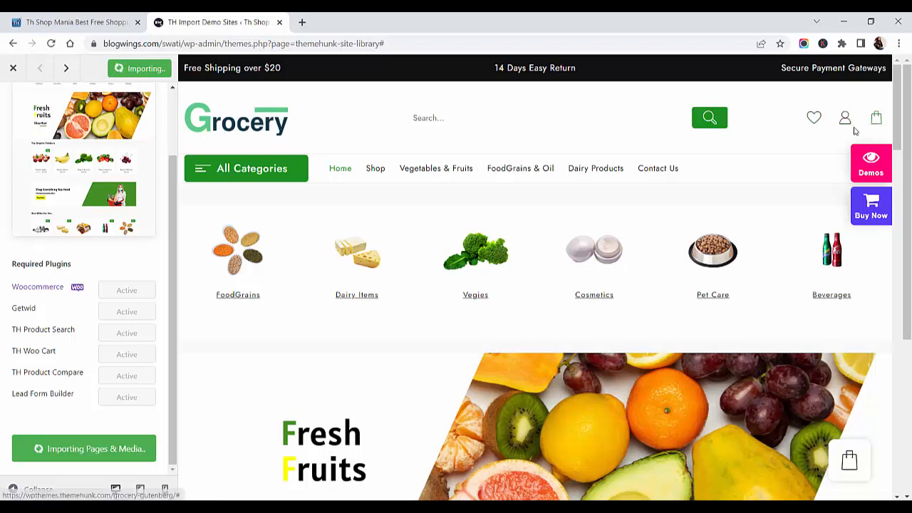
mouse_move(265, 87)
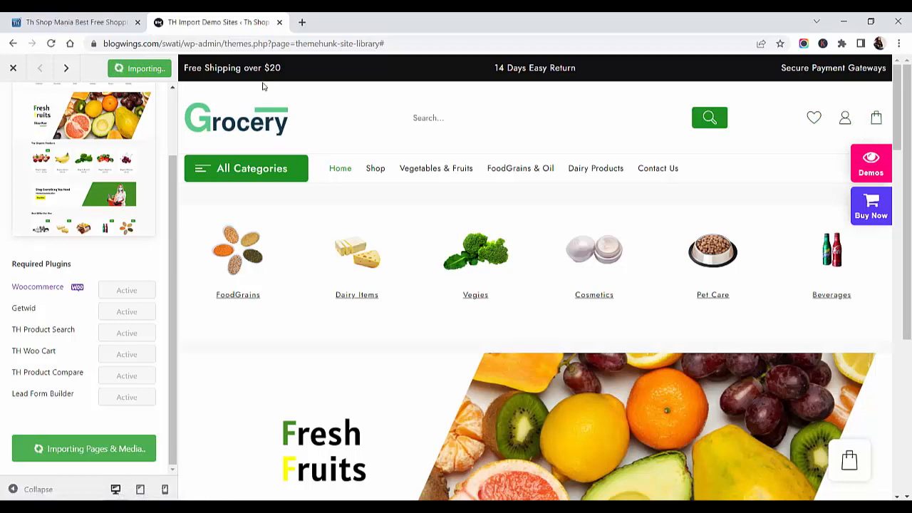
mouse_move(325, 77)
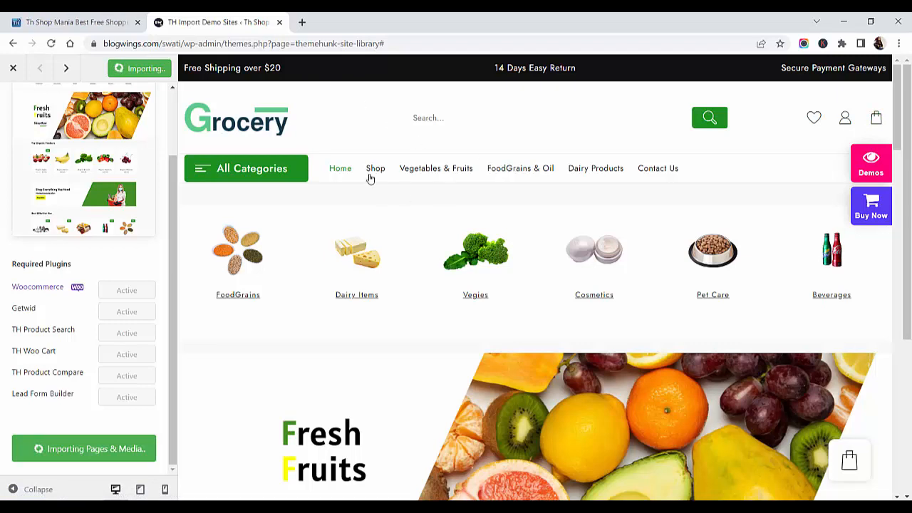
mouse_move(522, 189)
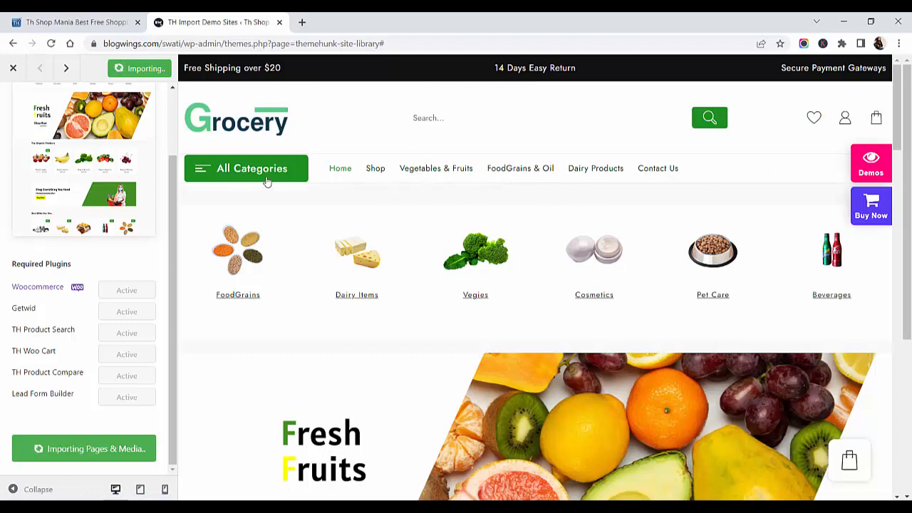
- Expand the product categories list and scroll the preview down to its footer
left_click(245, 168)
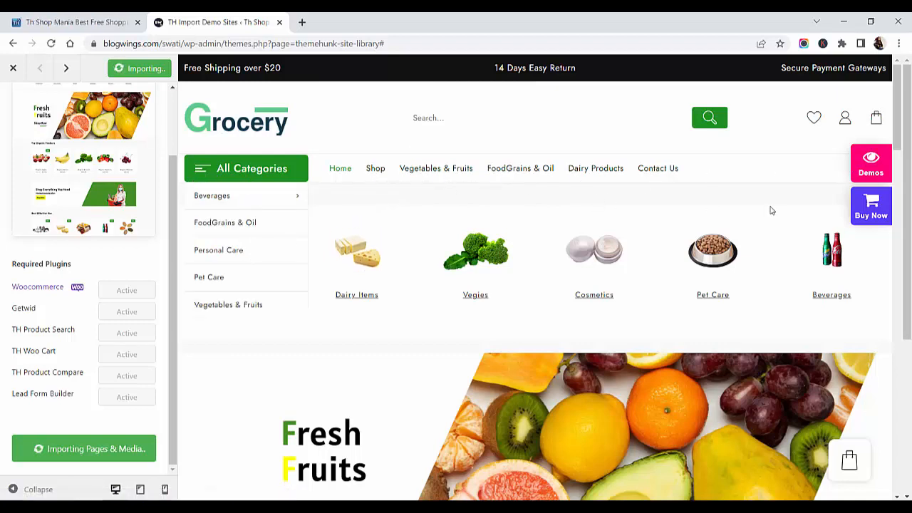
mouse_move(581, 177)
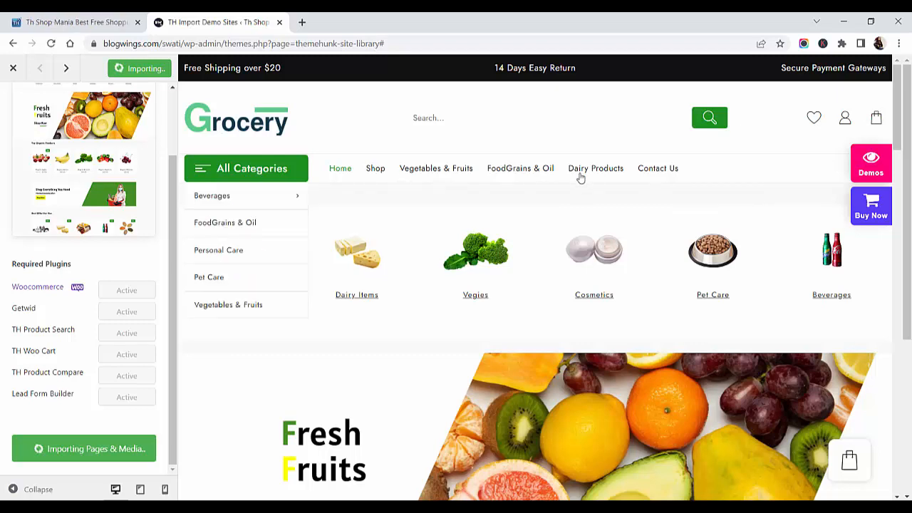
scroll("down", 3)
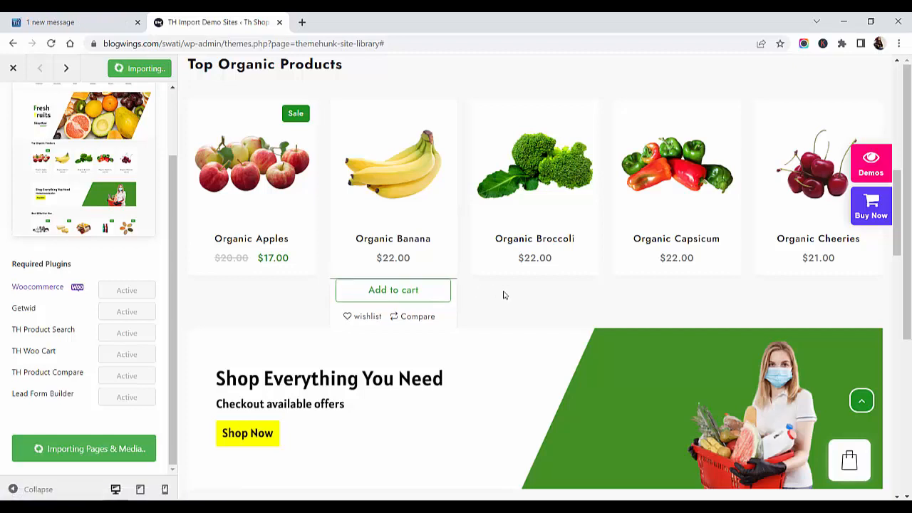
scroll("down", 3)
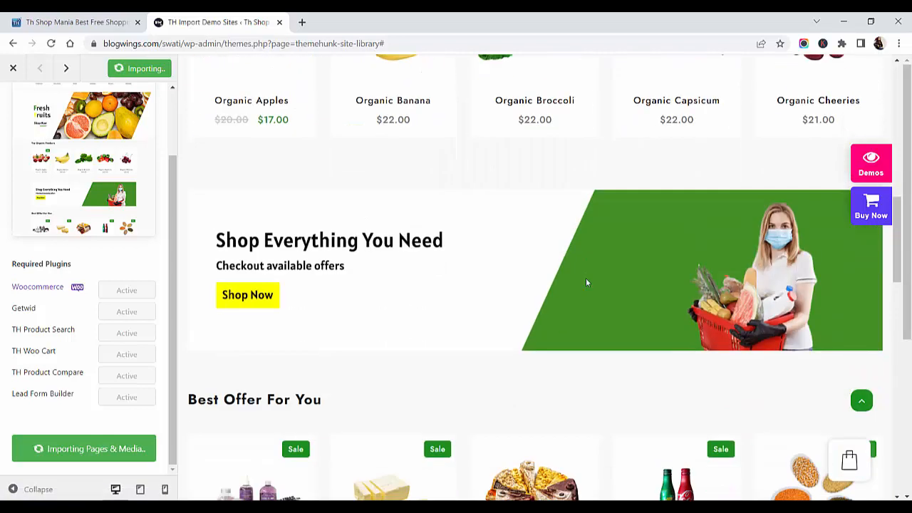
scroll("down", 3)
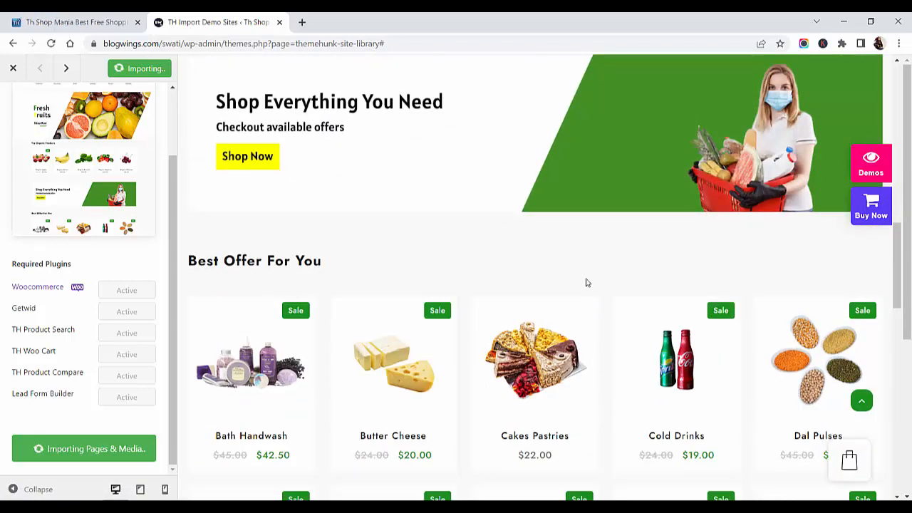
scroll("down", 3)
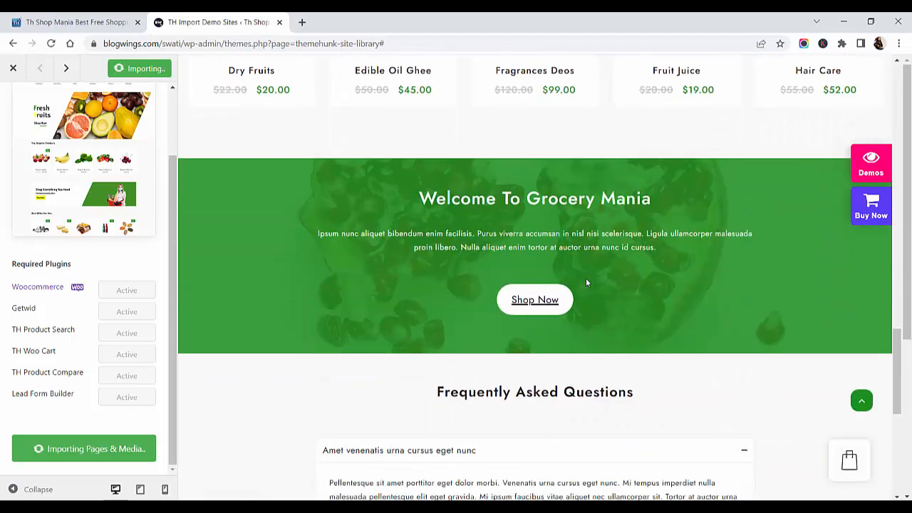
scroll("down", 3)
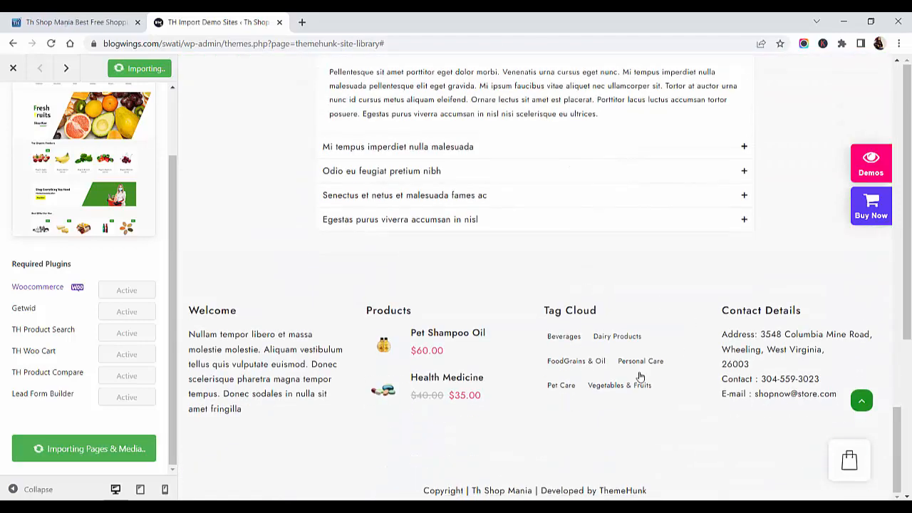
mouse_move(536, 473)
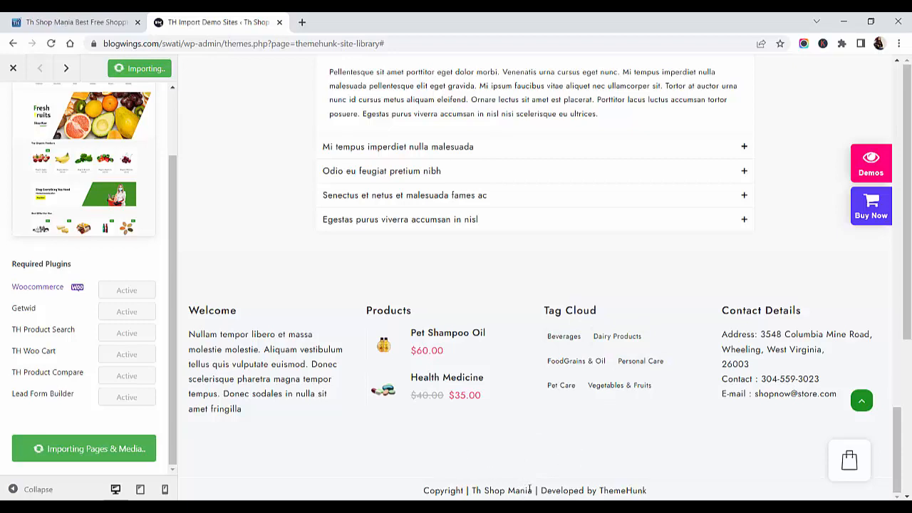
mouse_move(513, 226)
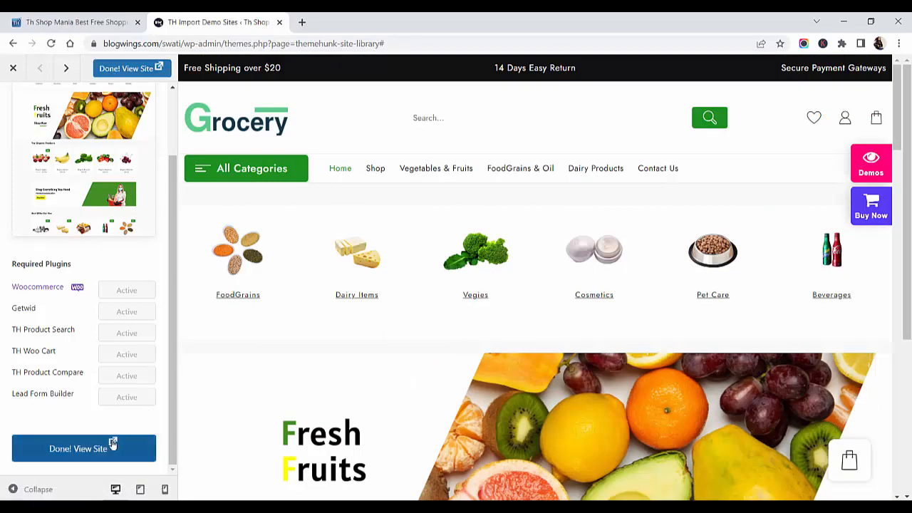
- View the imported grocery site live in a new tab and scroll through its storefront
left_click(71, 447)
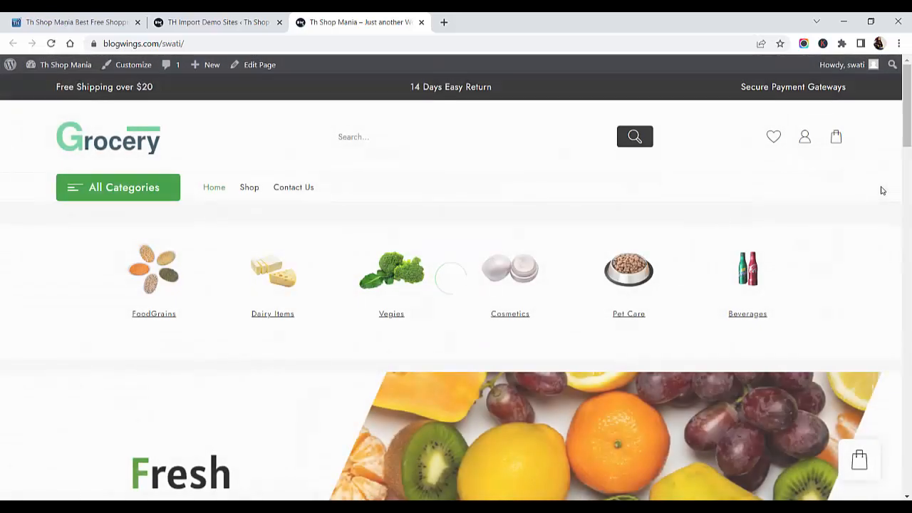
scroll("down", 3)
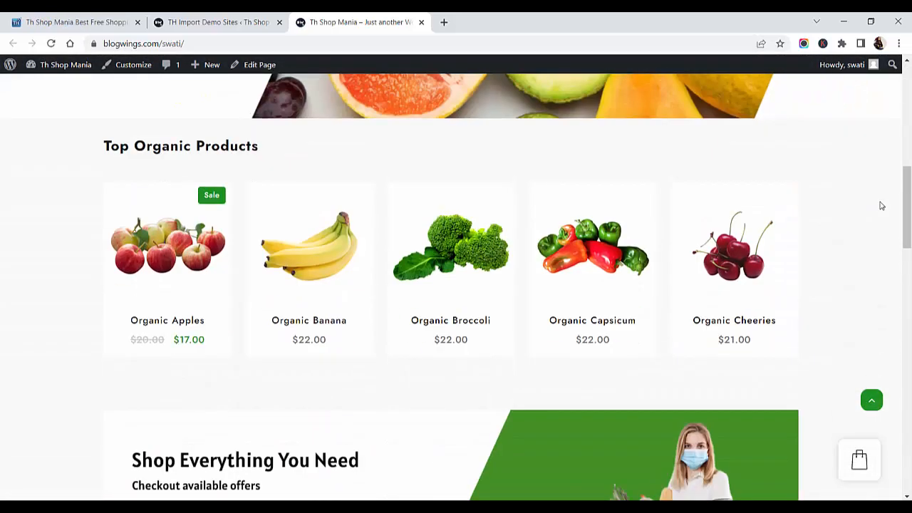
scroll("down", 3)
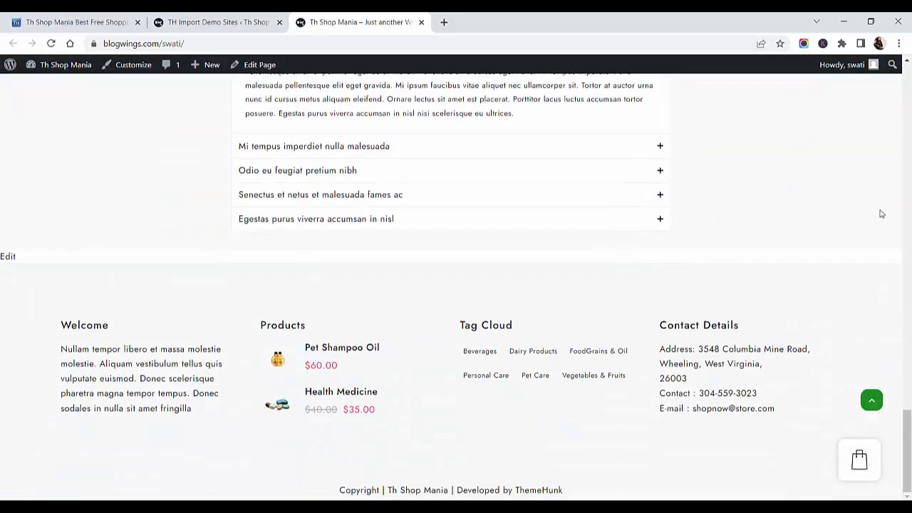
scroll("up", 3)
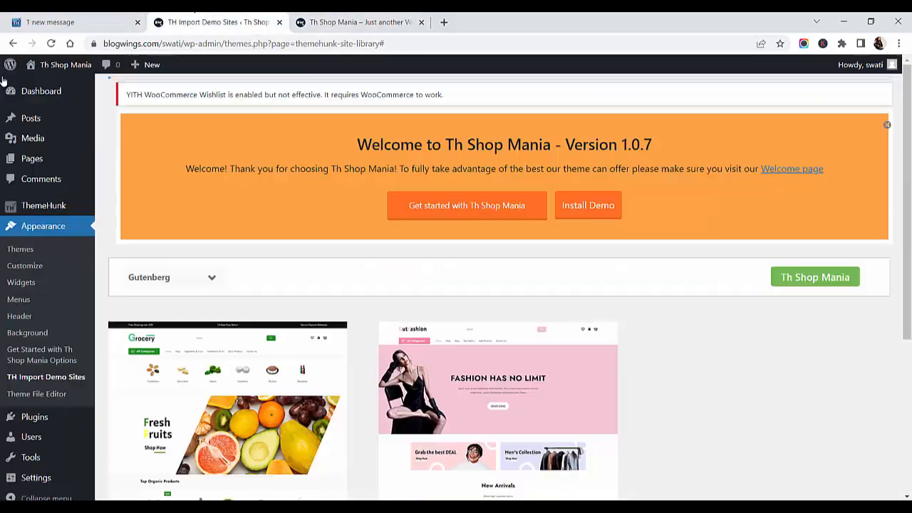
mouse_move(31, 117)
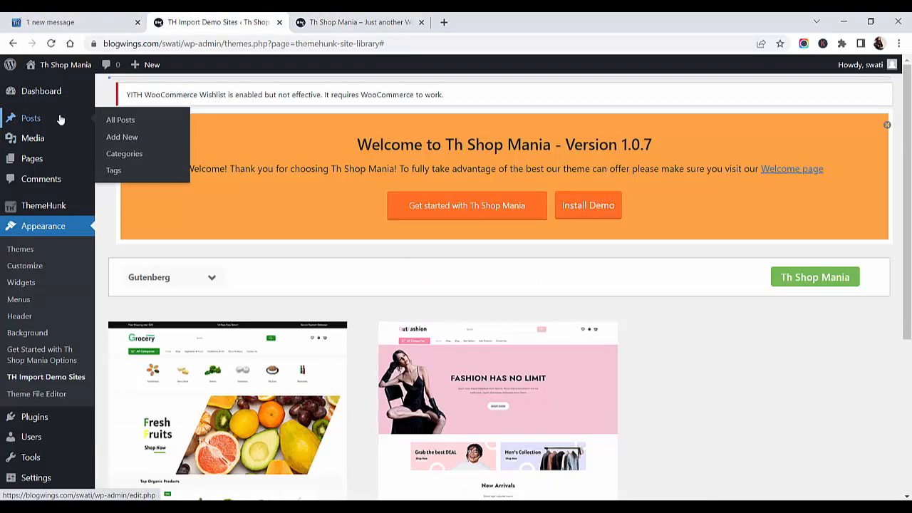
mouse_move(37, 121)
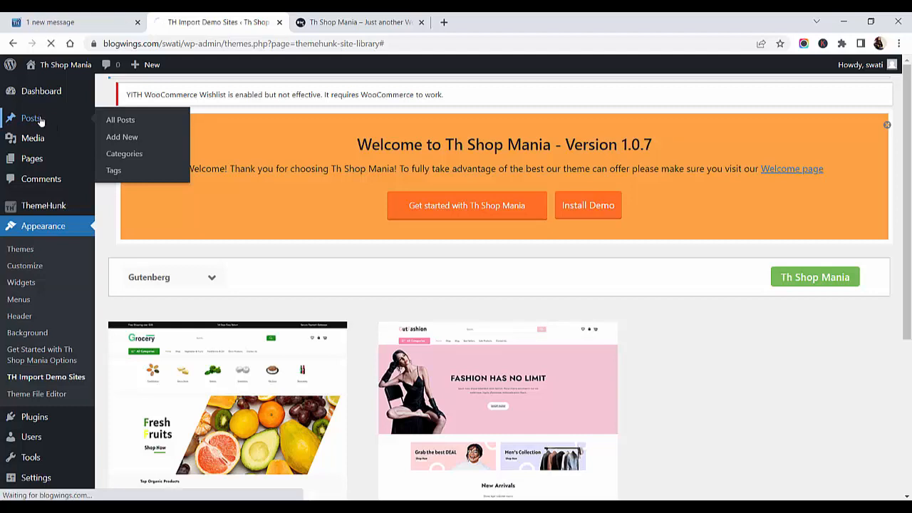
- Bring up All Posts showing the four imported posts, including Covid-19 offers
left_click(120, 120)
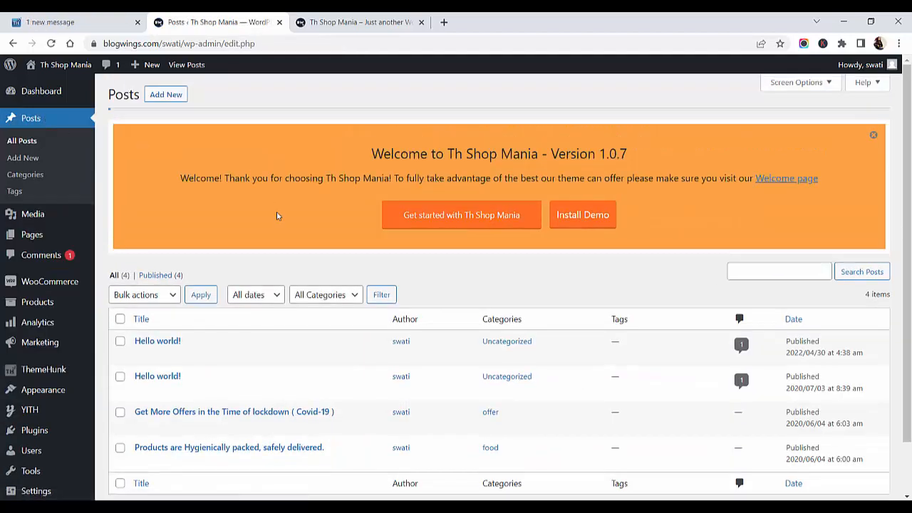
scroll("down", 3)
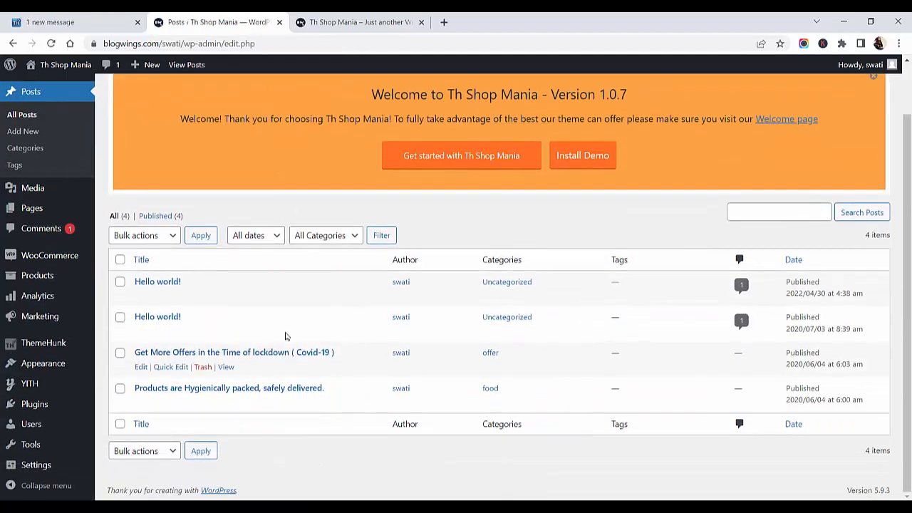
mouse_move(325, 387)
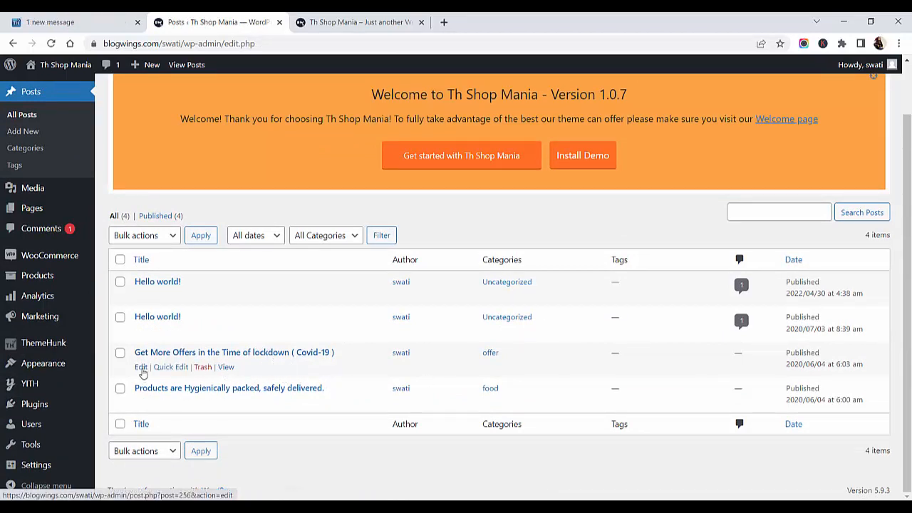
mouse_move(187, 317)
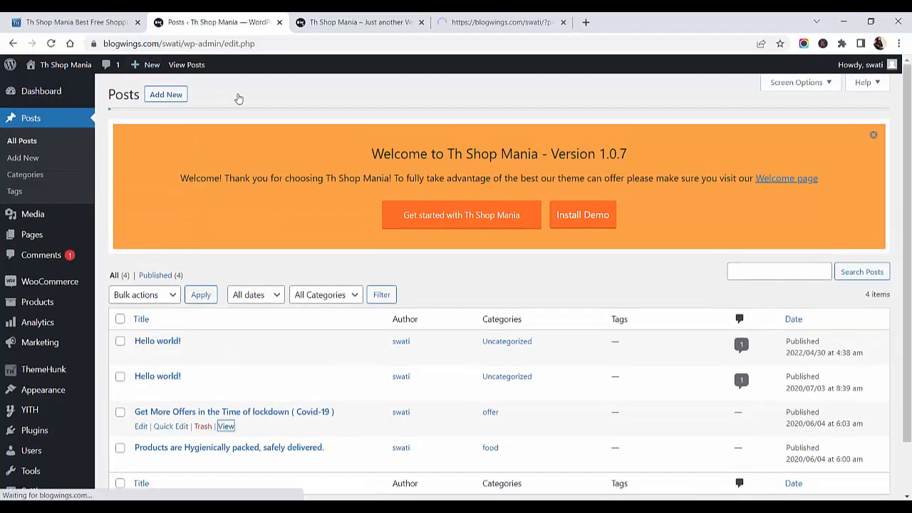
- Start a new post titled Post 1 and switch to the whole-post settings
left_click(165, 94)
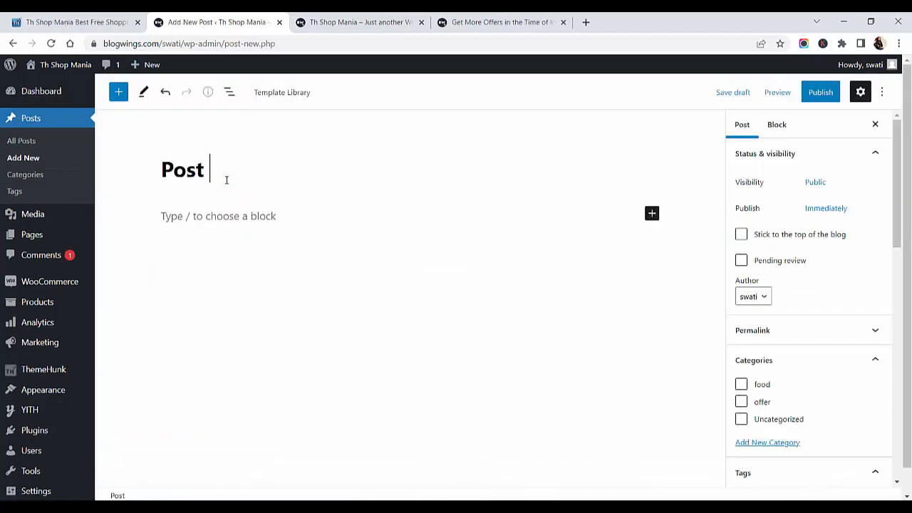
type("1")
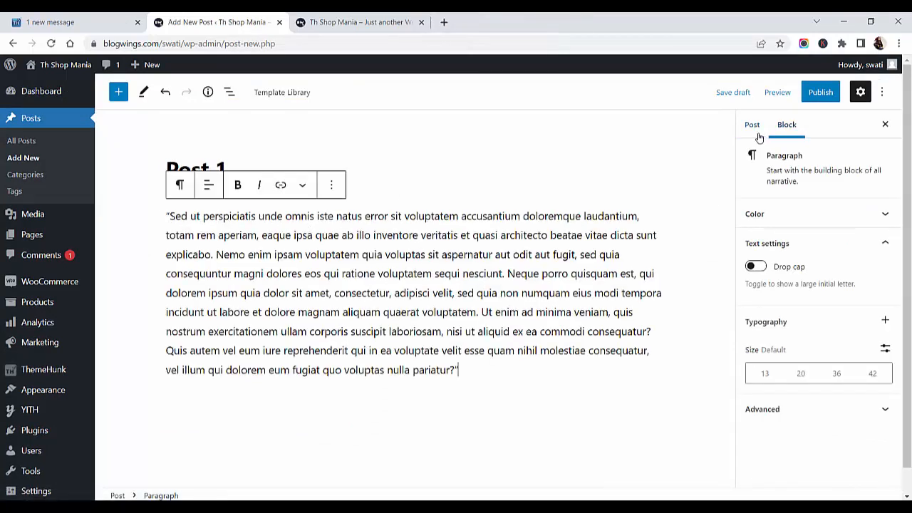
left_click(753, 124)
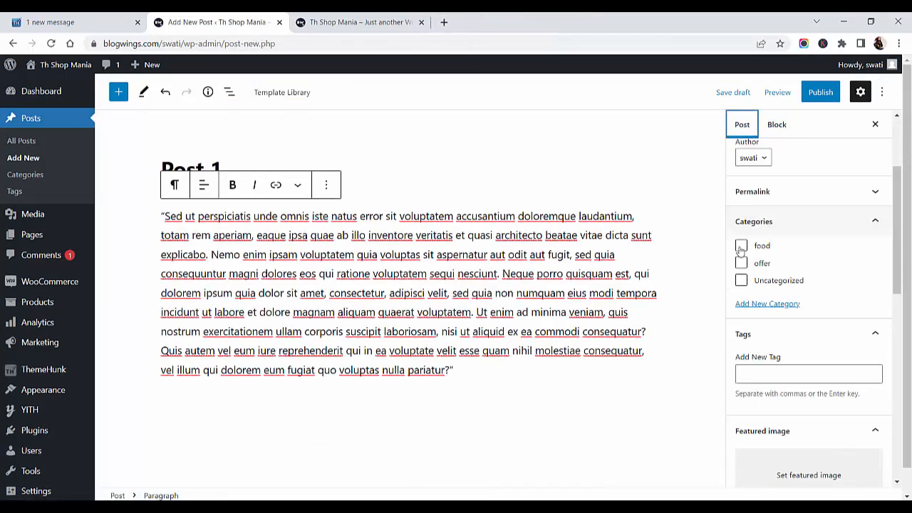
- File the post under food and offer and add the tags Blog and Grocery
left_click(741, 262)
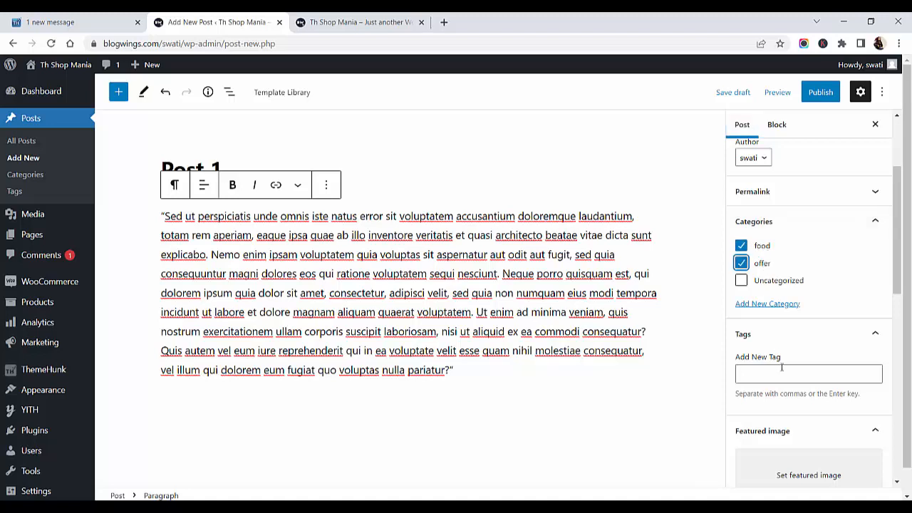
left_click(810, 373)
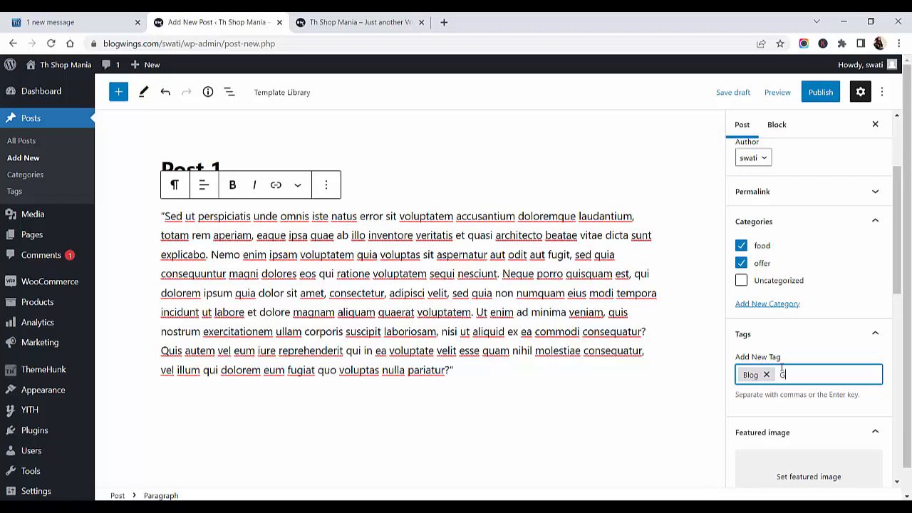
type("rocery")
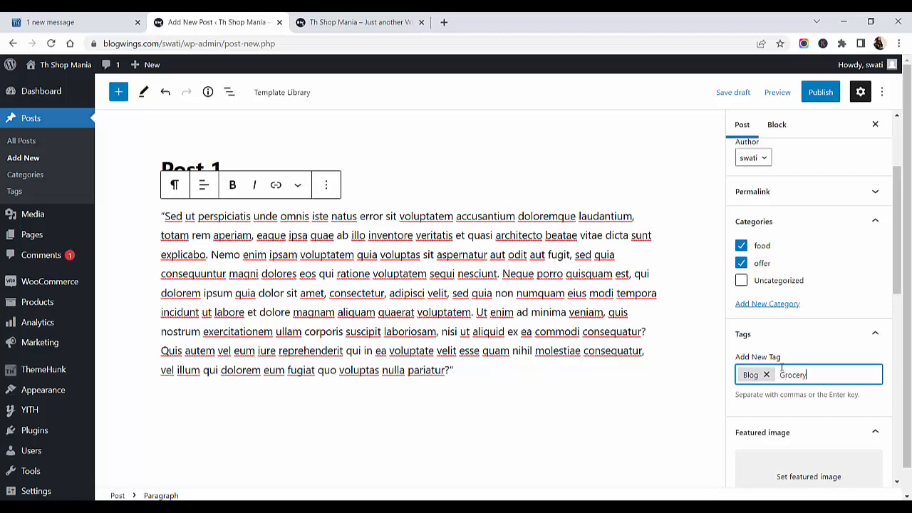
key("enter")
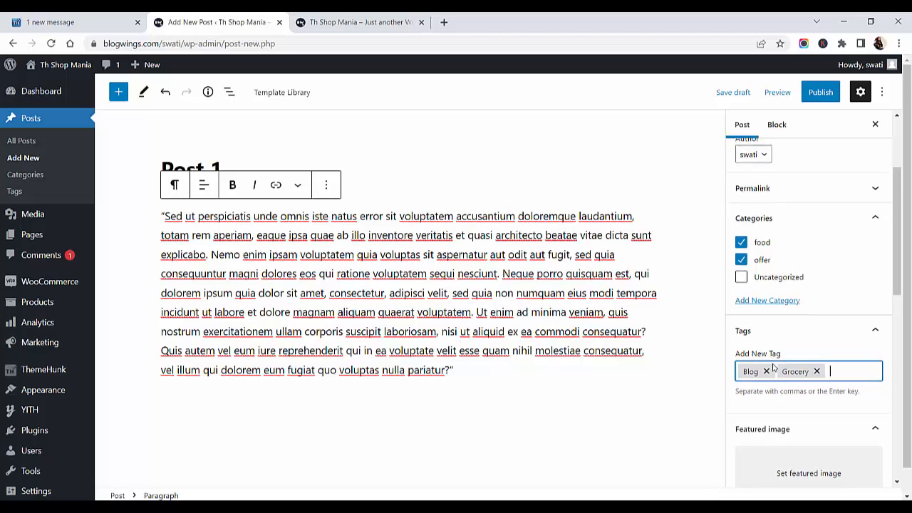
- Set the red and green peppers image from the Media Library as Post 1's featured image
left_click(810, 474)
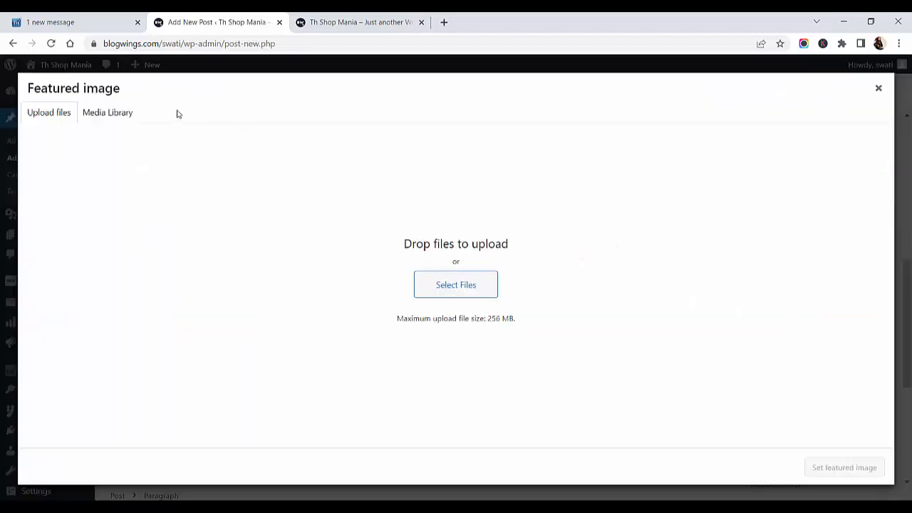
left_click(108, 113)
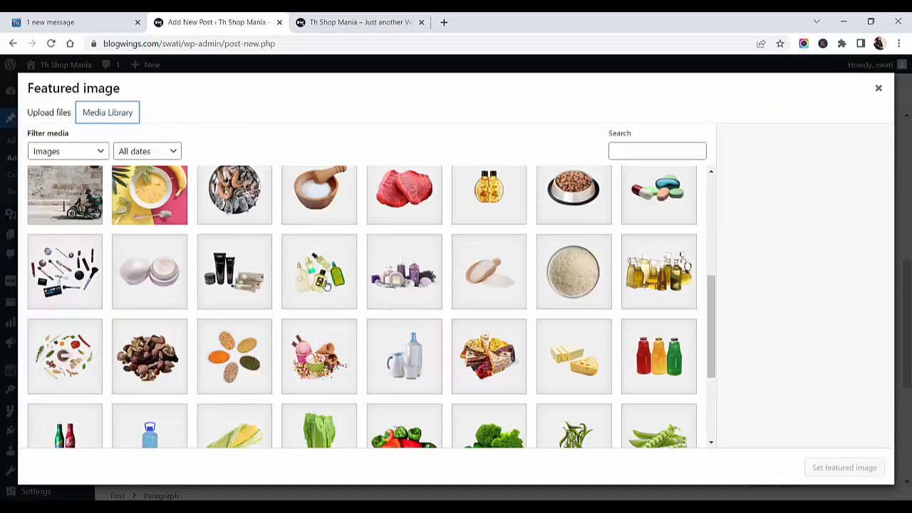
scroll("down", 3)
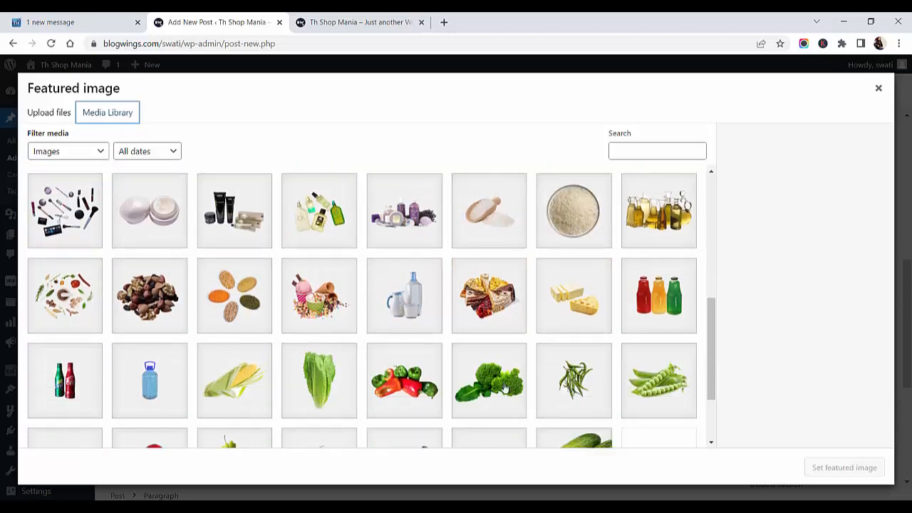
left_click(844, 468)
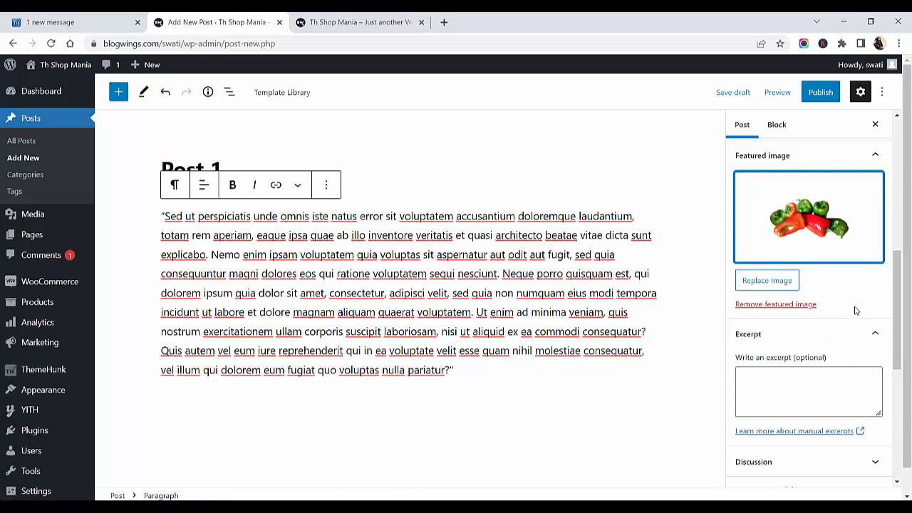
- Publish Post 1 and confirm the publish
scroll("down", 3)
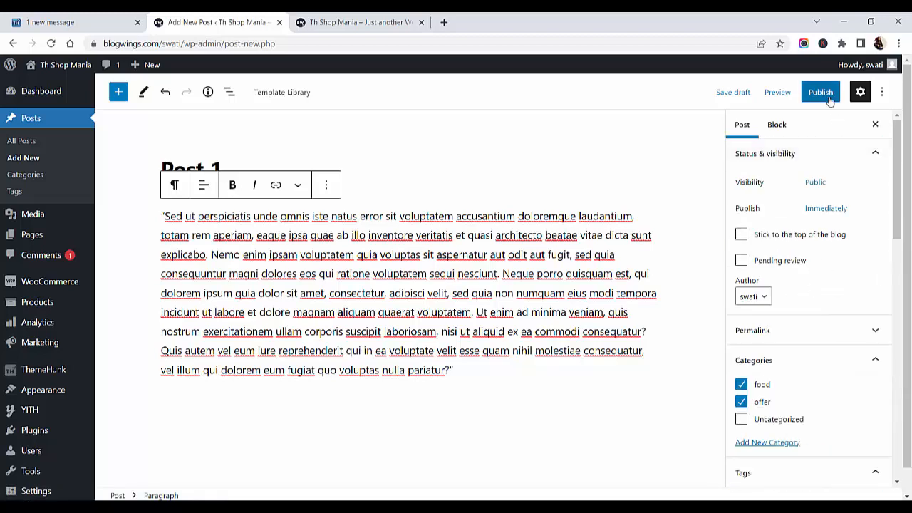
left_click(821, 91)
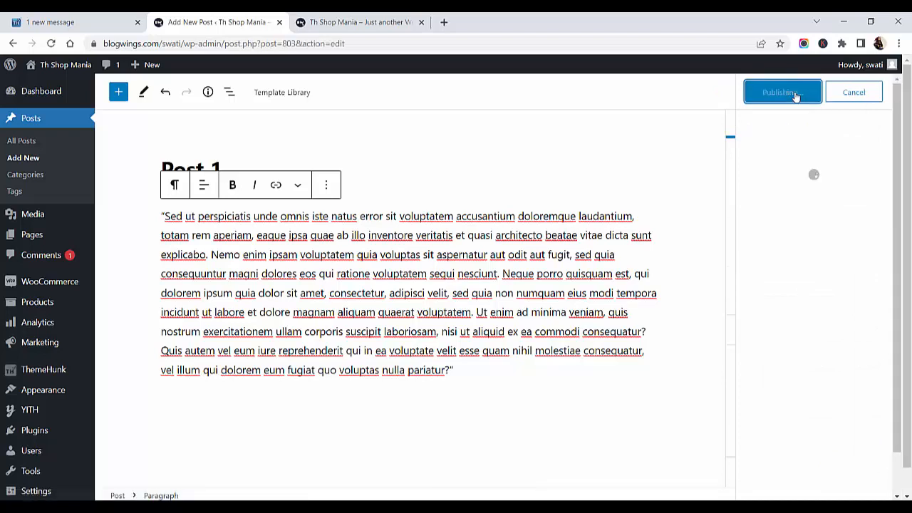
left_click(781, 91)
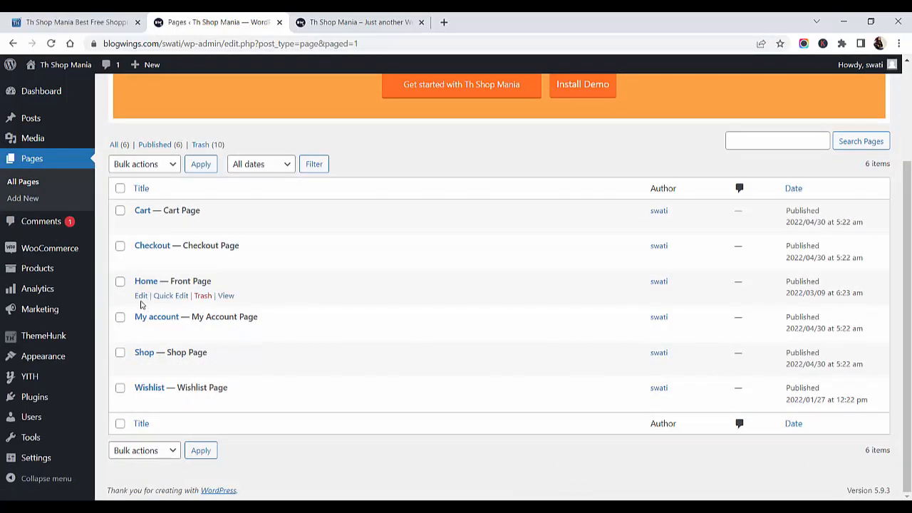
left_click(140, 295)
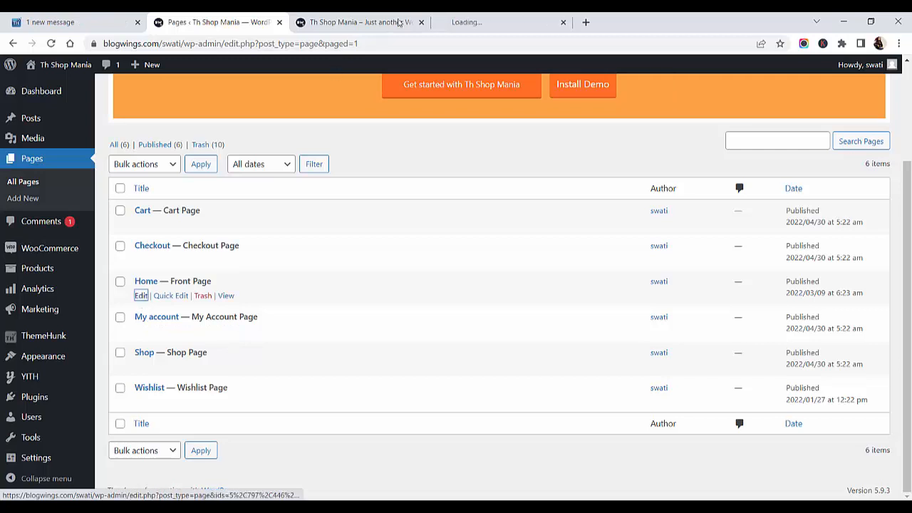
left_click(140, 295)
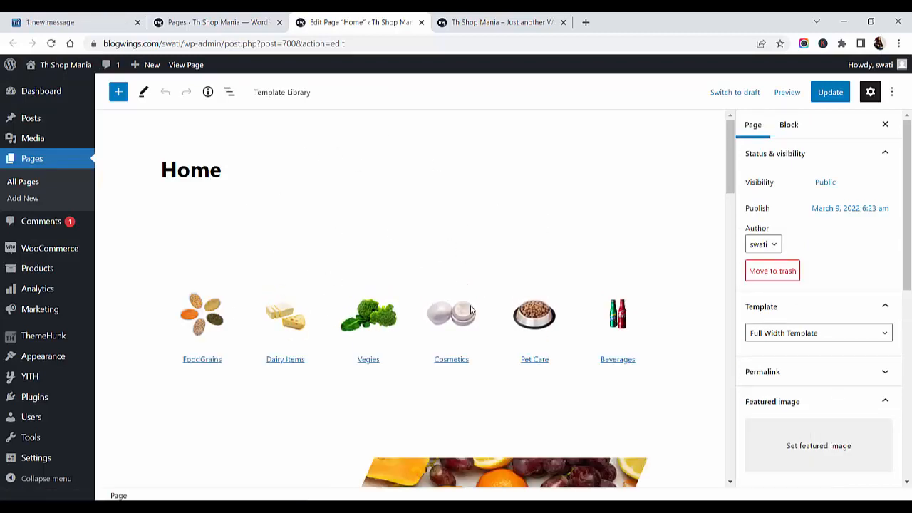
scroll("down", 3)
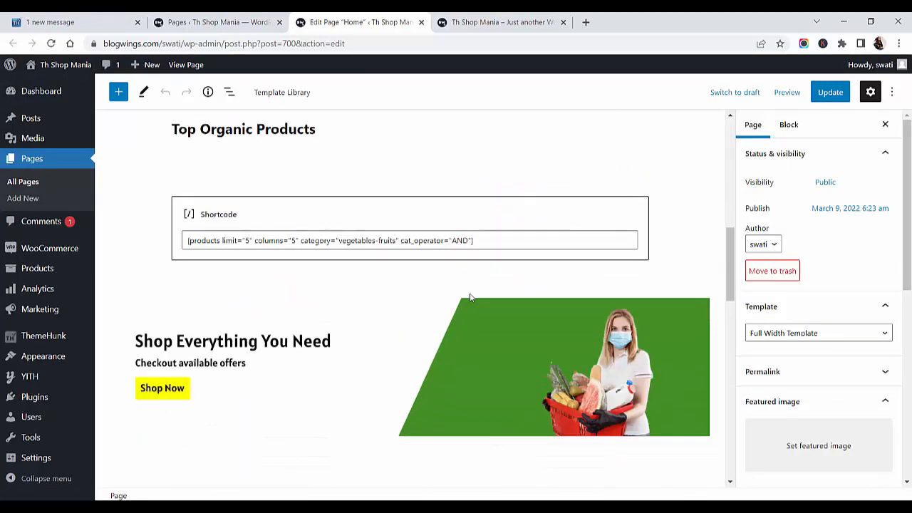
scroll("down", 3)
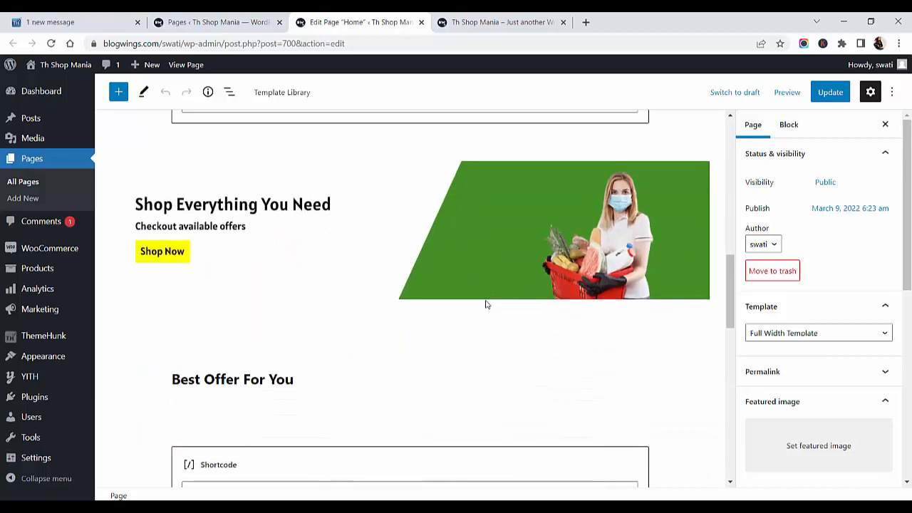
scroll("down", 3)
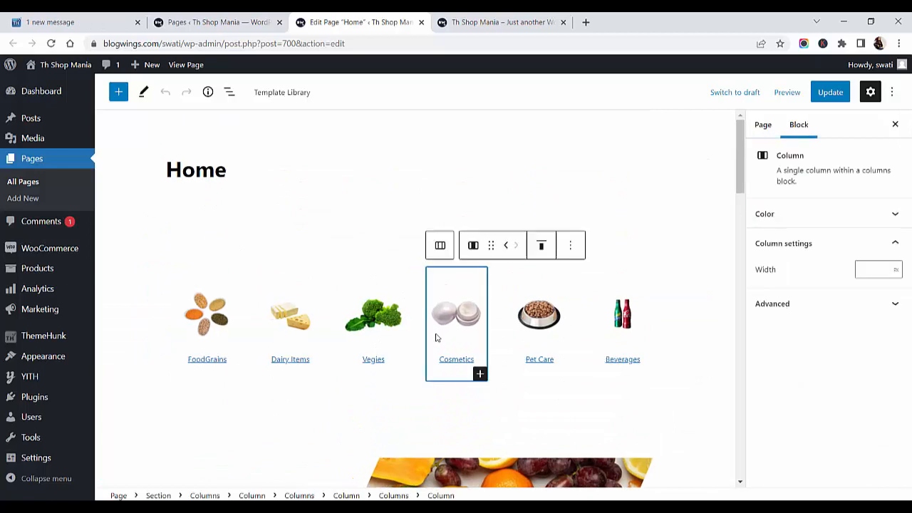
mouse_move(419, 306)
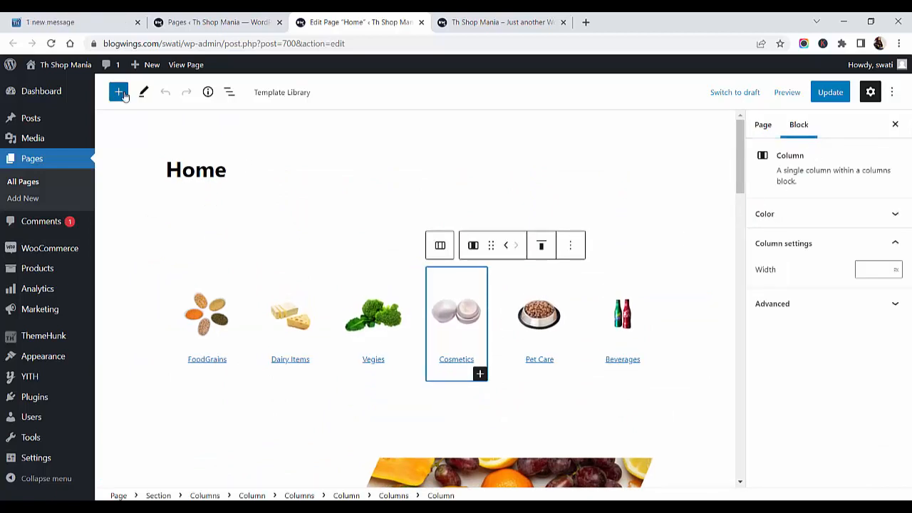
left_click(118, 91)
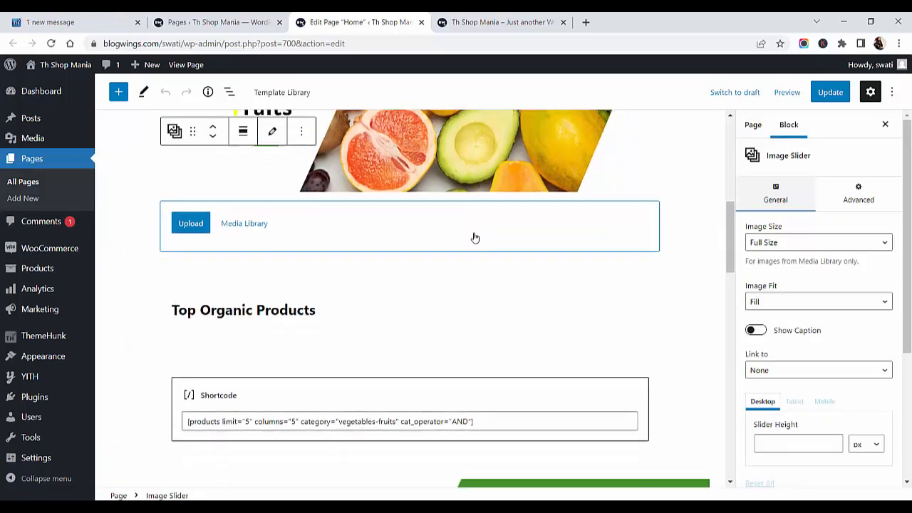
scroll("down", 3)
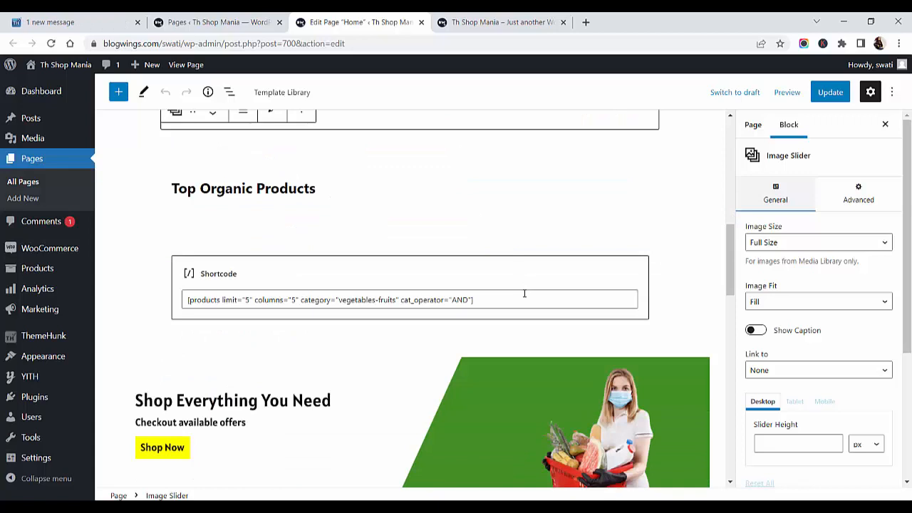
scroll("down", 3)
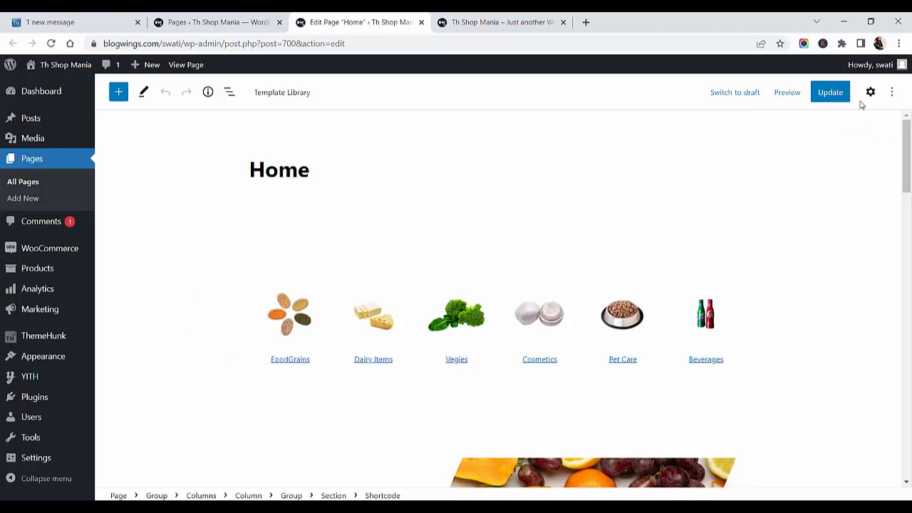
- Review the Home page's Full Width Template and Right Sidebar settings, then update the page
left_click(870, 92)
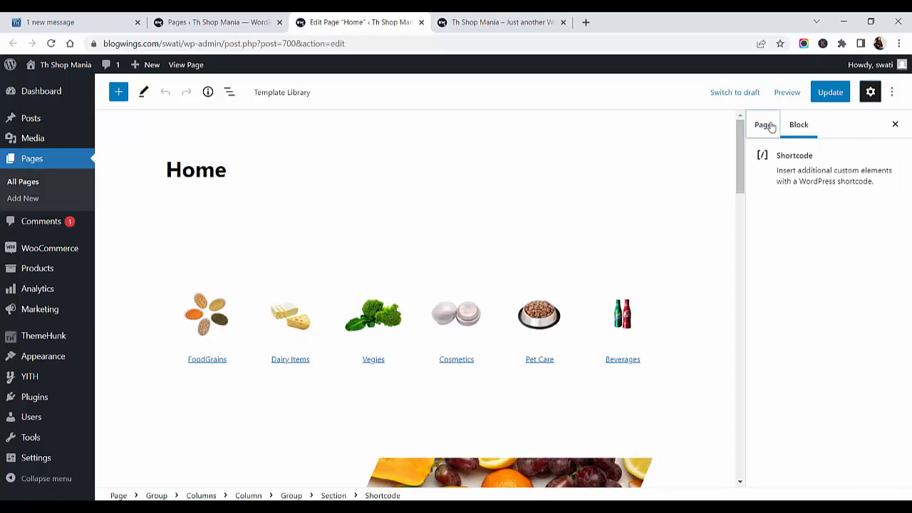
left_click(764, 124)
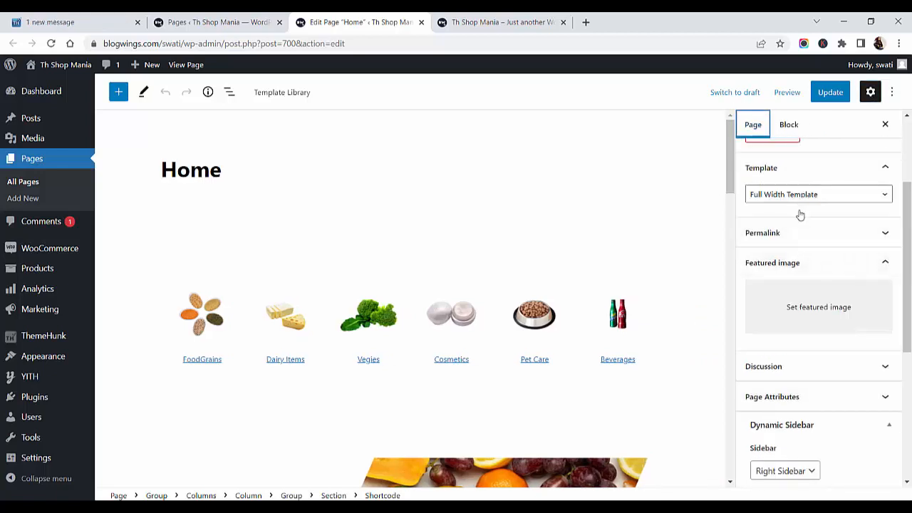
left_click(818, 193)
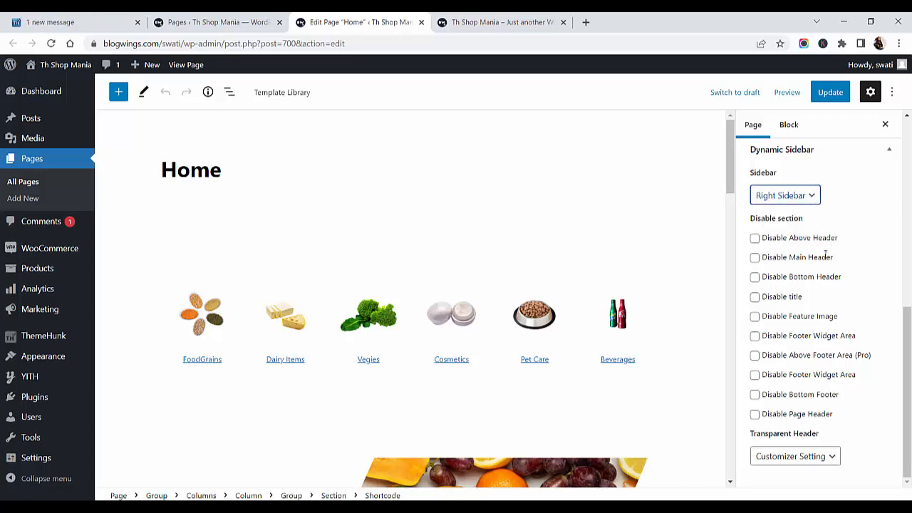
left_click(830, 91)
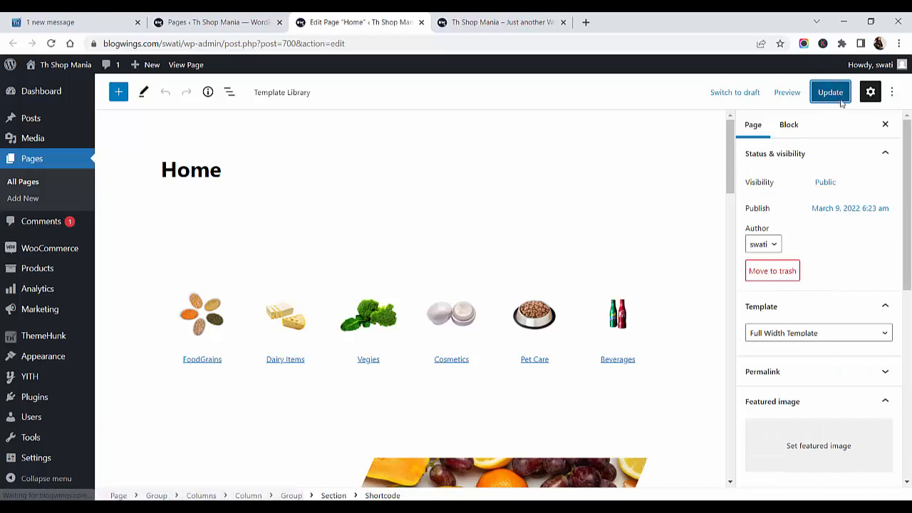
left_click(829, 91)
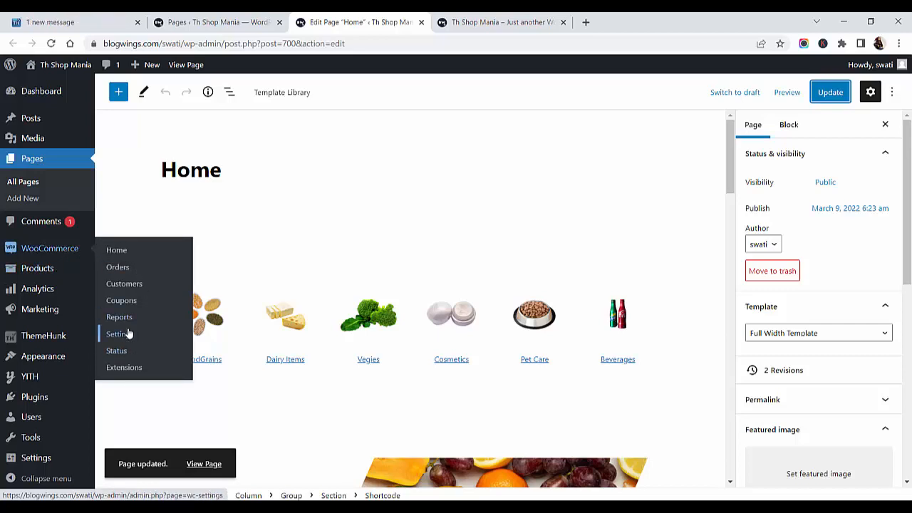
- Look through WooCommerce Settings' General tab, then switch to the Products tab
left_click(119, 334)
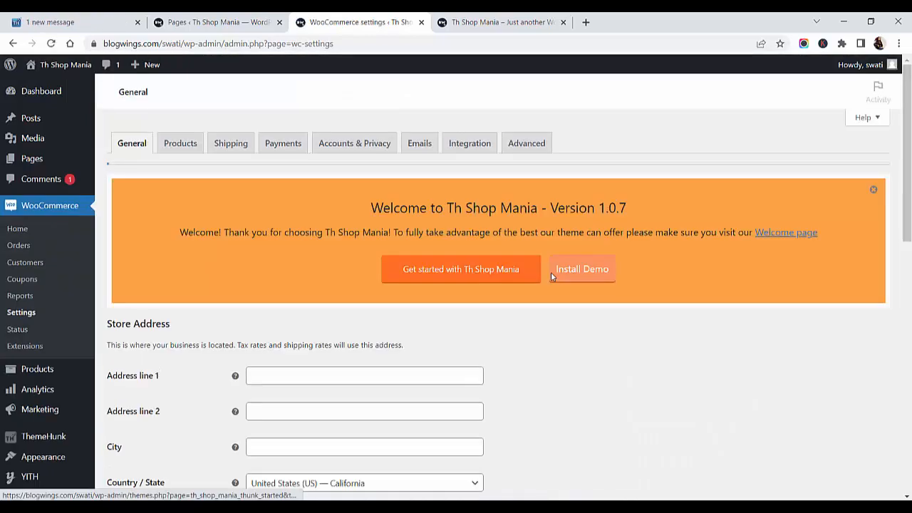
scroll("down", 3)
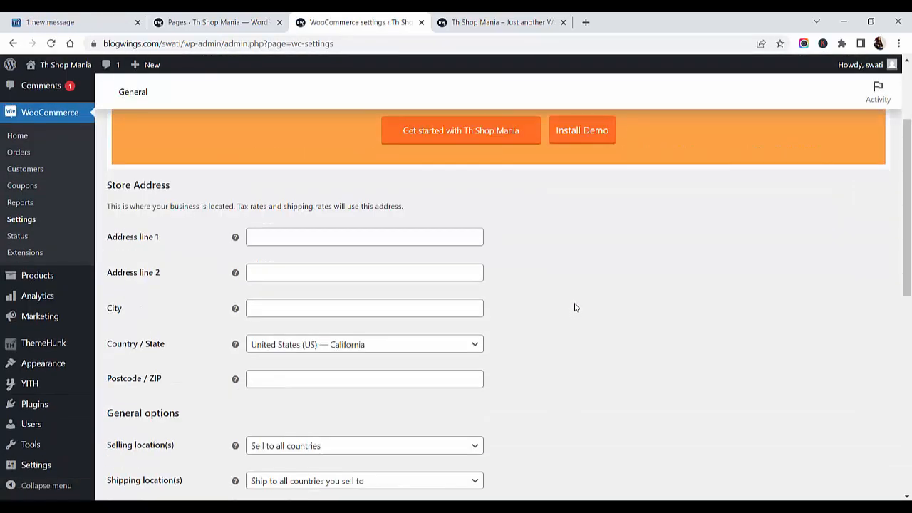
scroll("down", 3)
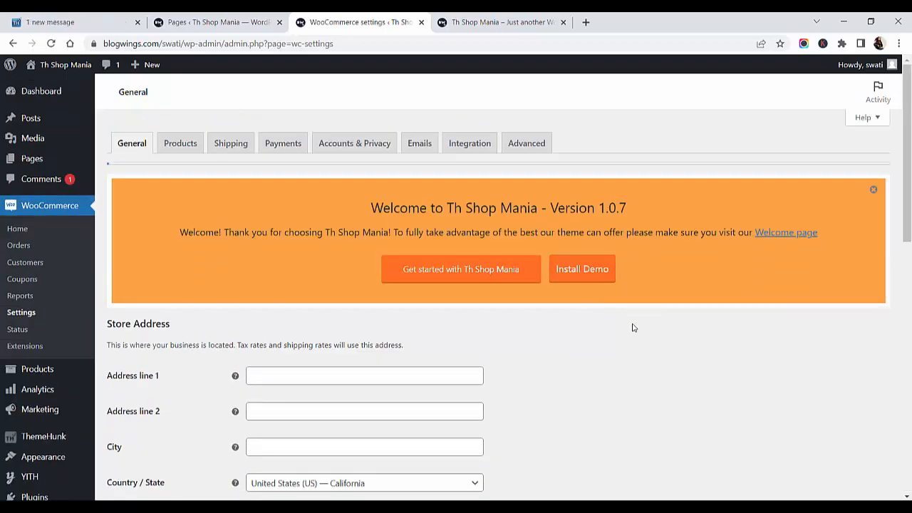
scroll("down", 3)
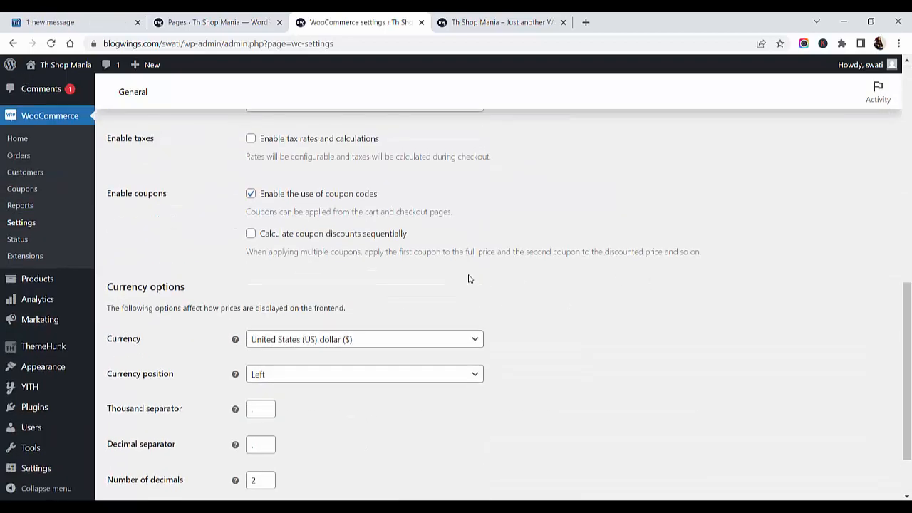
scroll("up", 3)
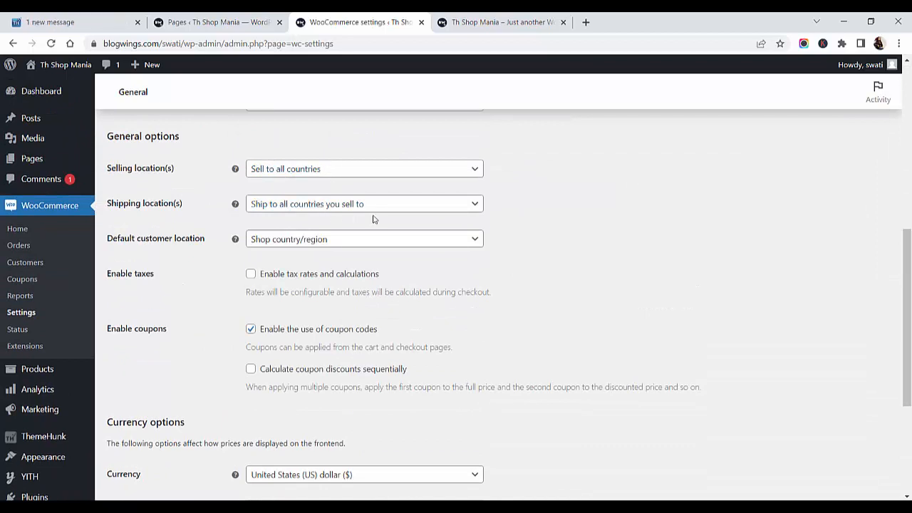
scroll("up", 3)
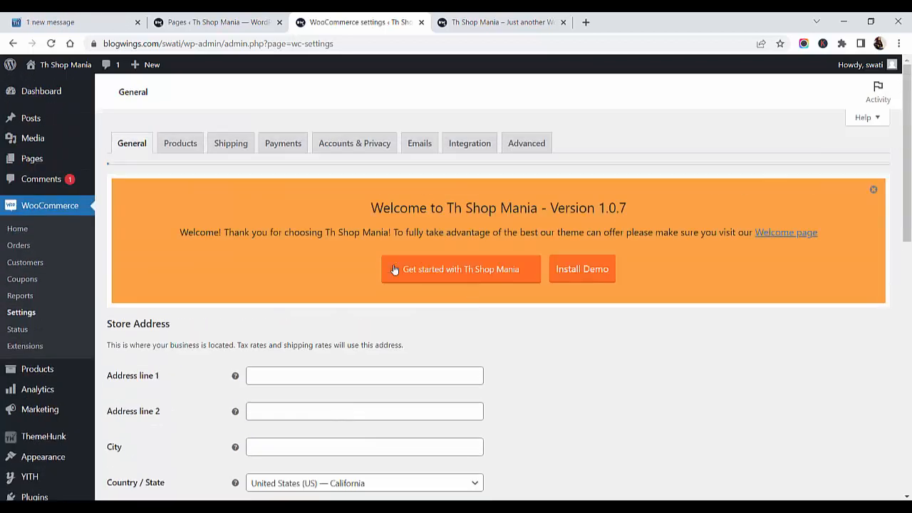
left_click(179, 143)
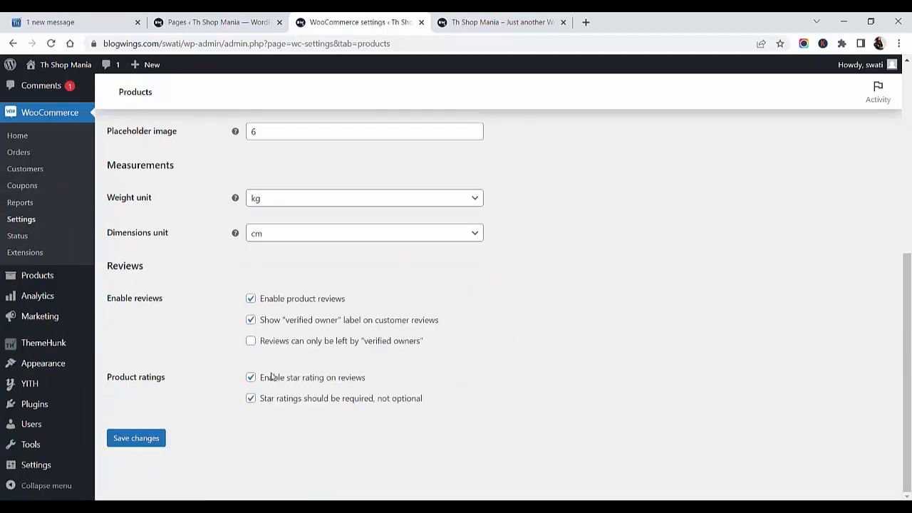
- Save the product settings and check the Advanced tab's page setup, including the My account page
left_click(135, 438)
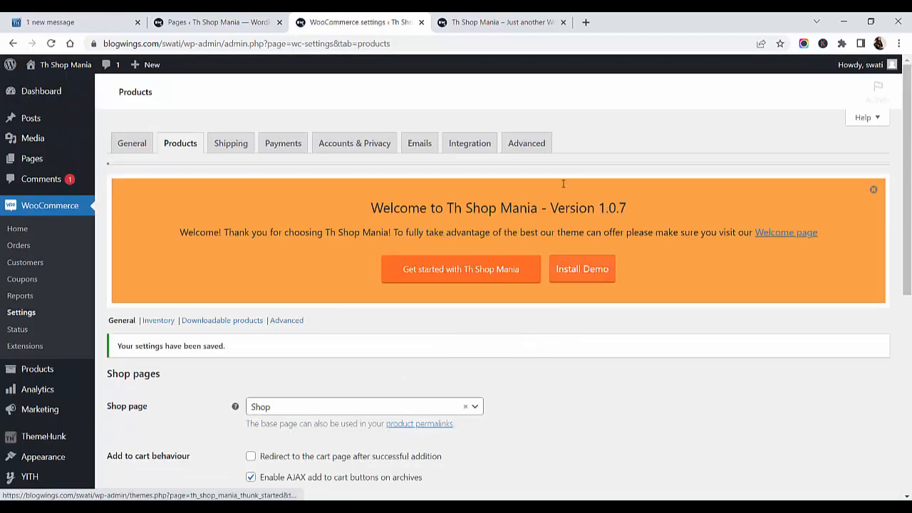
left_click(526, 143)
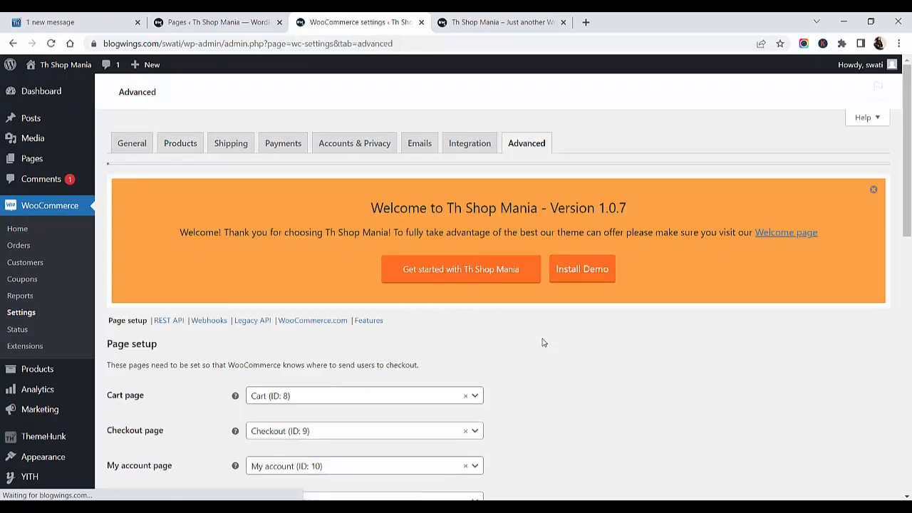
scroll("down", 3)
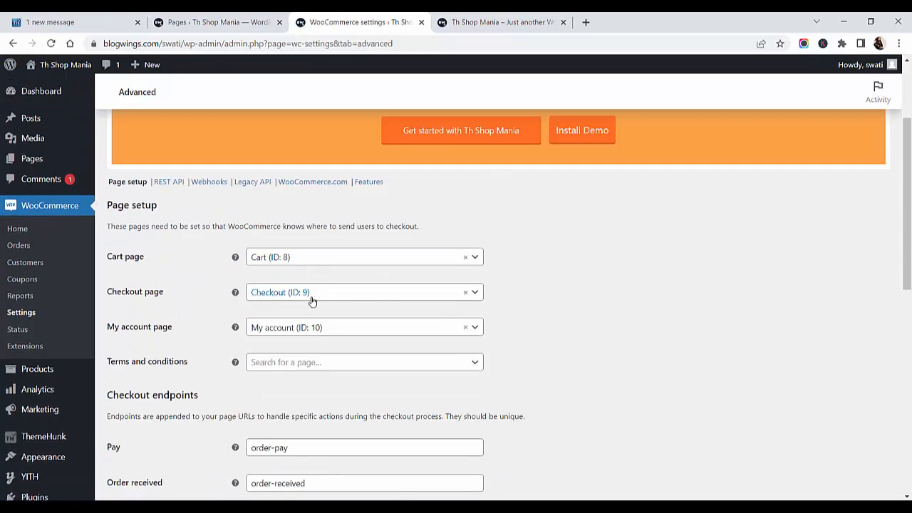
left_click(363, 326)
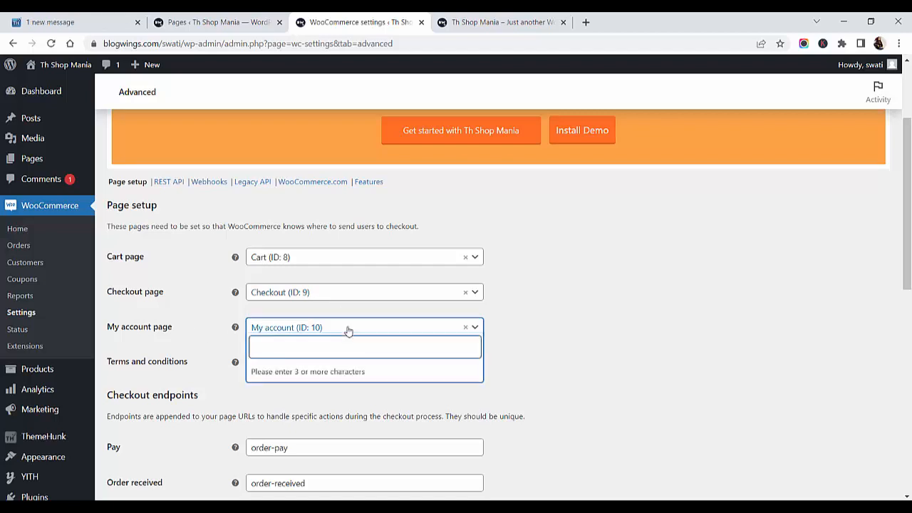
scroll("down", 3)
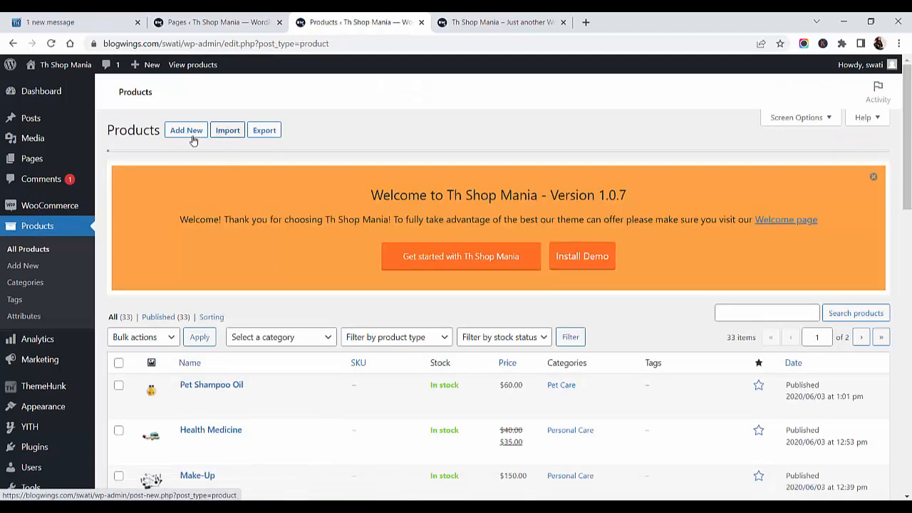
- Start a new WooCommerce product named 'Product 1'
left_click(186, 129)
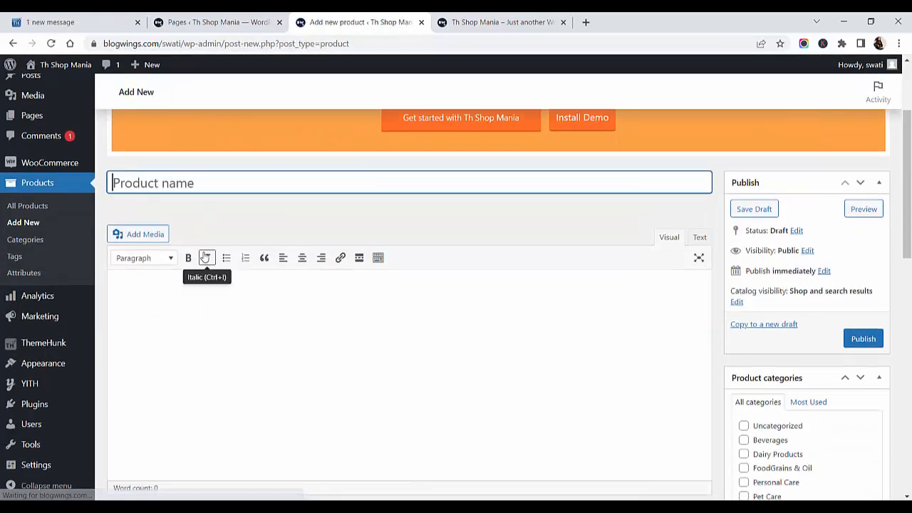
type("P")
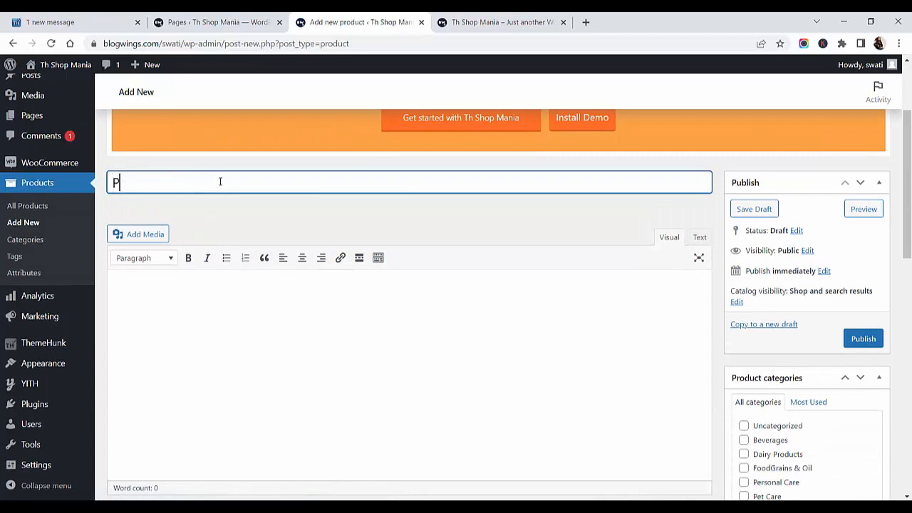
type("roduct 1")
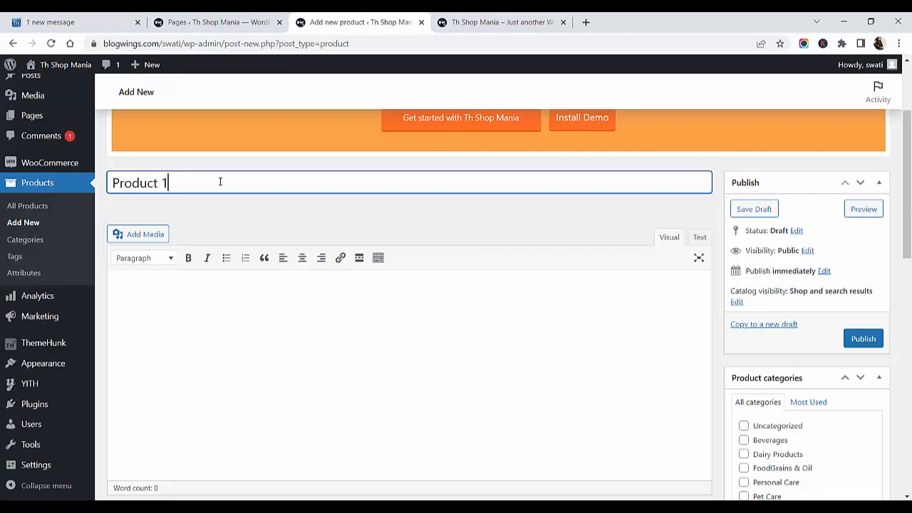
- Enter regular price 45 and sale price 35, keeping the type as Simple product
scroll("down", 3)
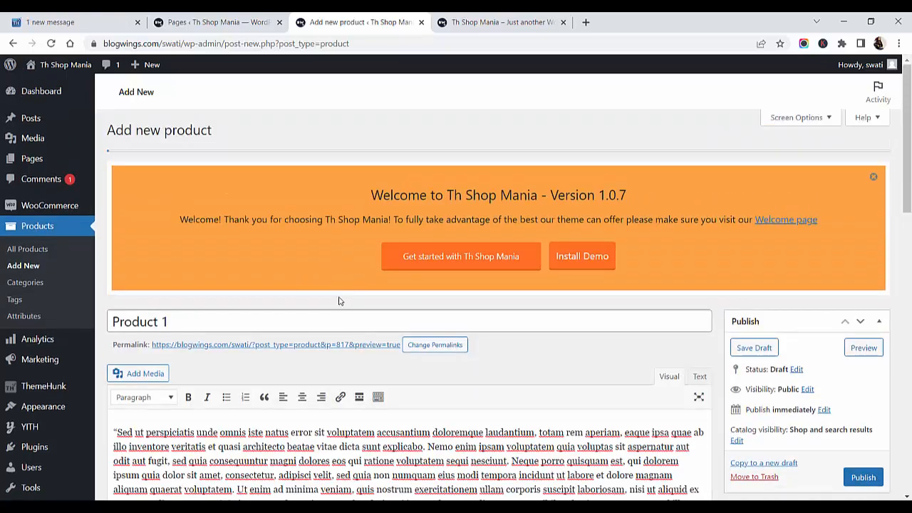
scroll("down", 3)
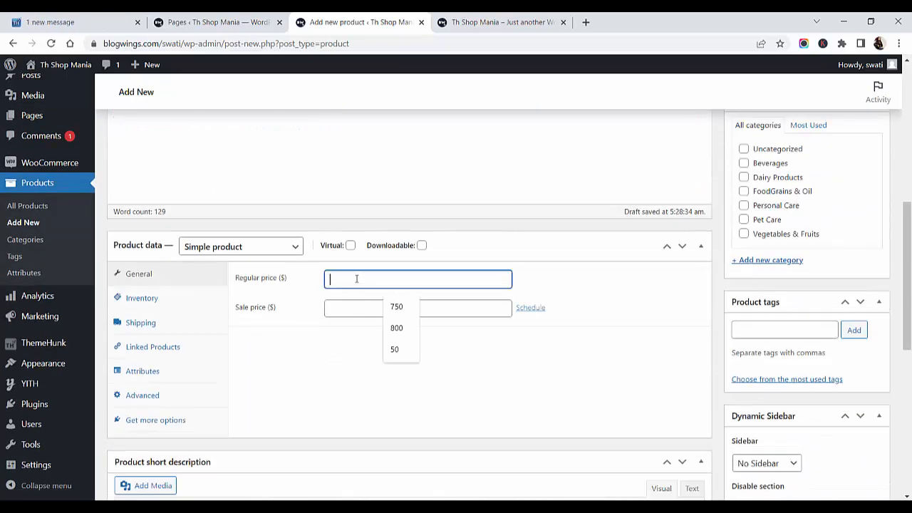
type("45")
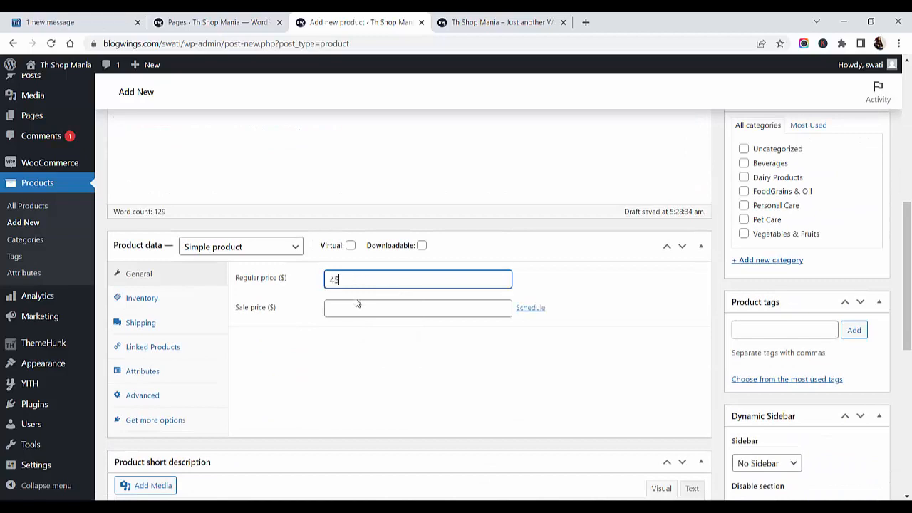
left_click(418, 308)
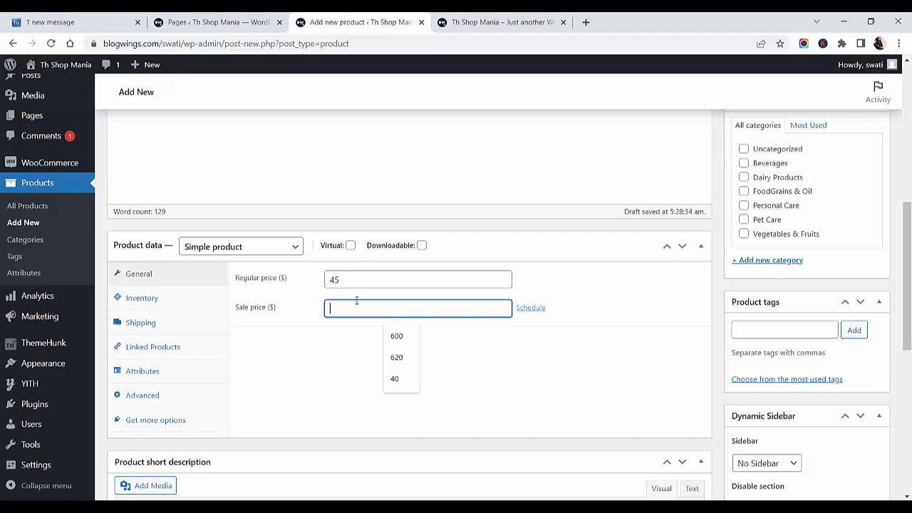
type("35")
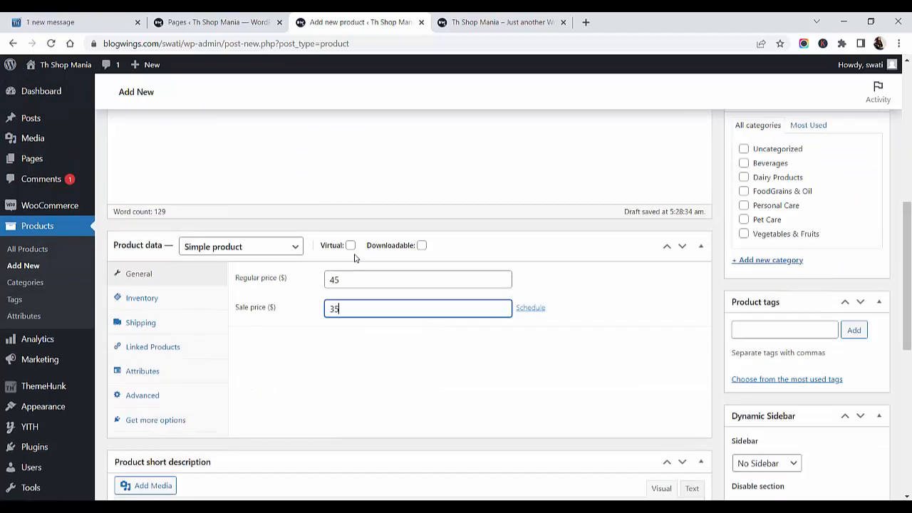
left_click(240, 245)
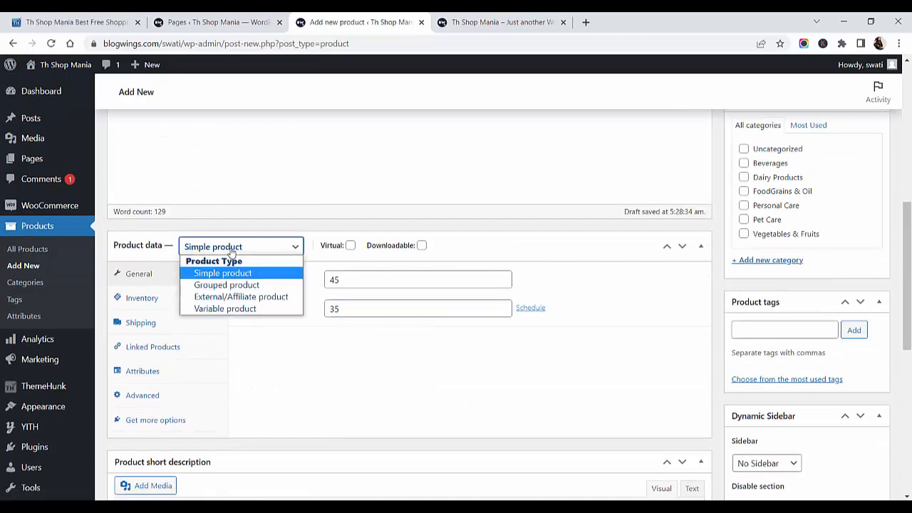
mouse_move(251, 283)
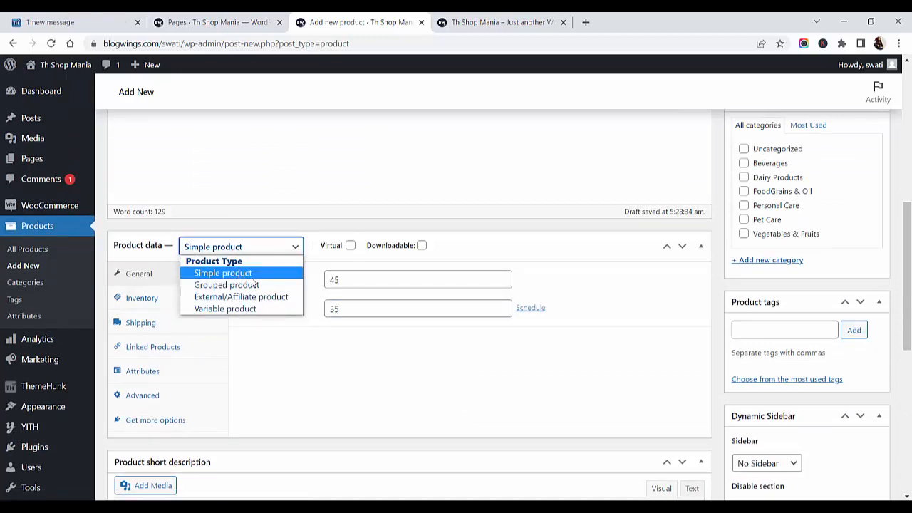
left_click(222, 273)
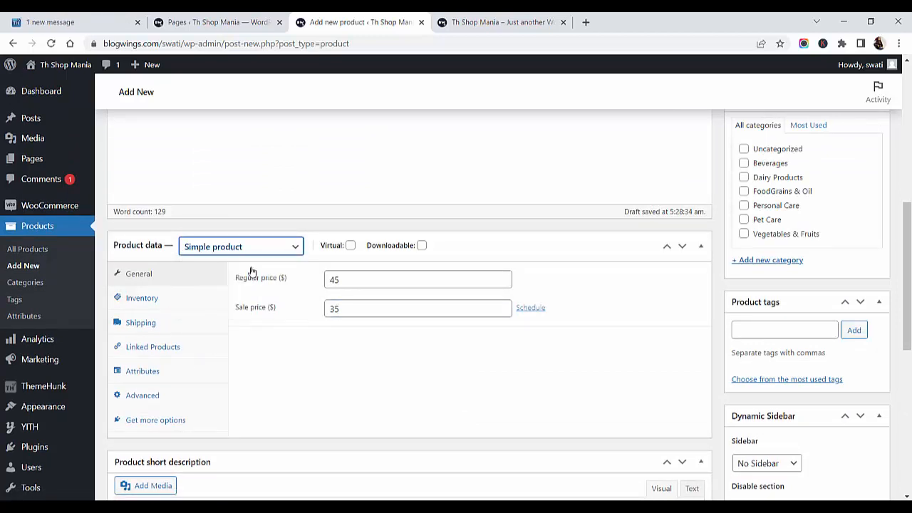
left_click(239, 245)
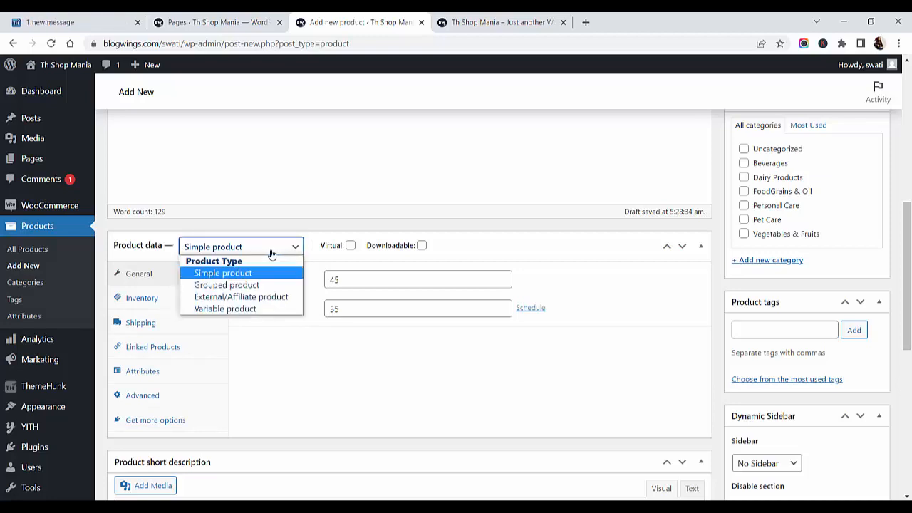
mouse_move(251, 311)
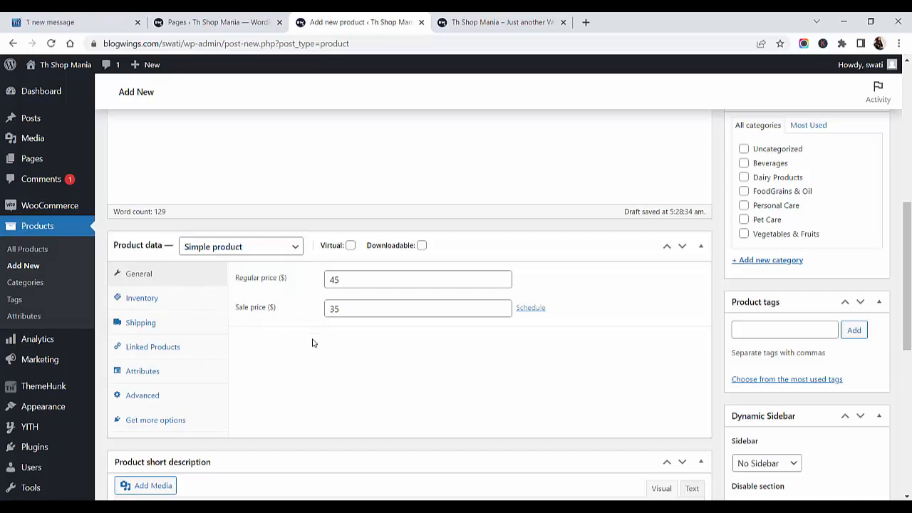
- File the product under the Beverages and Dairy Products categories
scroll("down", 3)
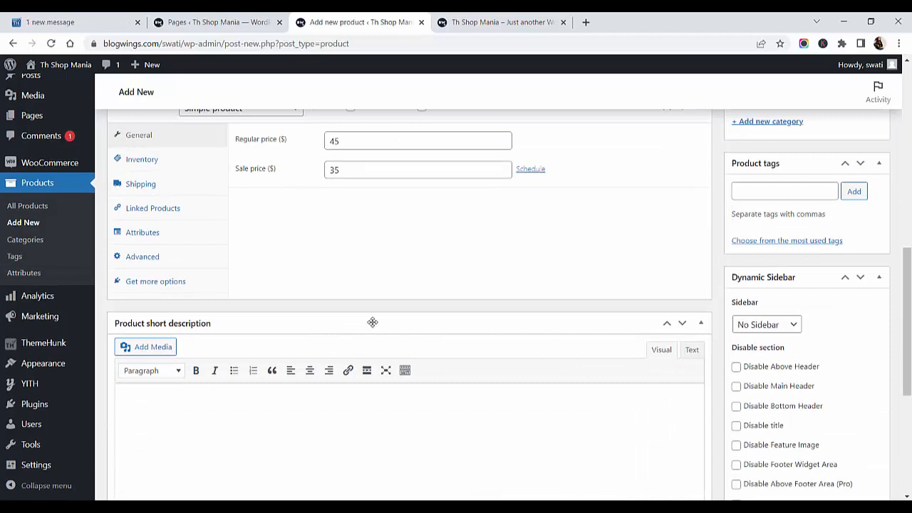
scroll("down", 3)
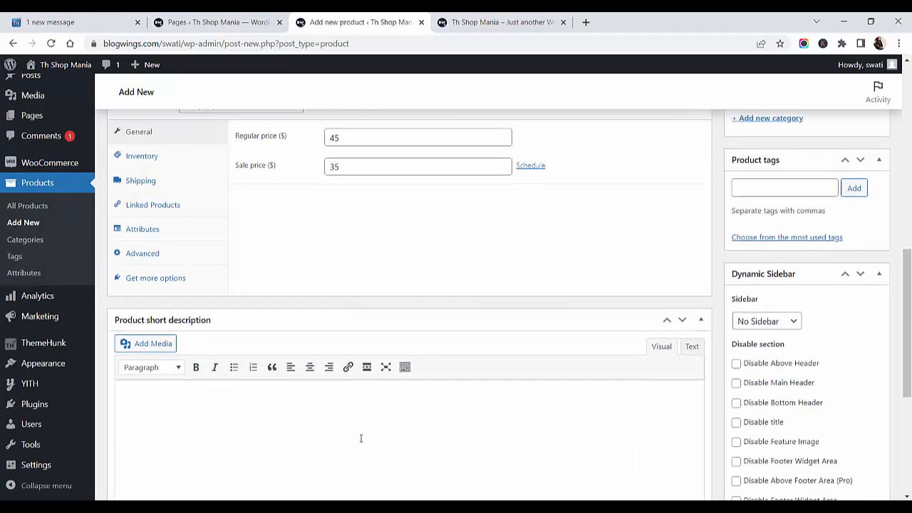
scroll("down", 3)
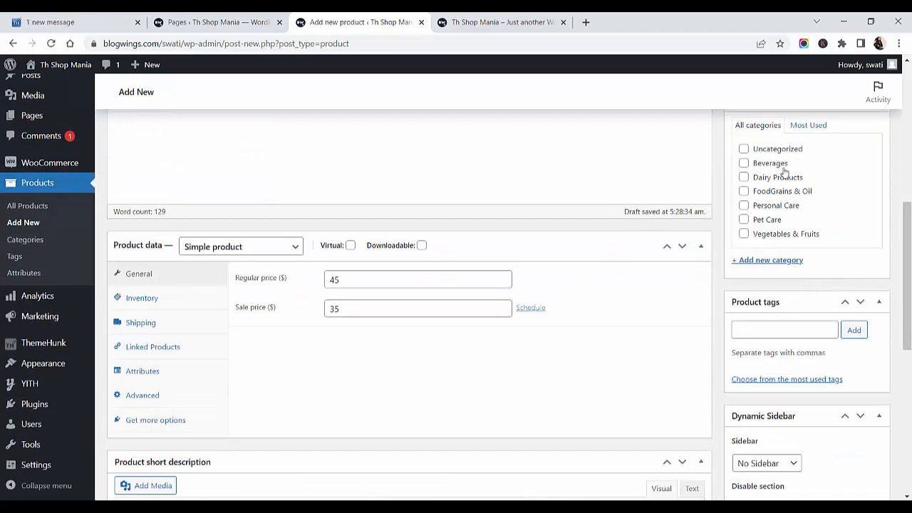
left_click(744, 163)
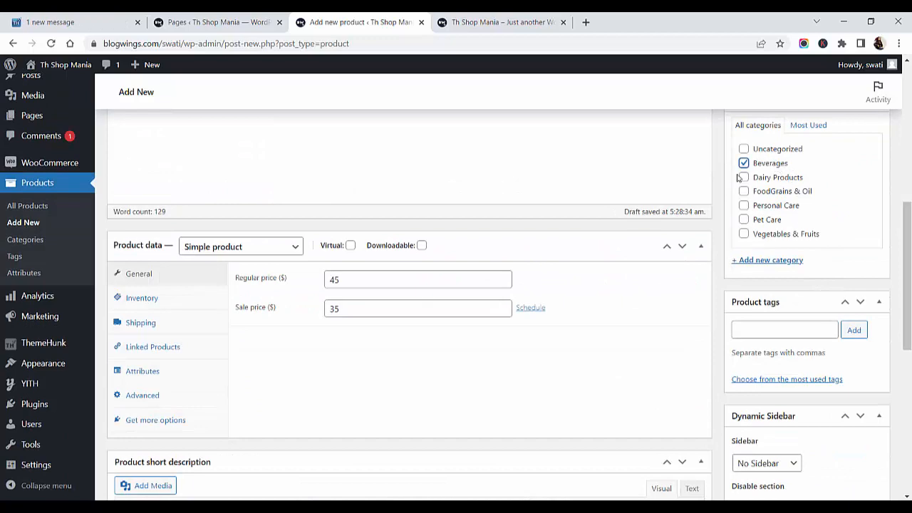
left_click(744, 177)
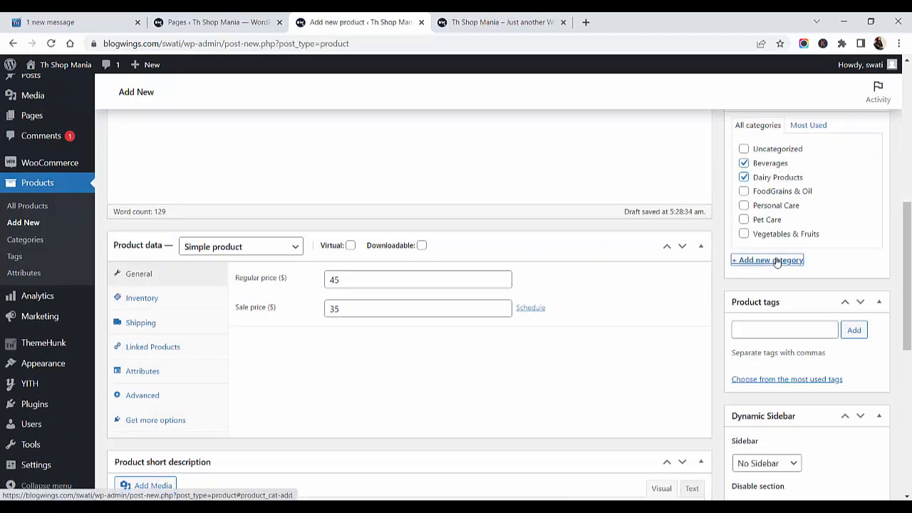
- Tag the product 'grocery' and fill in its short description
scroll("down", 3)
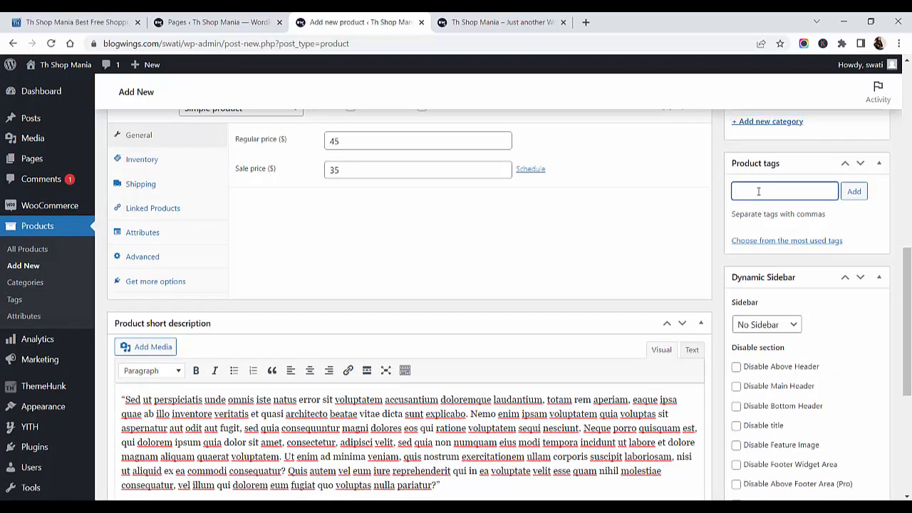
type("grocery")
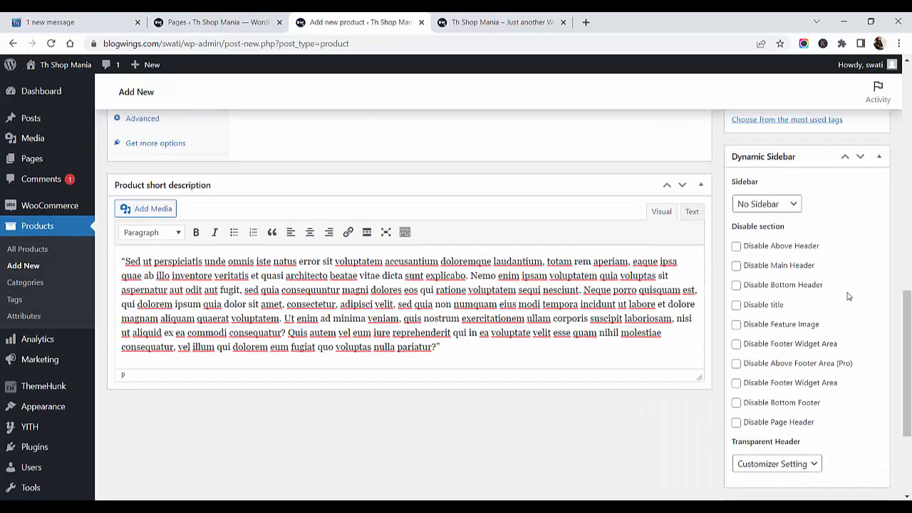
left_click(767, 204)
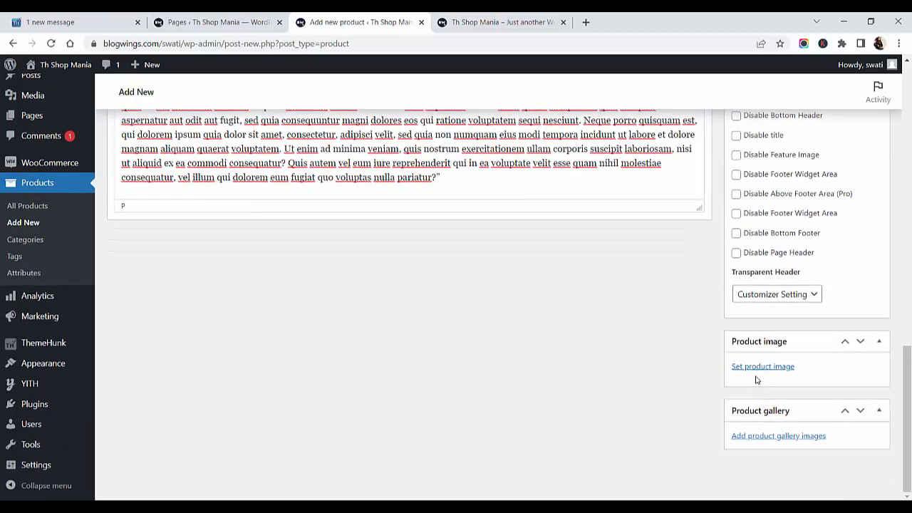
- Set the apples picture from the Media Library as the product image and publish Product 1
left_click(763, 365)
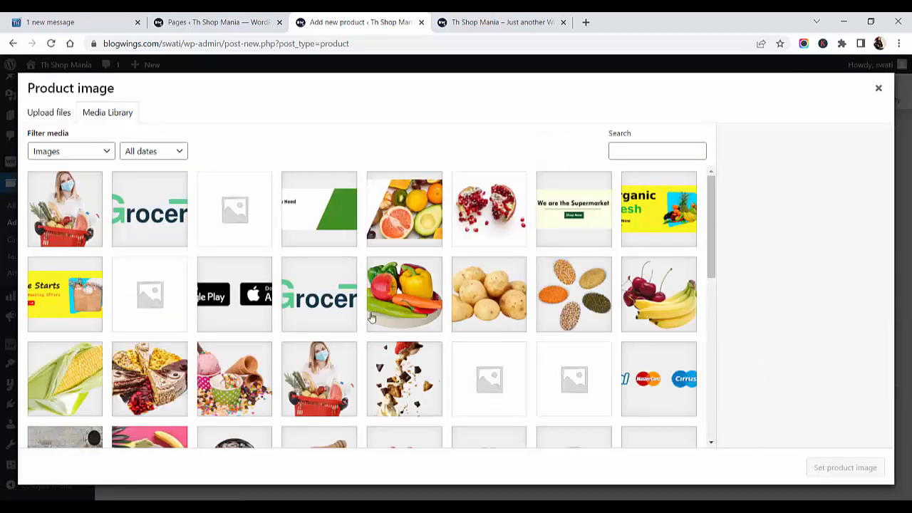
scroll("down", 3)
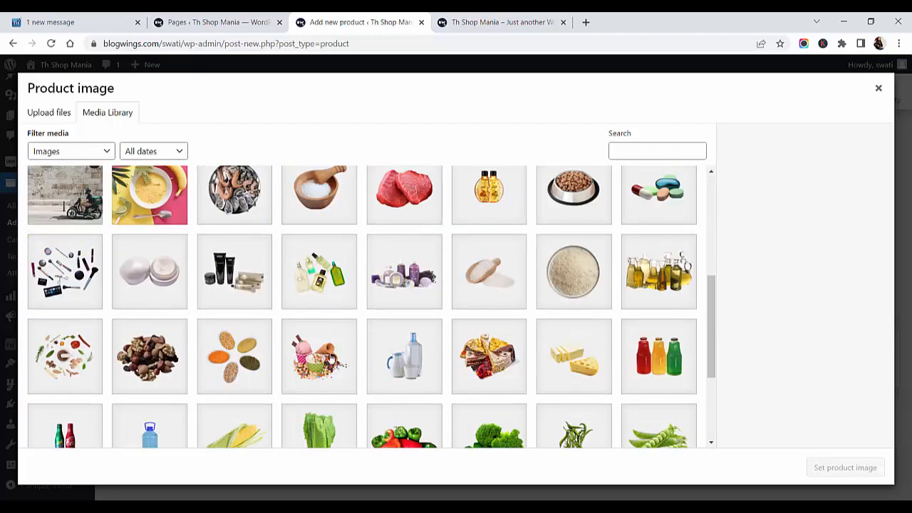
scroll("down", 3)
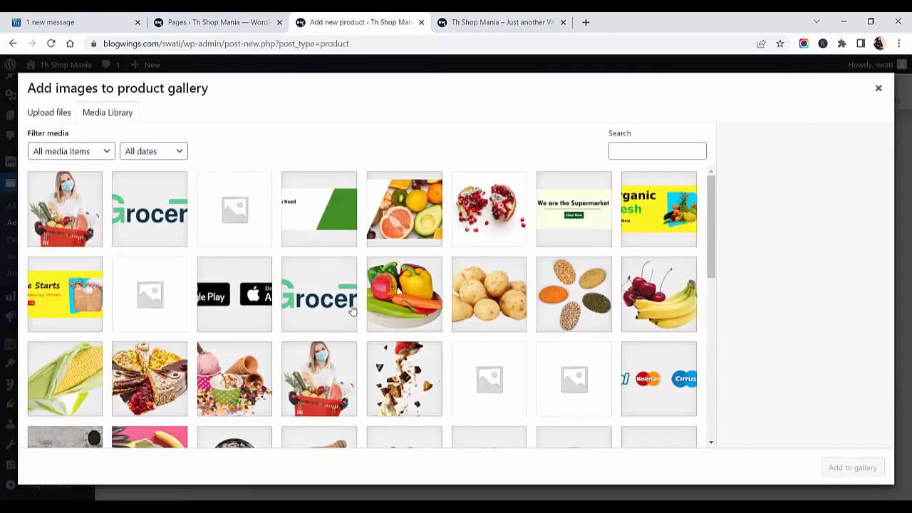
scroll("down", 3)
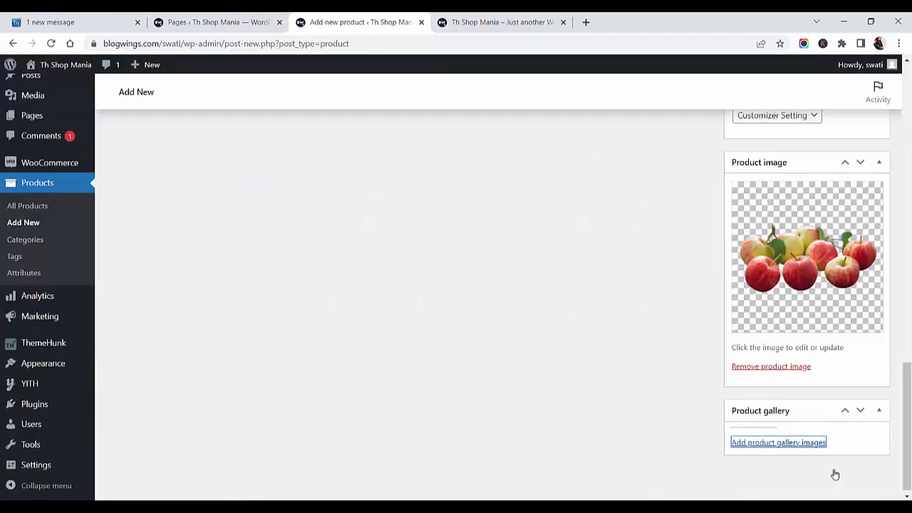
left_click(778, 442)
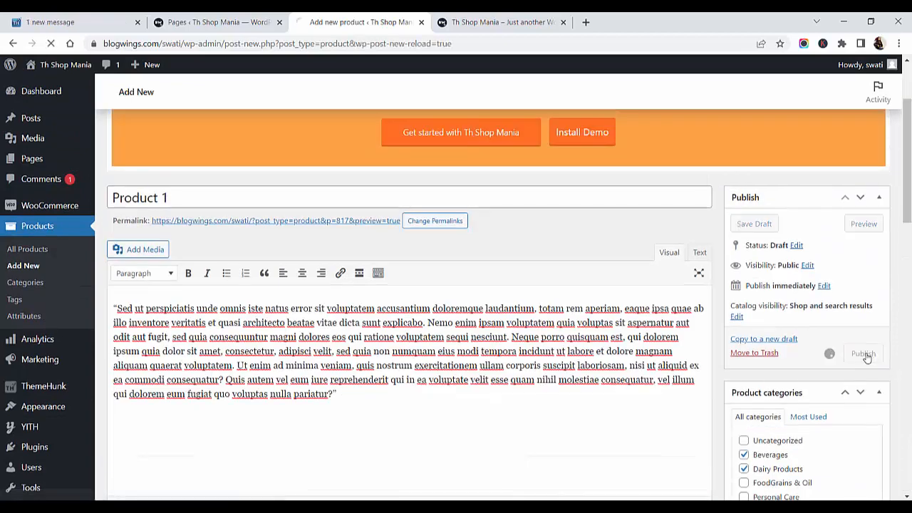
left_click(863, 354)
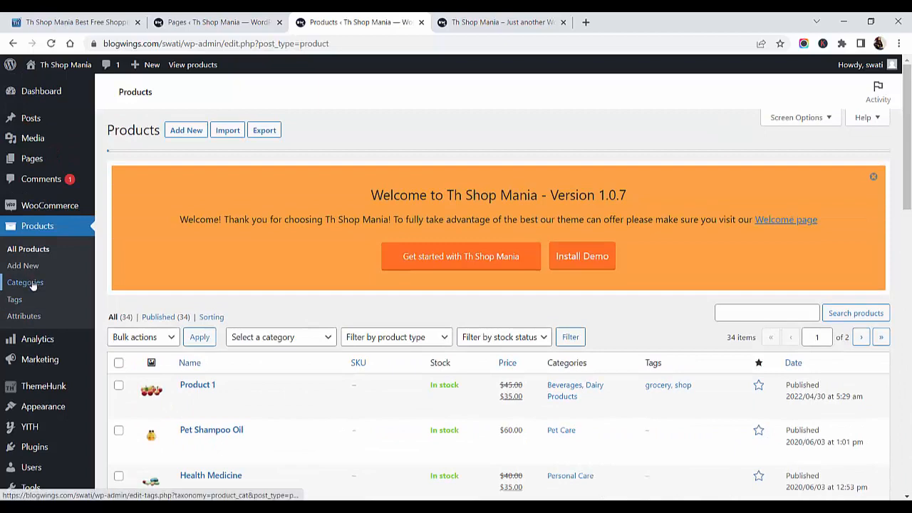
- Show the Product categories page listing the store's seven categories
left_click(25, 282)
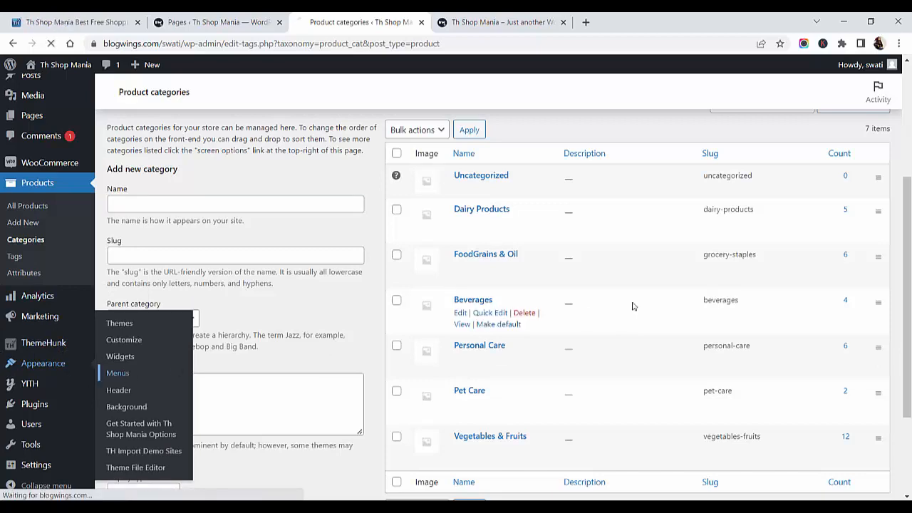
- Create a menu named Menu with the Home, Shop and Cart pages, Shop above Cart
left_click(117, 373)
type("Menu")
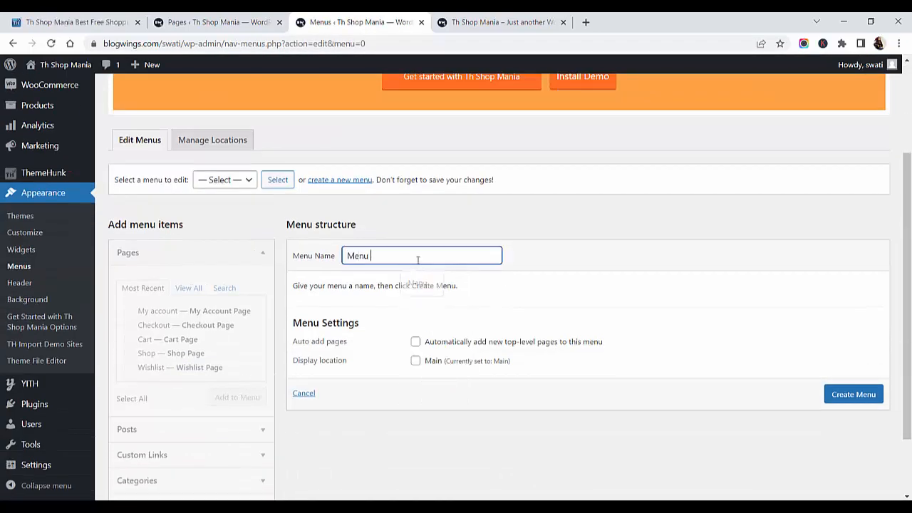
left_click(852, 393)
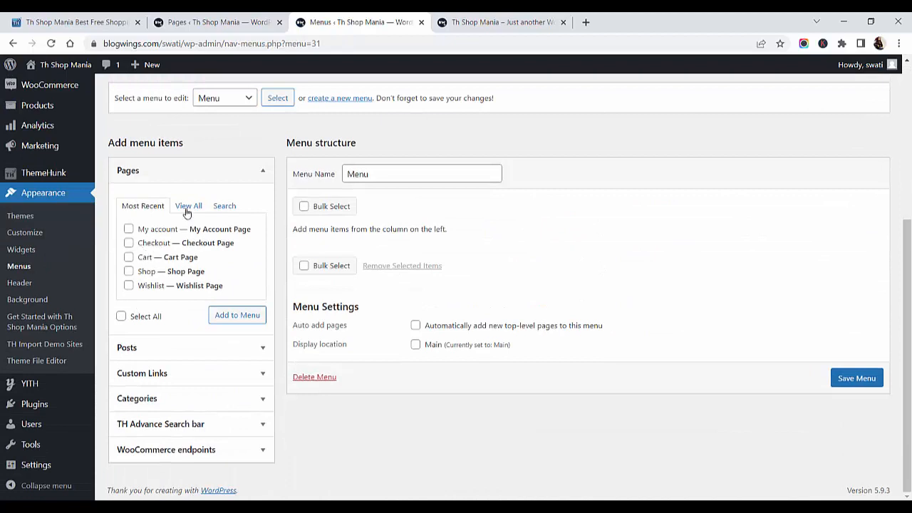
left_click(188, 205)
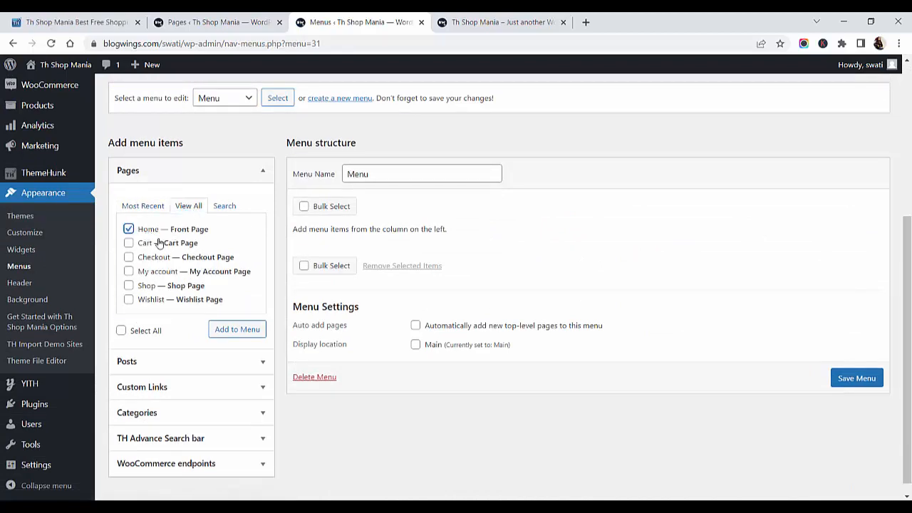
left_click(128, 285)
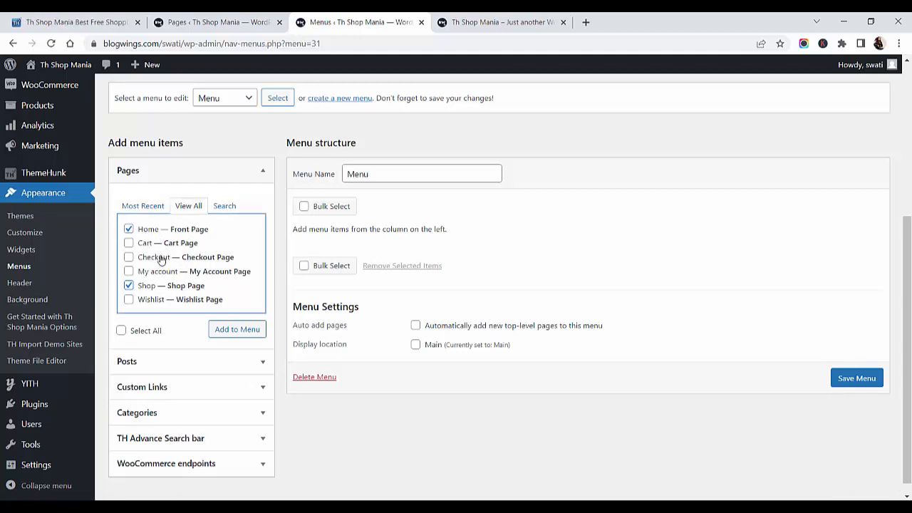
left_click(128, 242)
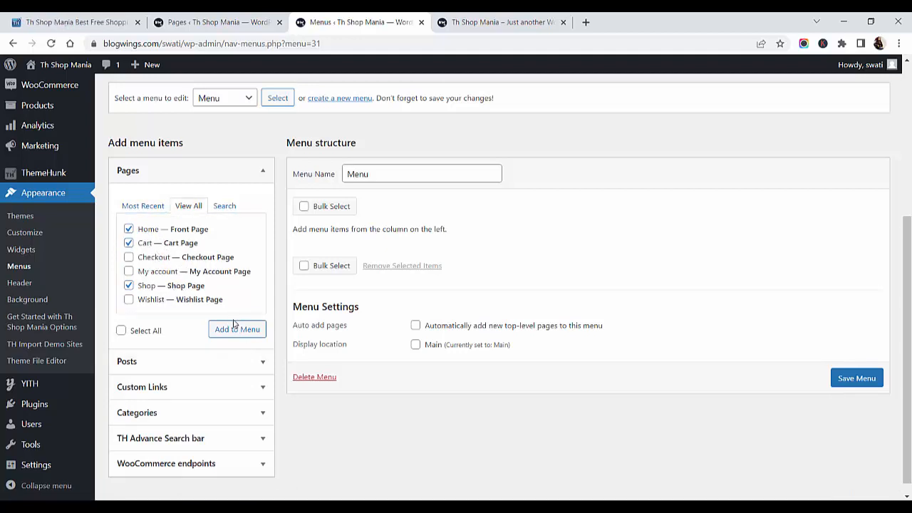
left_click(237, 328)
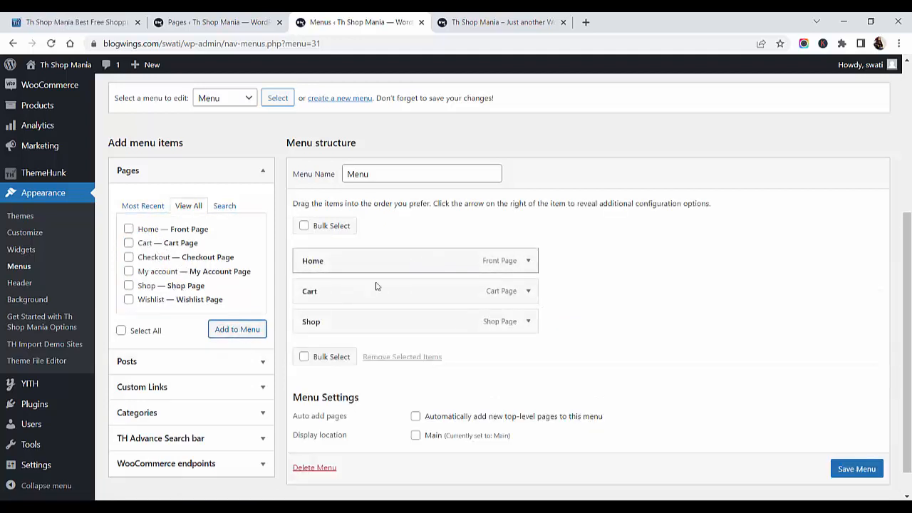
left_click_drag(309, 291, 309, 322)
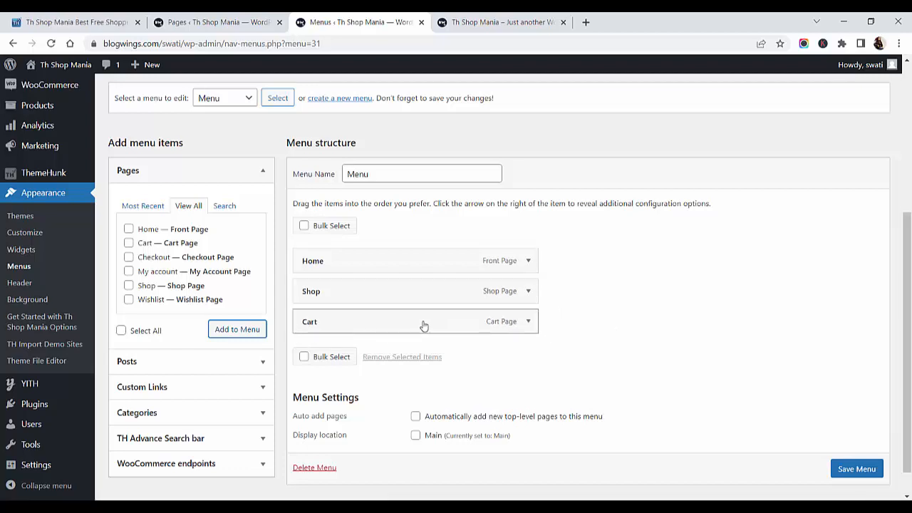
- Add Post 1 to the menu, assign it to the Main location and save it
scroll("down", 3)
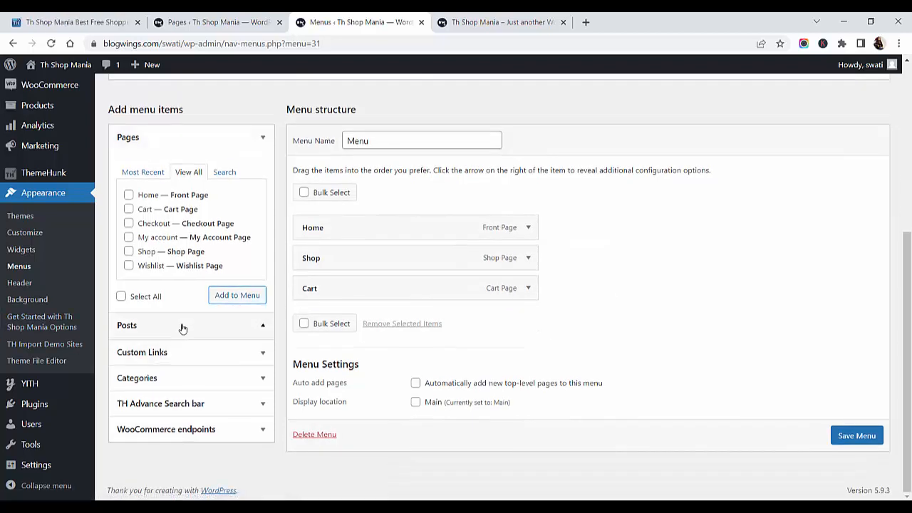
left_click(127, 325)
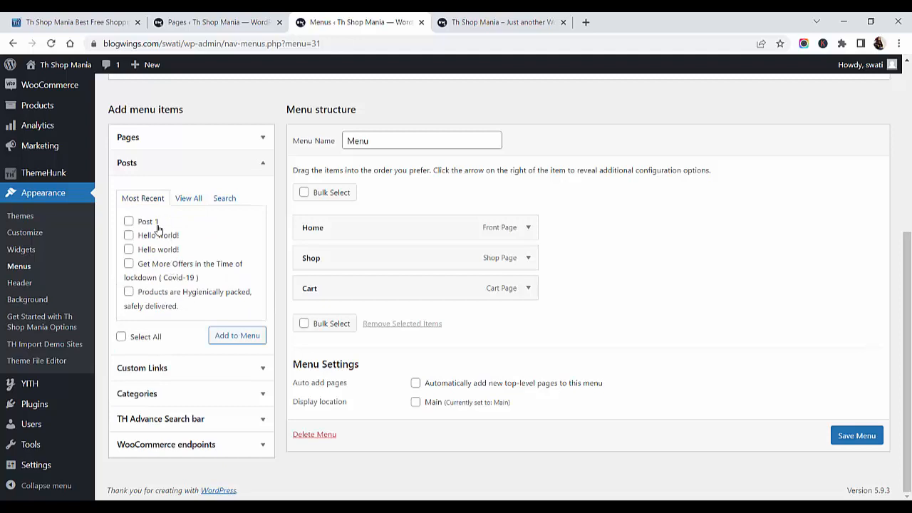
left_click(128, 221)
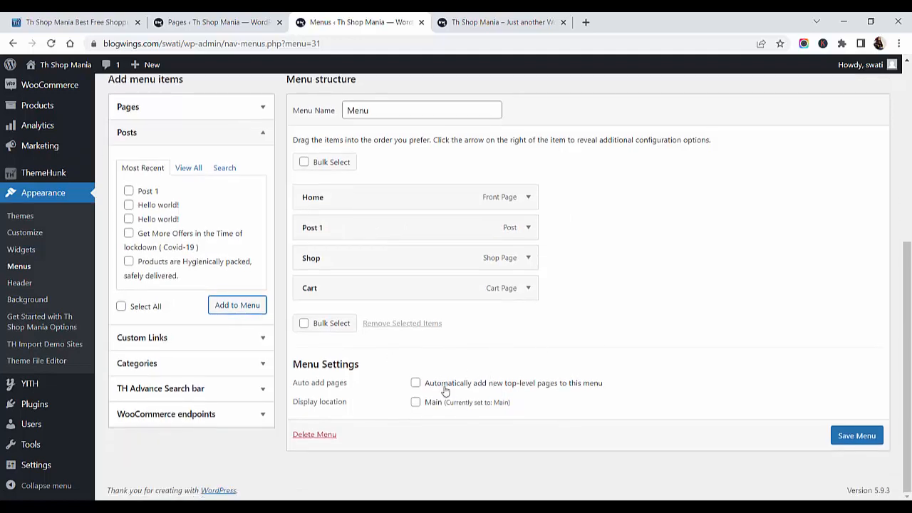
mouse_move(431, 410)
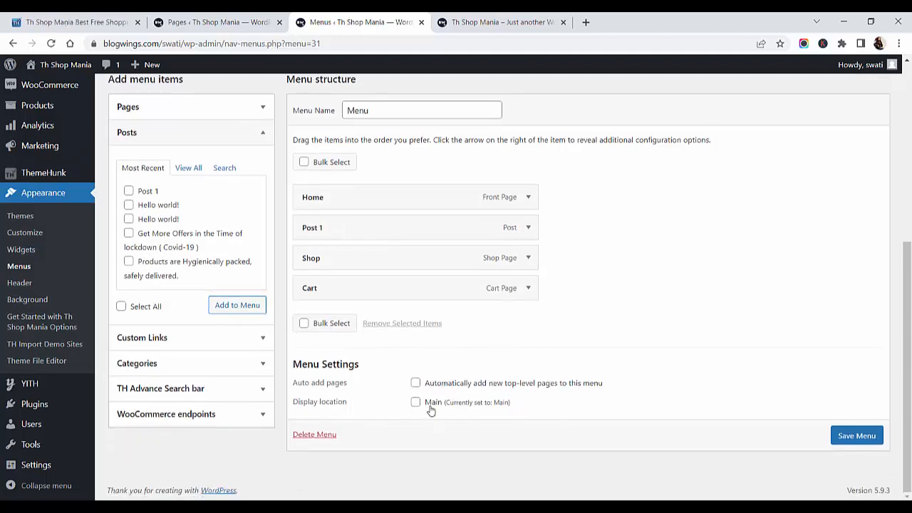
left_click(416, 402)
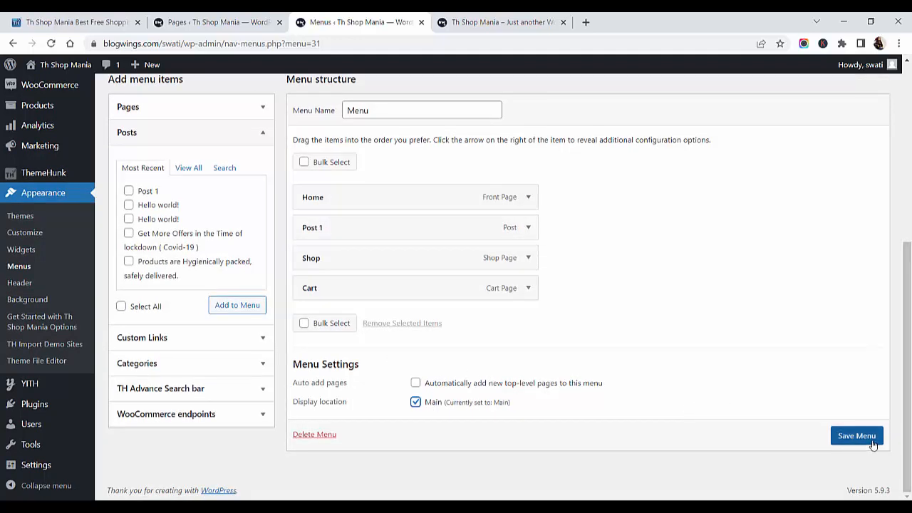
left_click(857, 436)
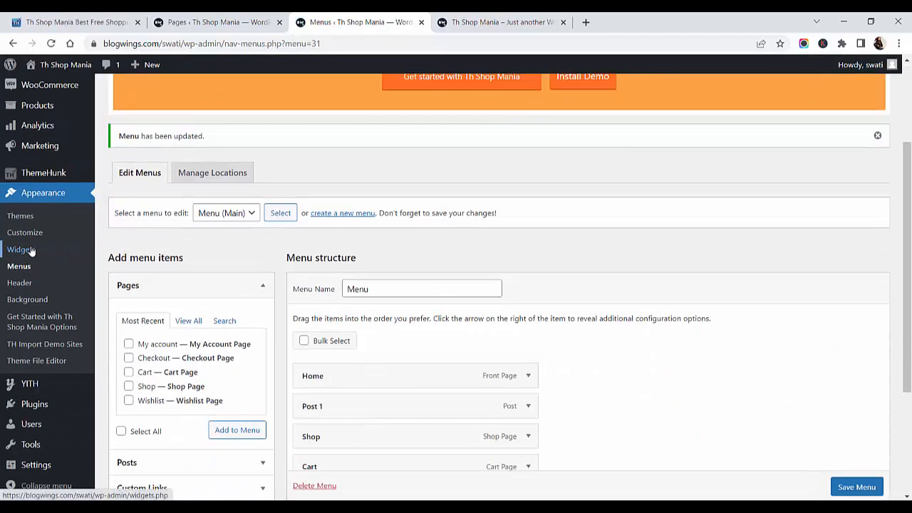
- On Widgets, collapse the Primary Sidebar and expand the Product Page Sidebar for the price filter and categories widgets
left_click(20, 250)
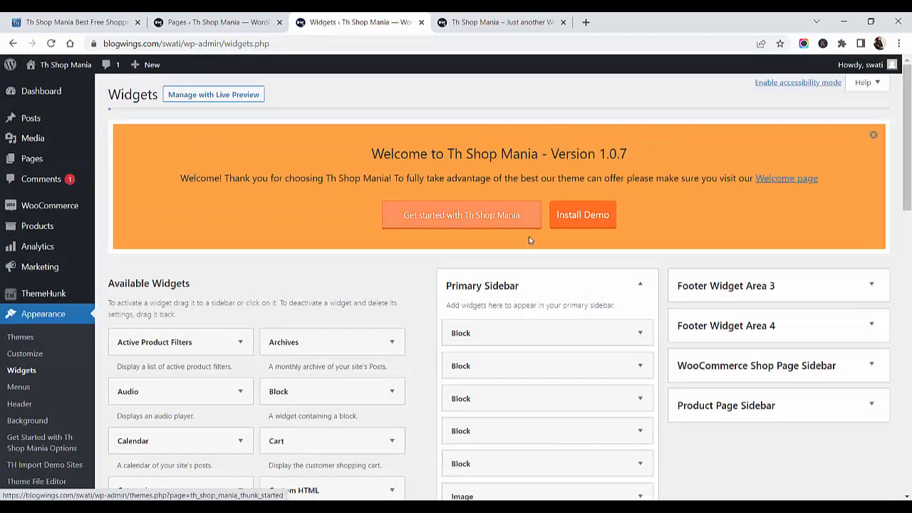
scroll("down", 3)
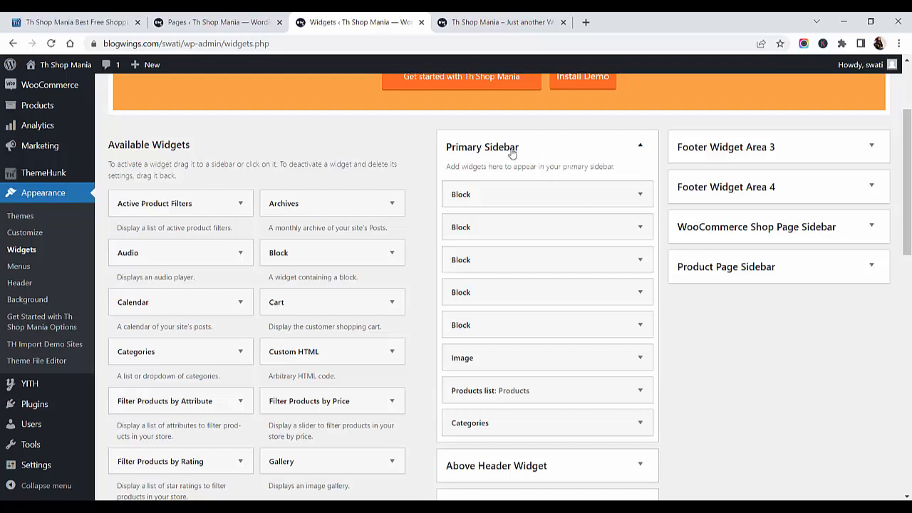
left_click(639, 147)
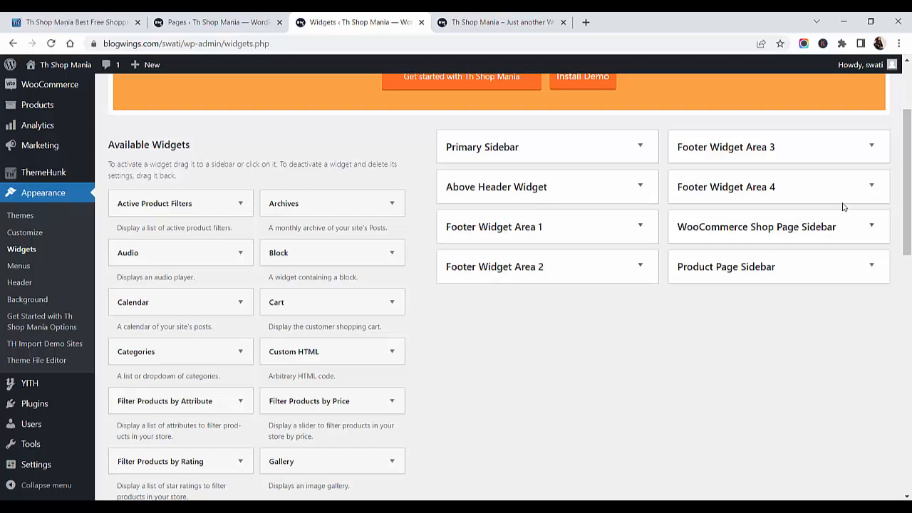
left_click(756, 226)
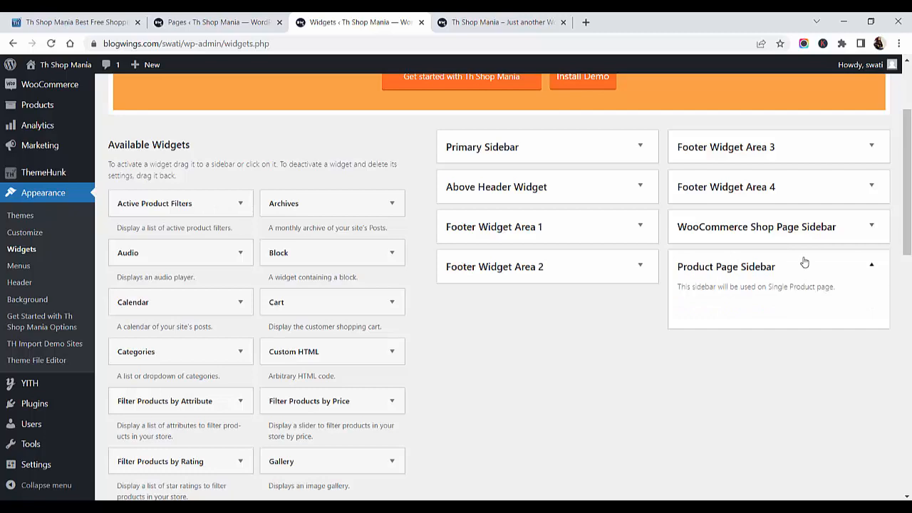
scroll("down", 3)
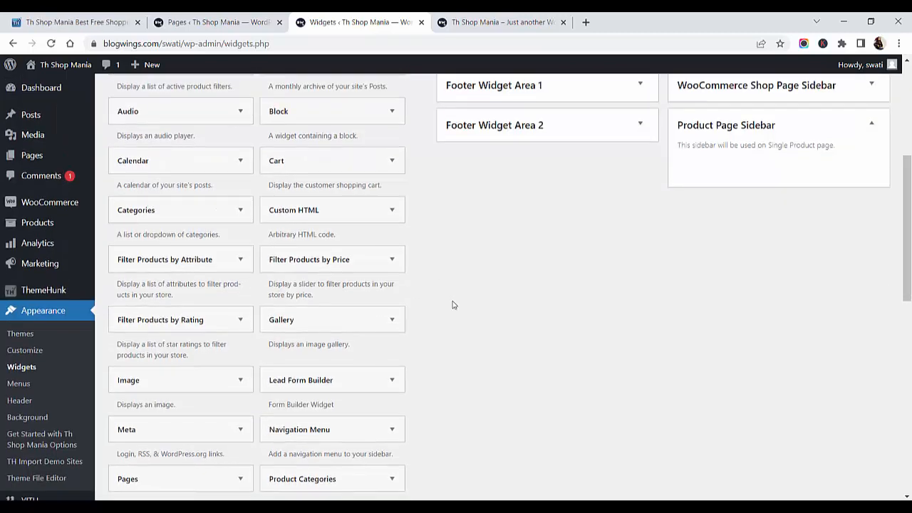
scroll("down", 3)
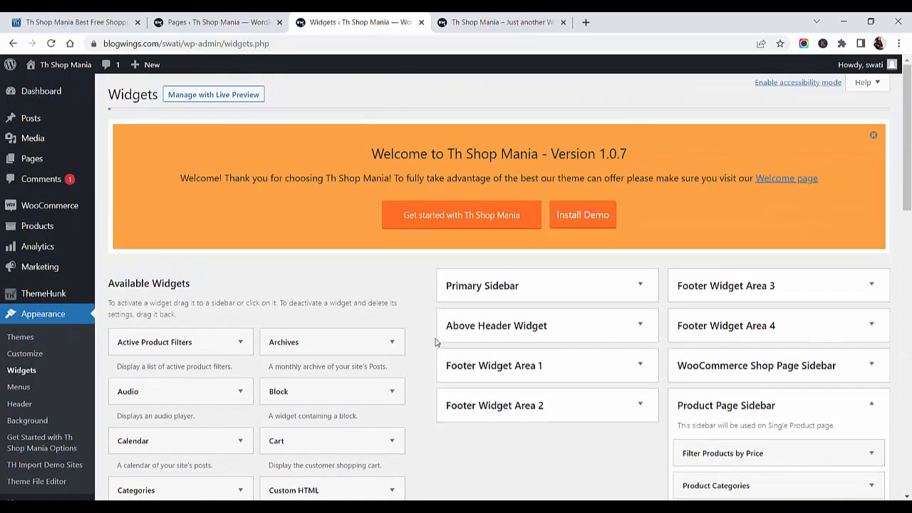
mouse_move(407, 271)
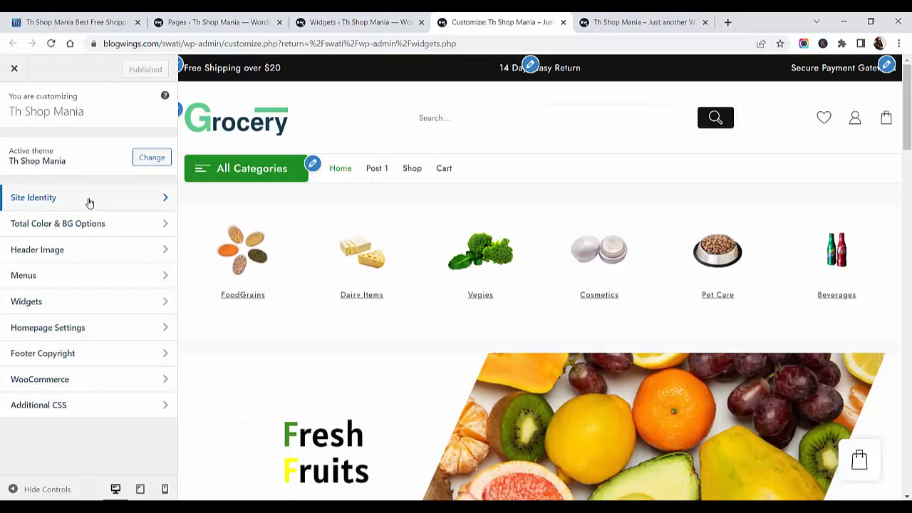
- Reach the Total Color & BG Options section of the Customizer
left_click(33, 197)
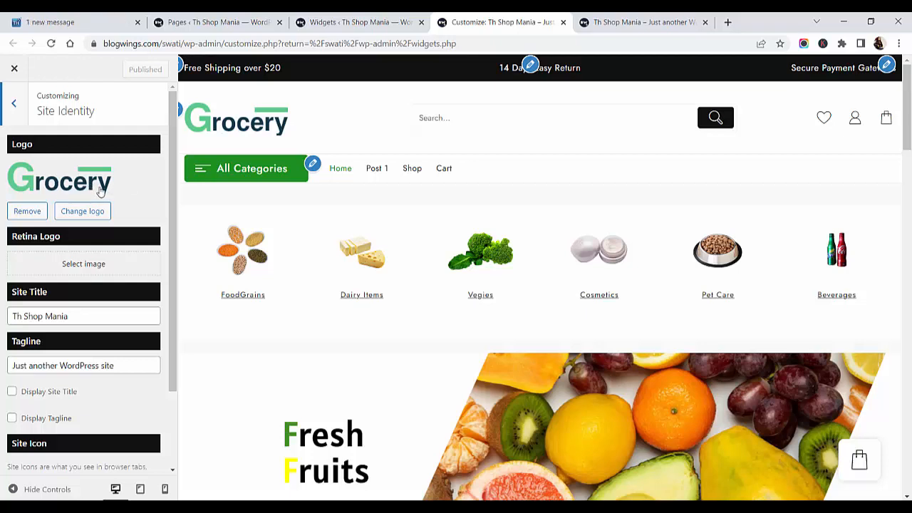
left_click(13, 102)
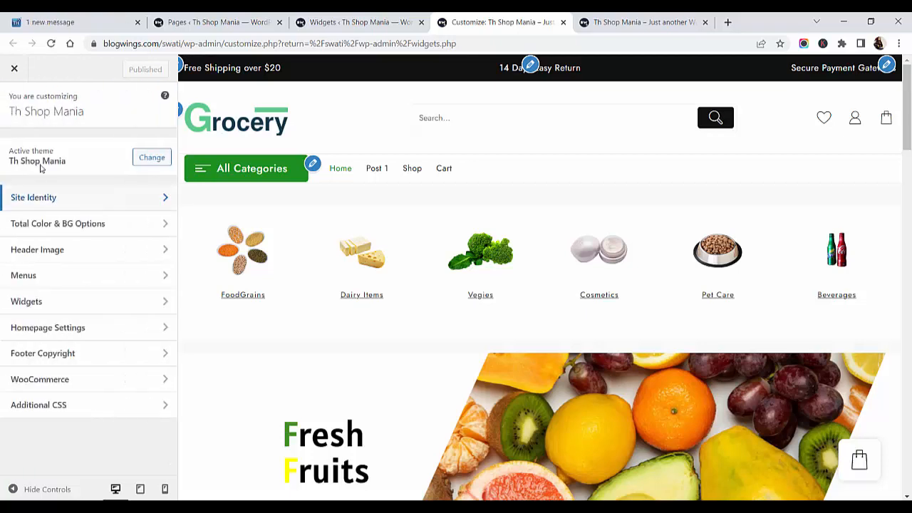
left_click(57, 222)
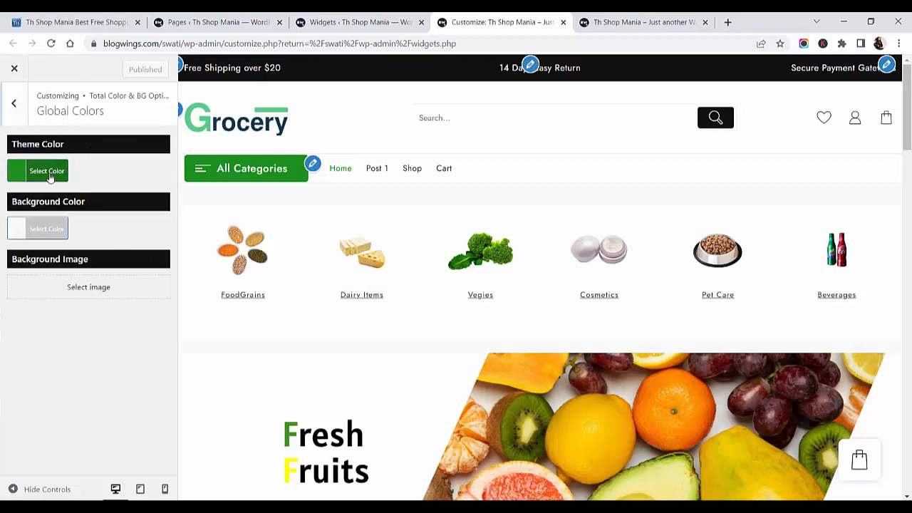
- Pick a brighter green as the Theme Color, leaving it unpublished
left_click(45, 171)
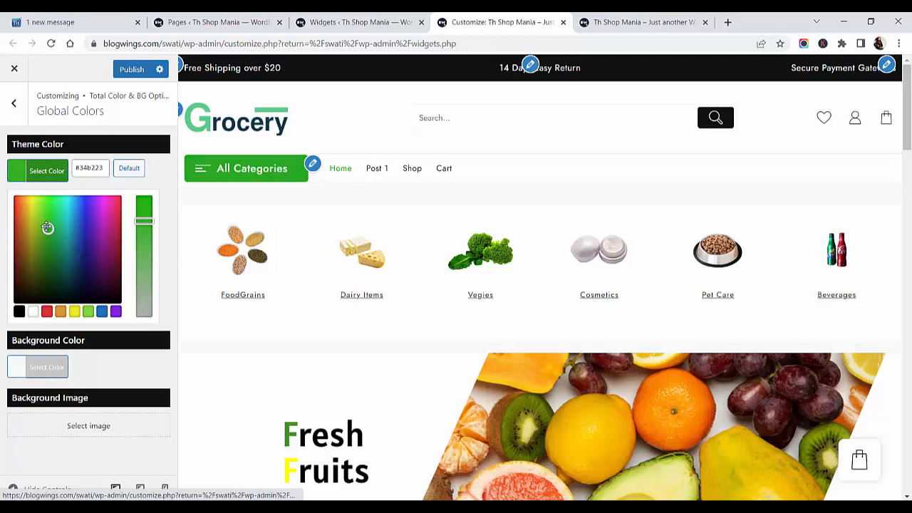
left_click(47, 202)
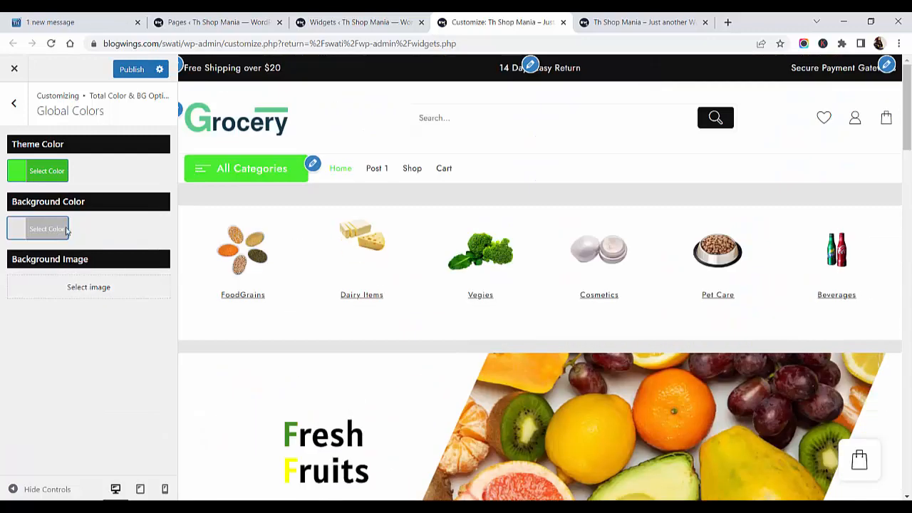
left_click(14, 103)
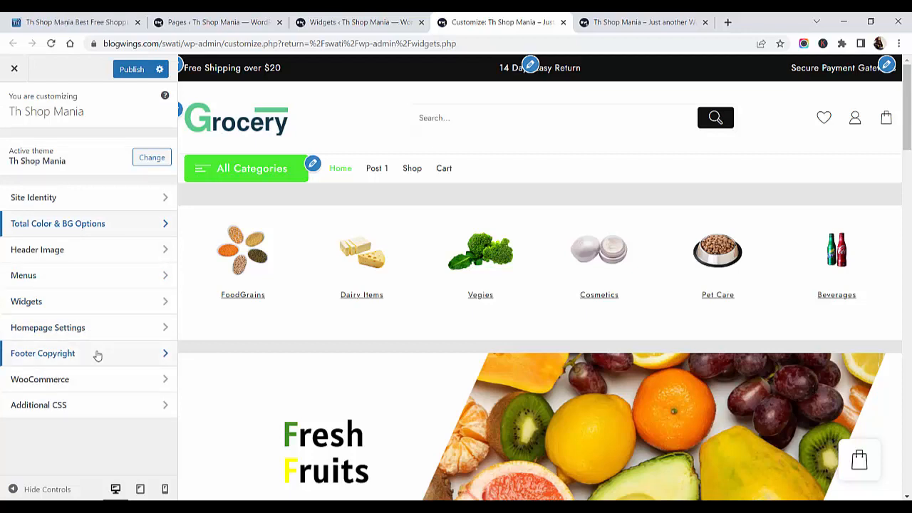
left_click(42, 354)
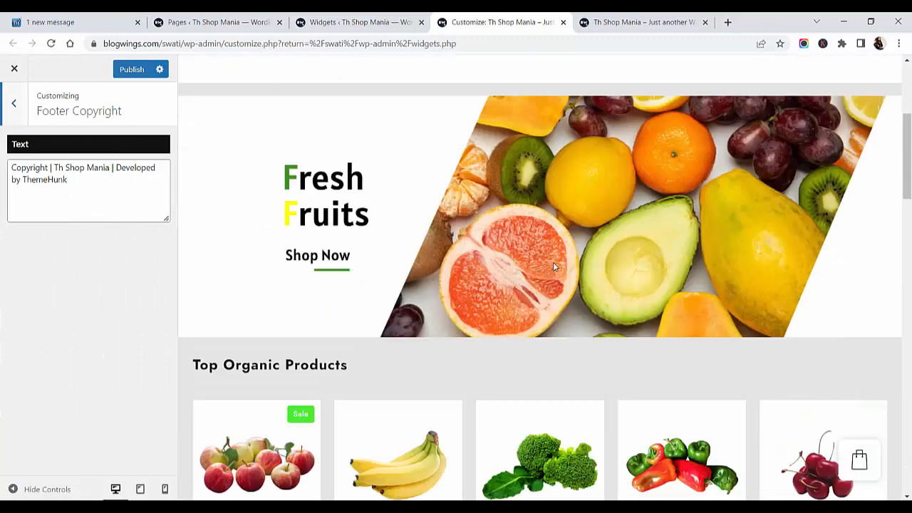
scroll("down", 3)
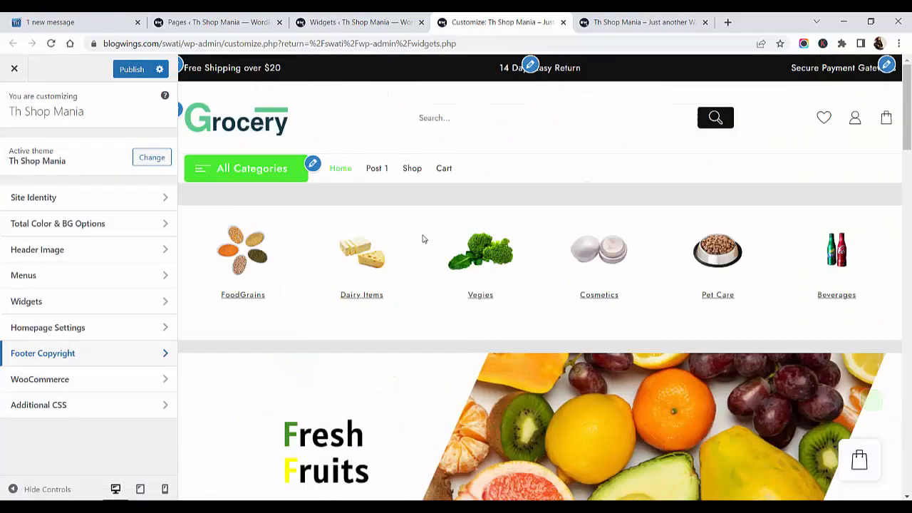
left_click(26, 301)
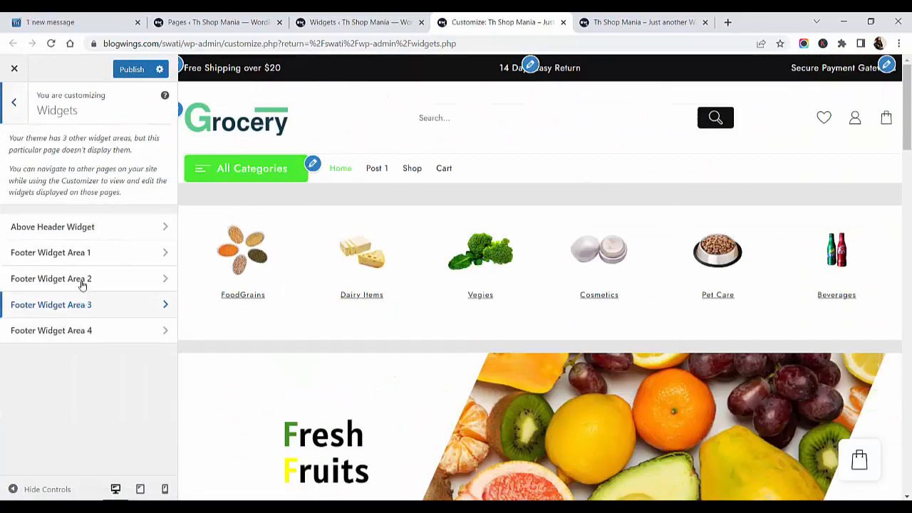
left_click(53, 227)
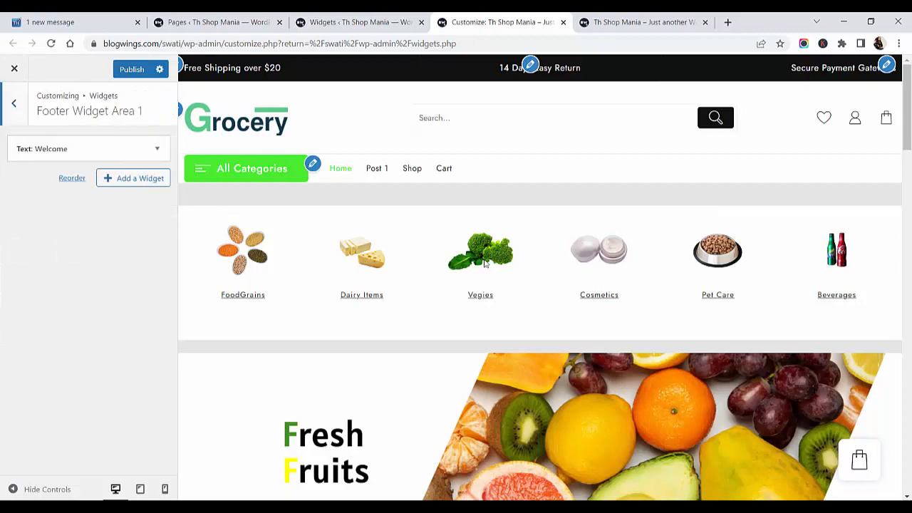
scroll("down", 3)
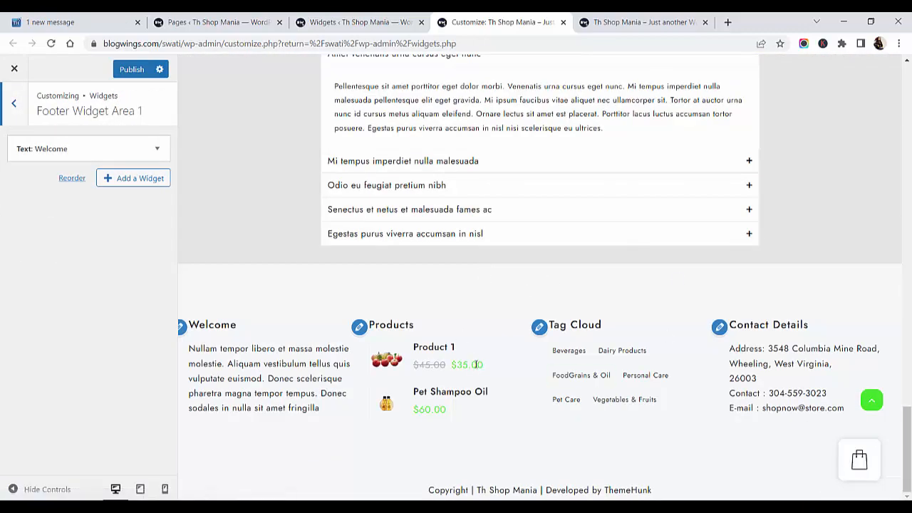
left_click(134, 179)
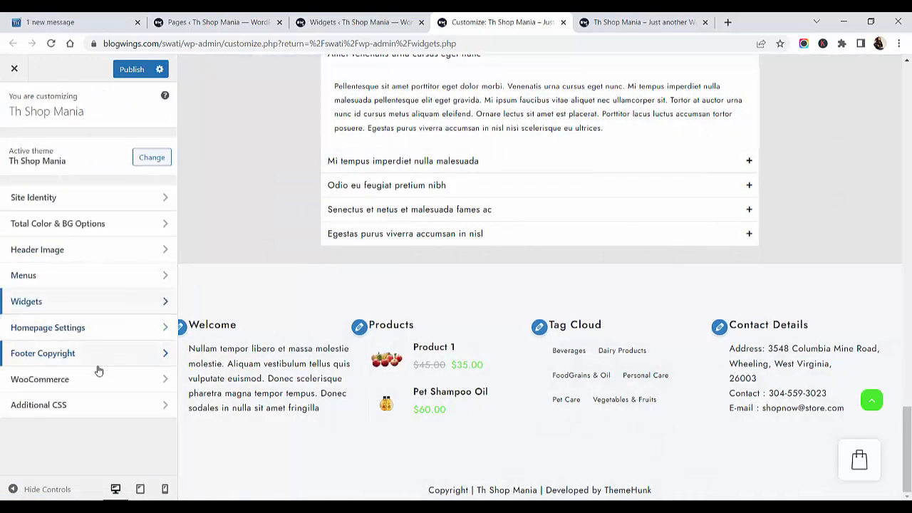
- In WooCommerce > Single Product, leave 'Force to disable sidebar in product page' checked
left_click(40, 379)
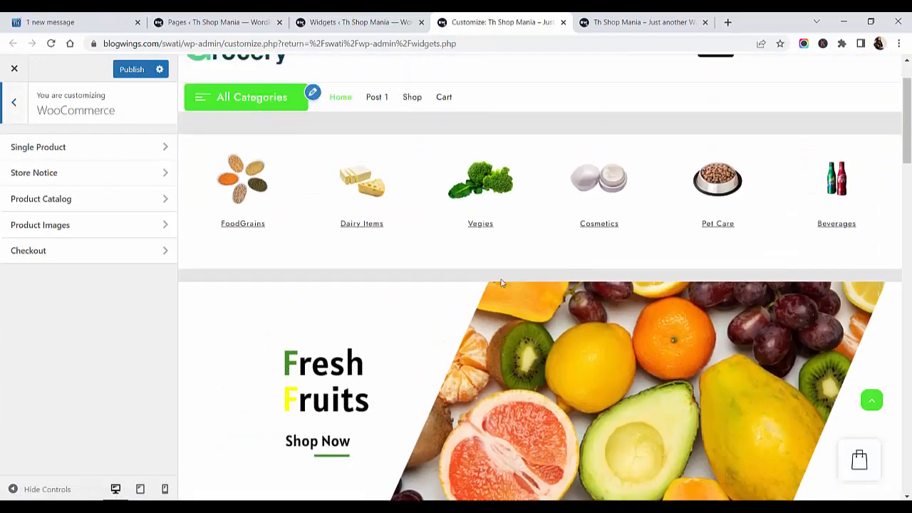
scroll("down", 3)
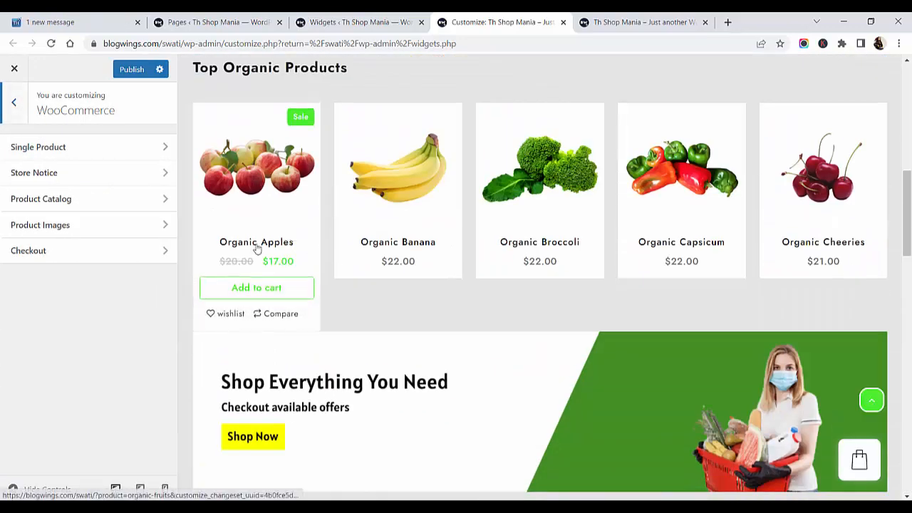
left_click(38, 147)
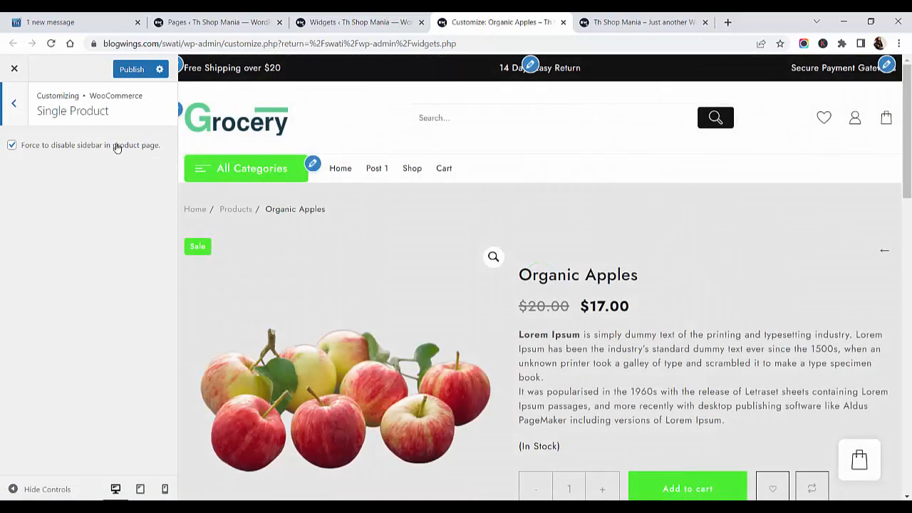
left_click(12, 145)
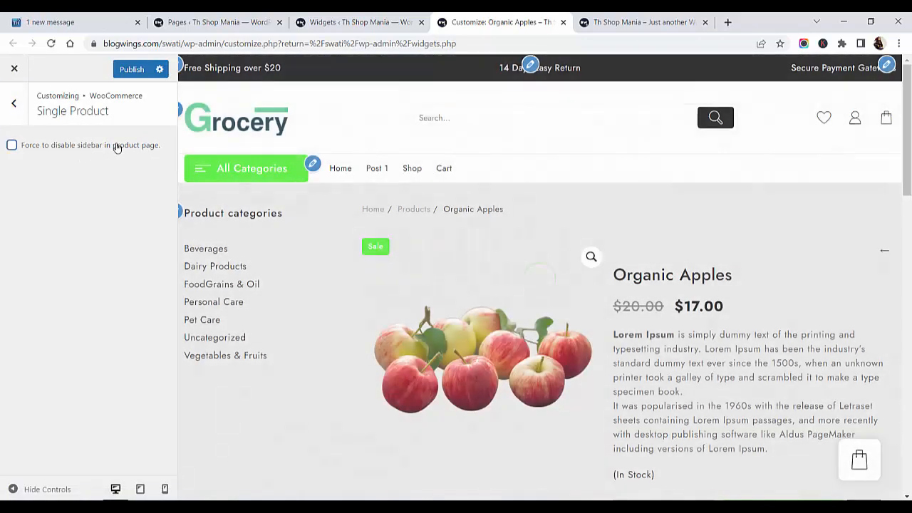
left_click(11, 145)
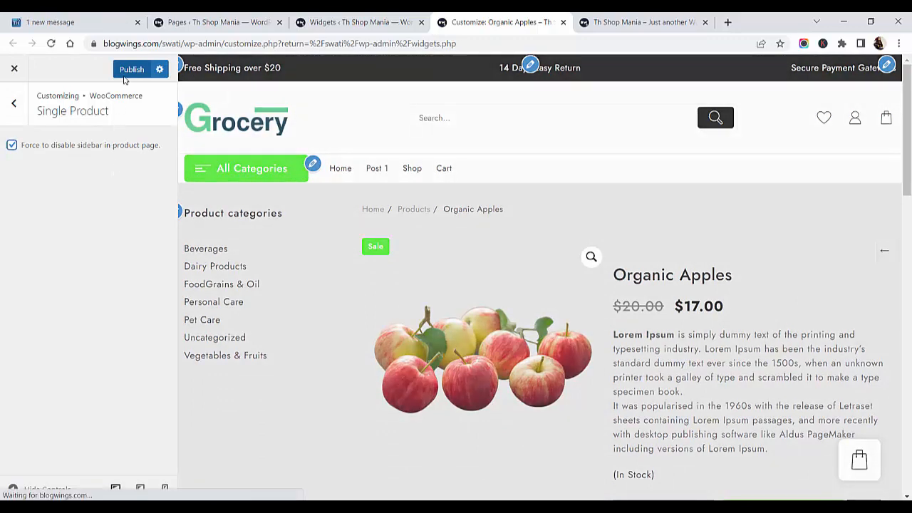
- Publish the Customizer changes and return to the main sections
left_click(131, 68)
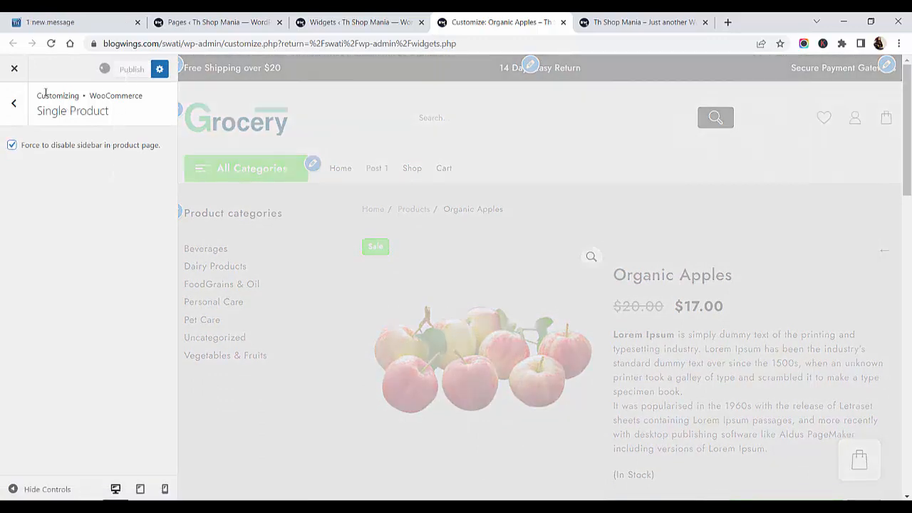
left_click(13, 103)
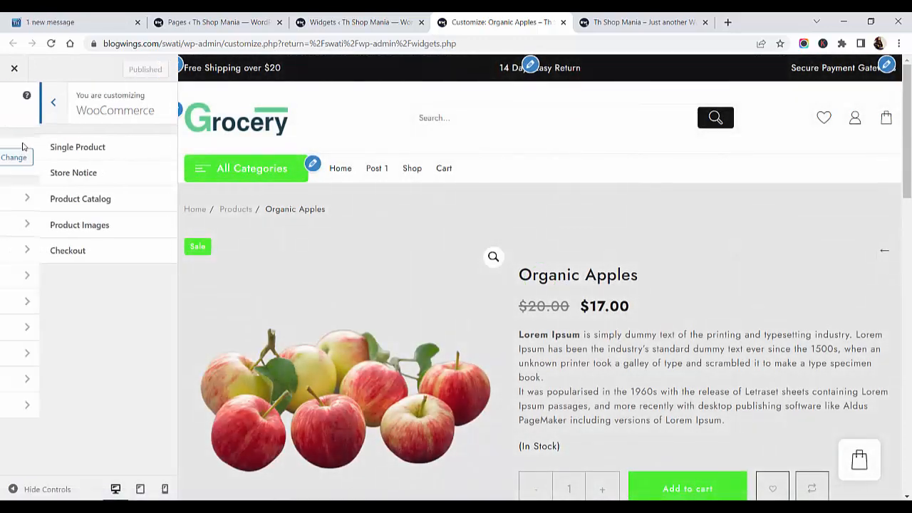
left_click(53, 103)
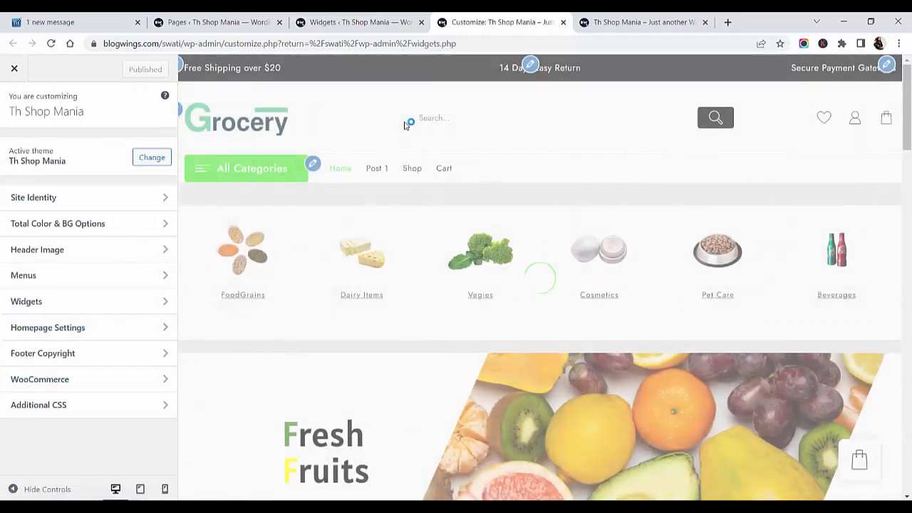
scroll("down", 3)
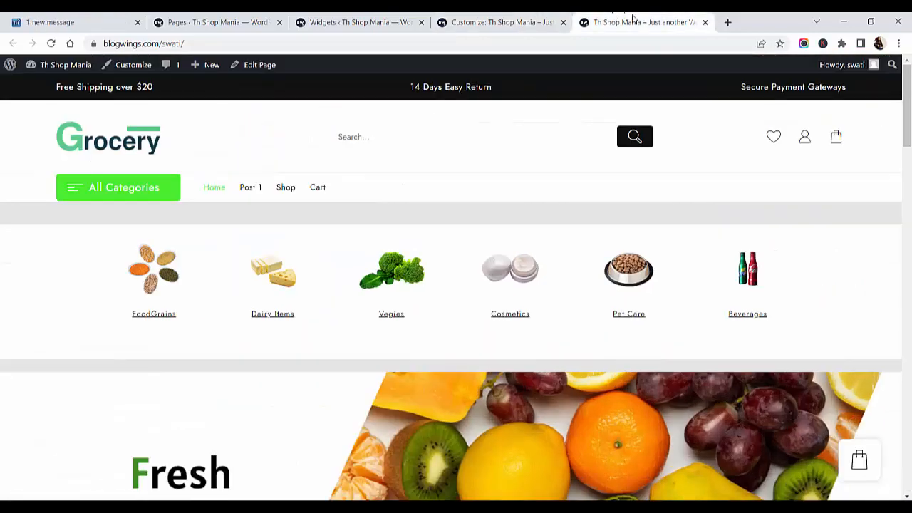
- Scroll through the live storefront home page with its category icons and fruit banner
scroll("down", 3)
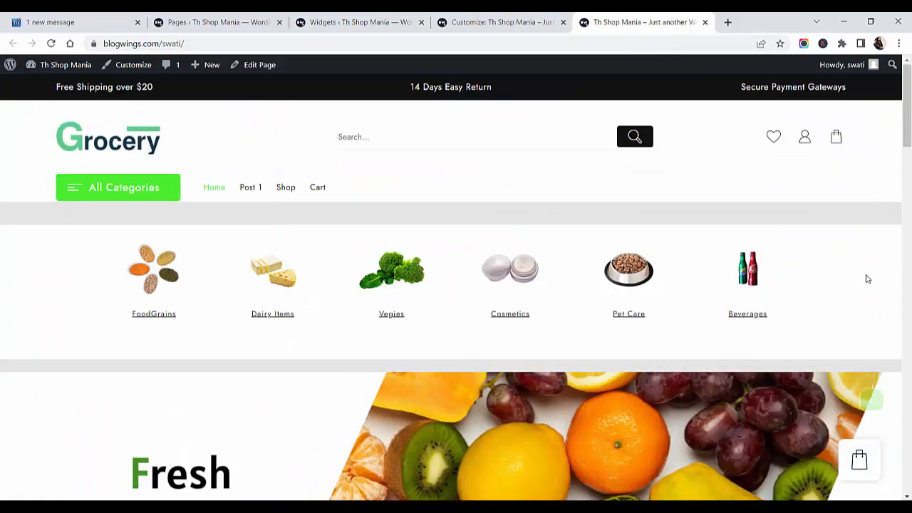
mouse_move(753, 410)
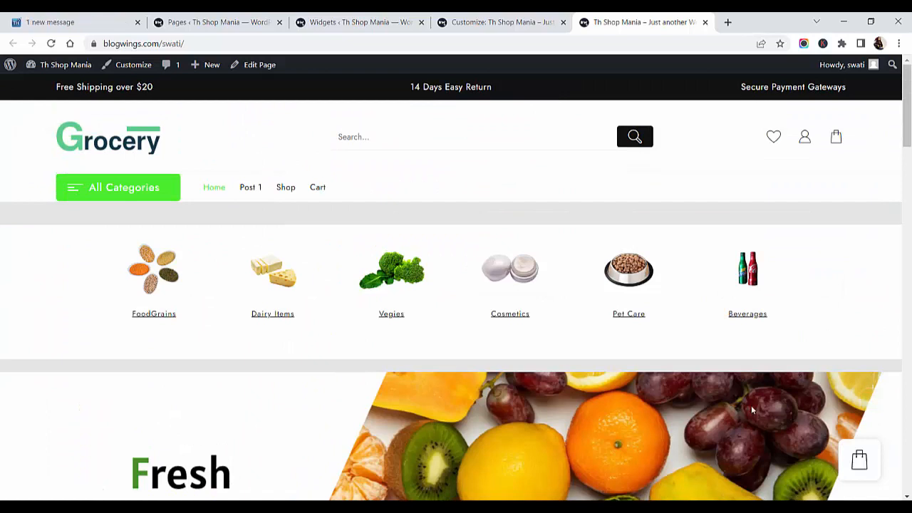